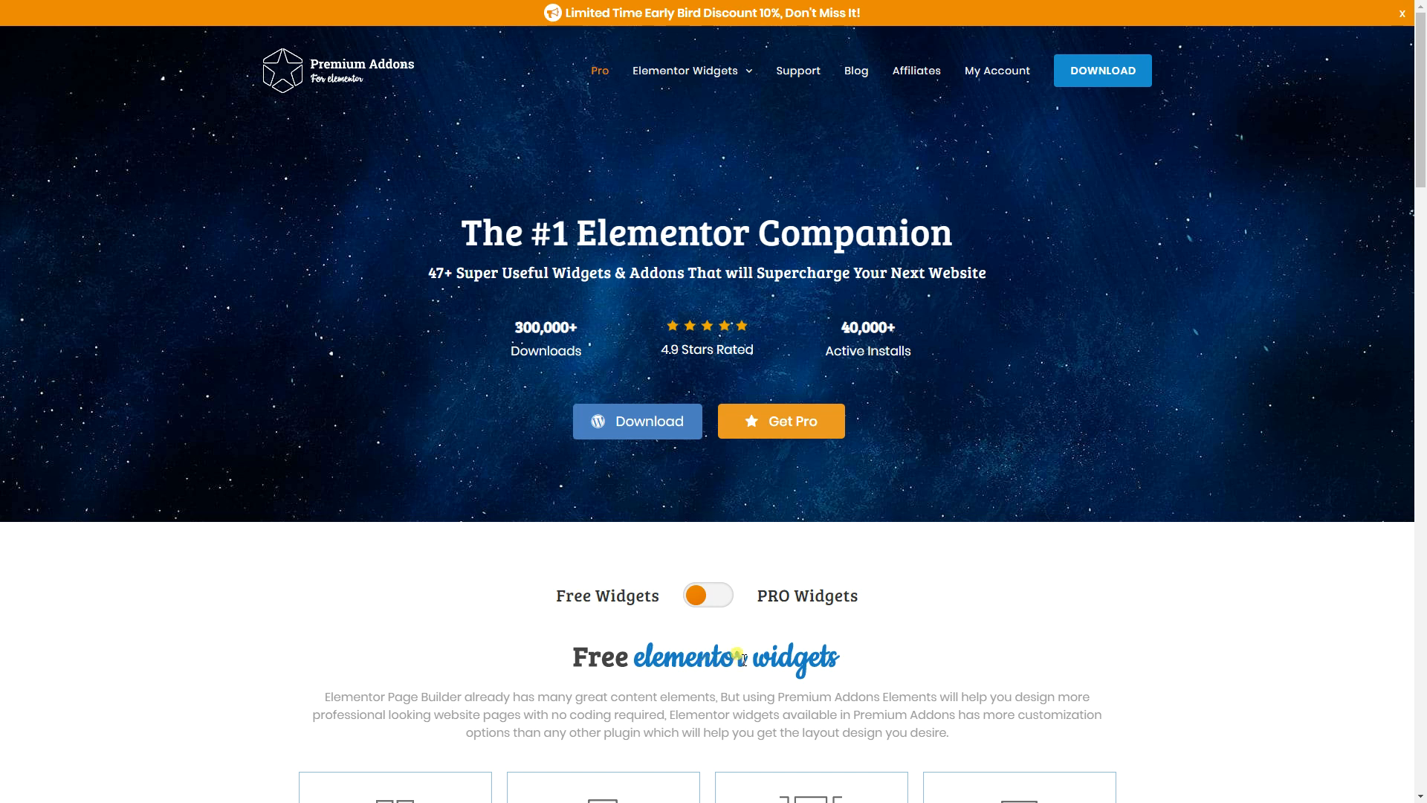
Step: Browse through the free widgets grid on the Premium Addons site
scroll(down, 3)
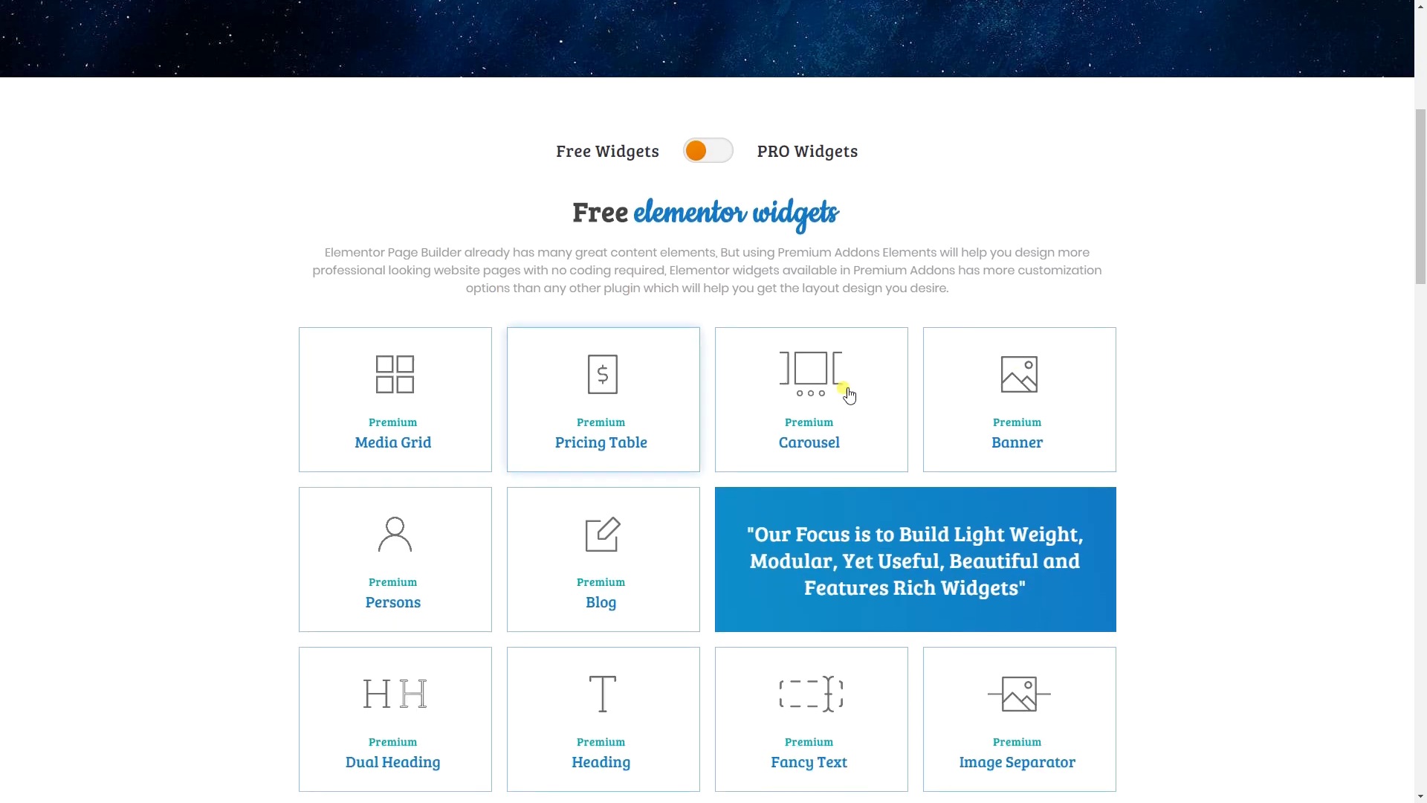
scroll(down, 3)
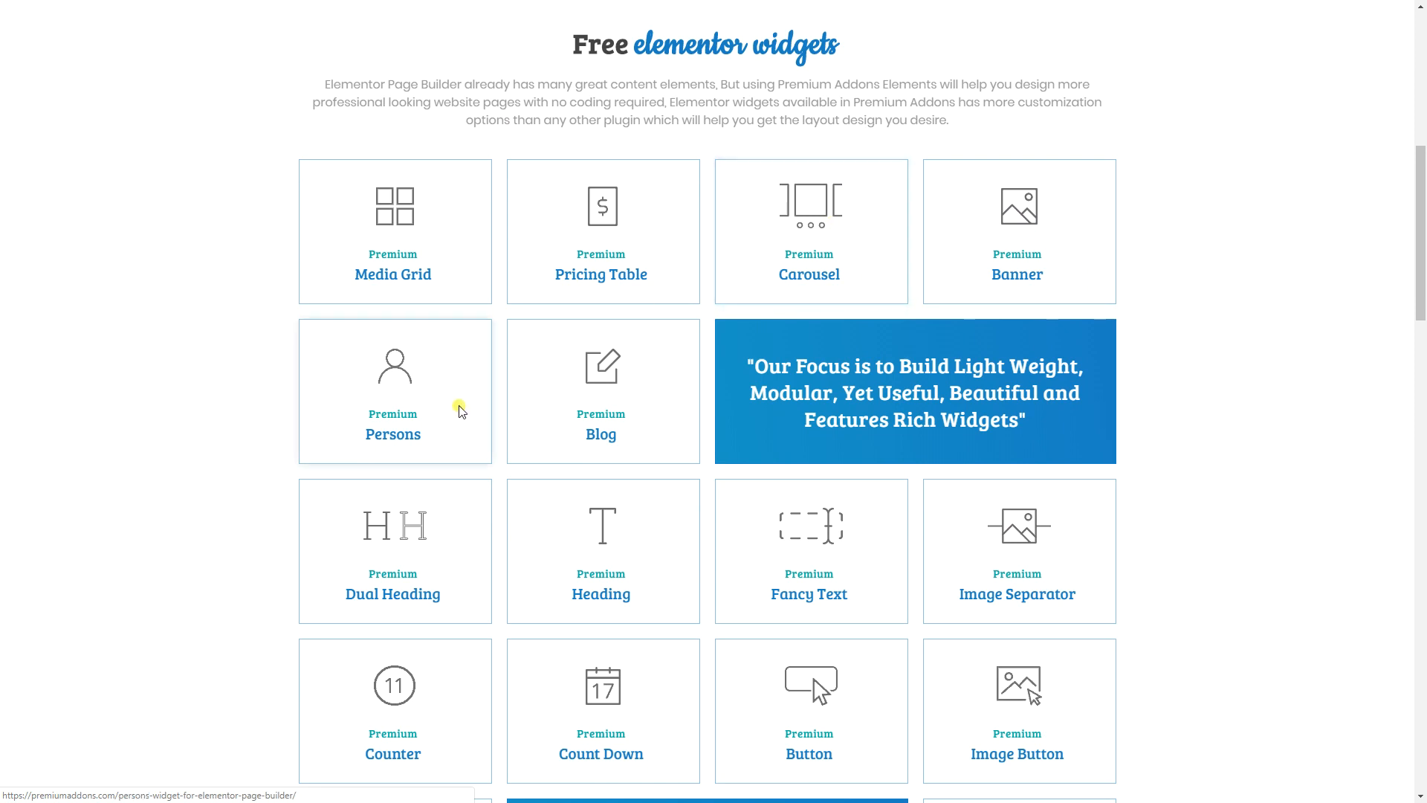
scroll(down, 3)
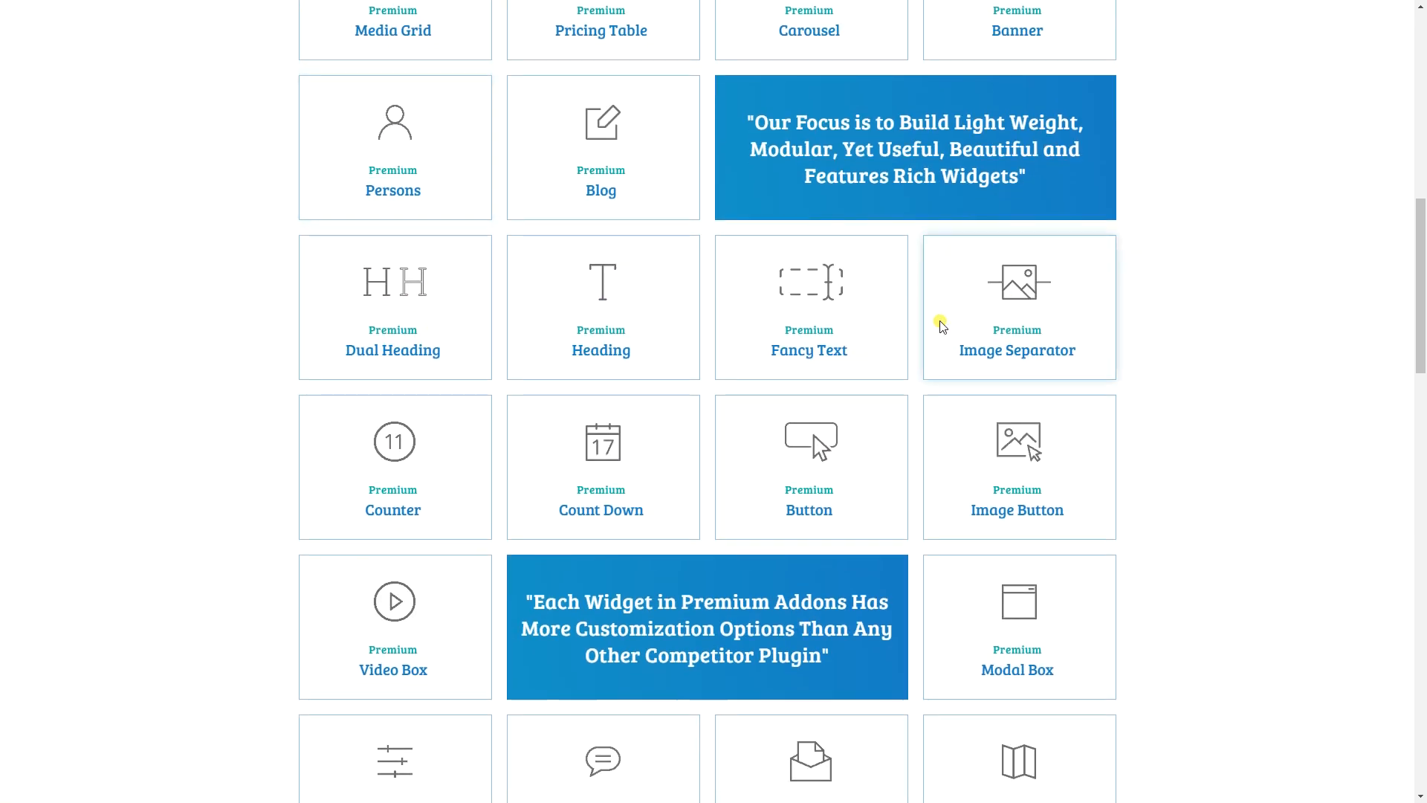
scroll(down, 3)
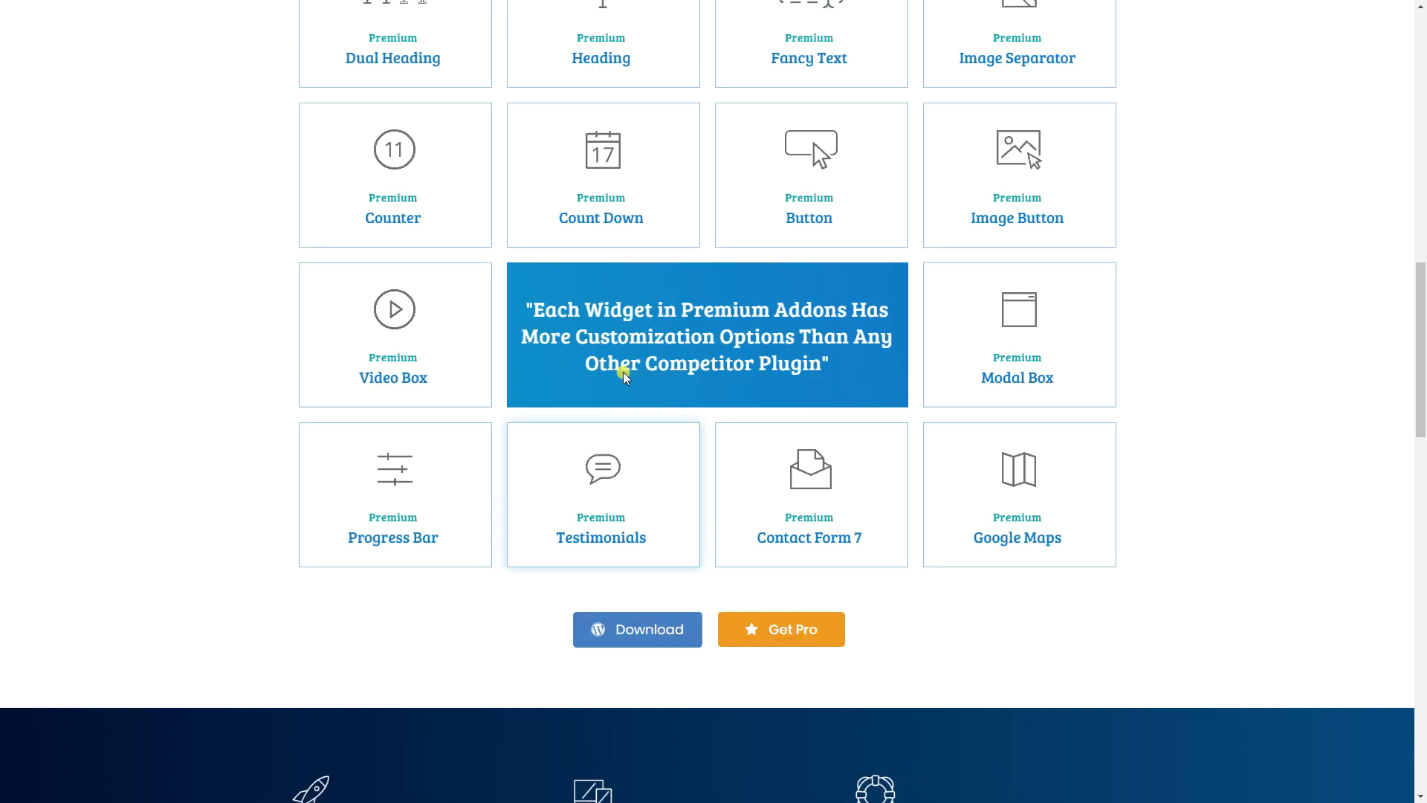
scroll(up, 3)
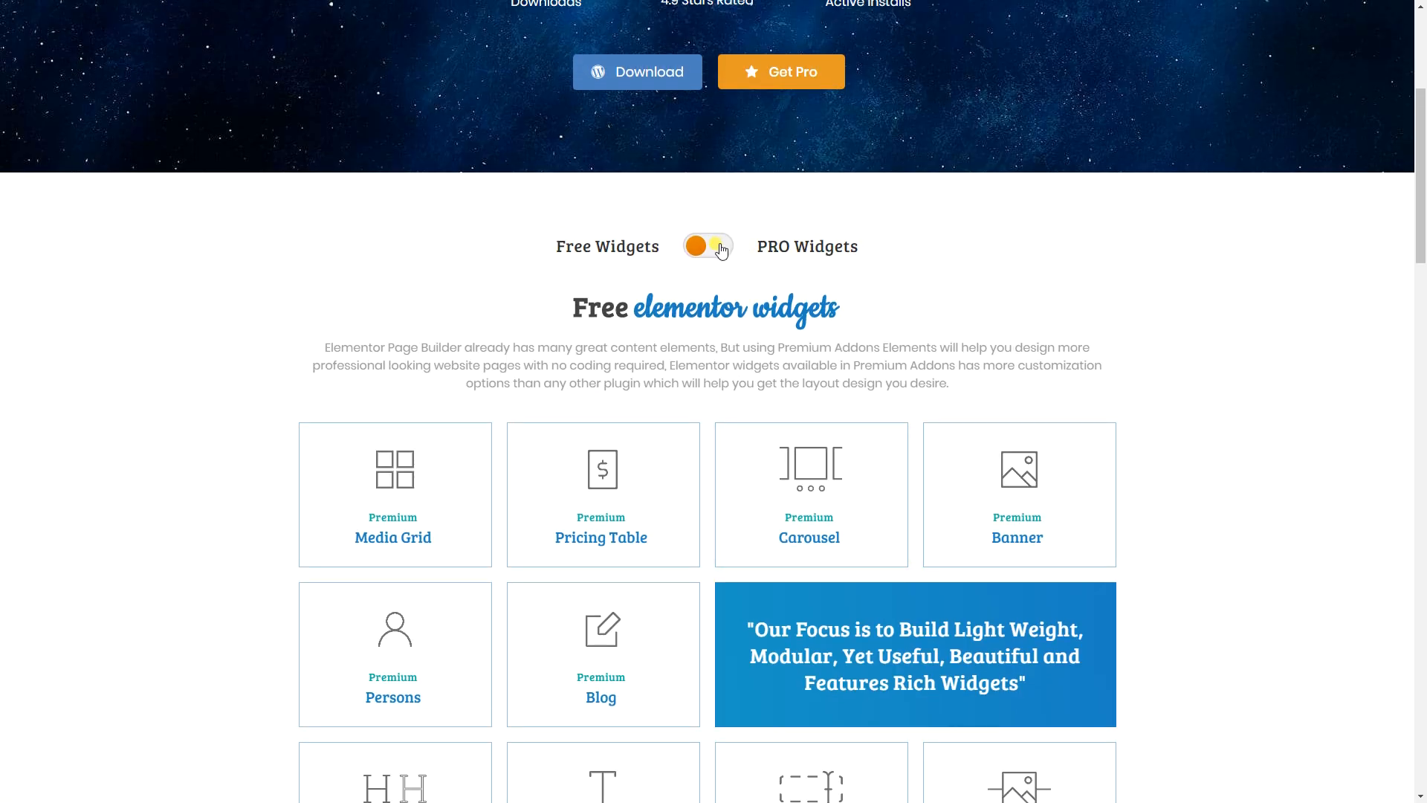
Step: Switch the widget list to the PRO widgets and look through them
click(707, 246)
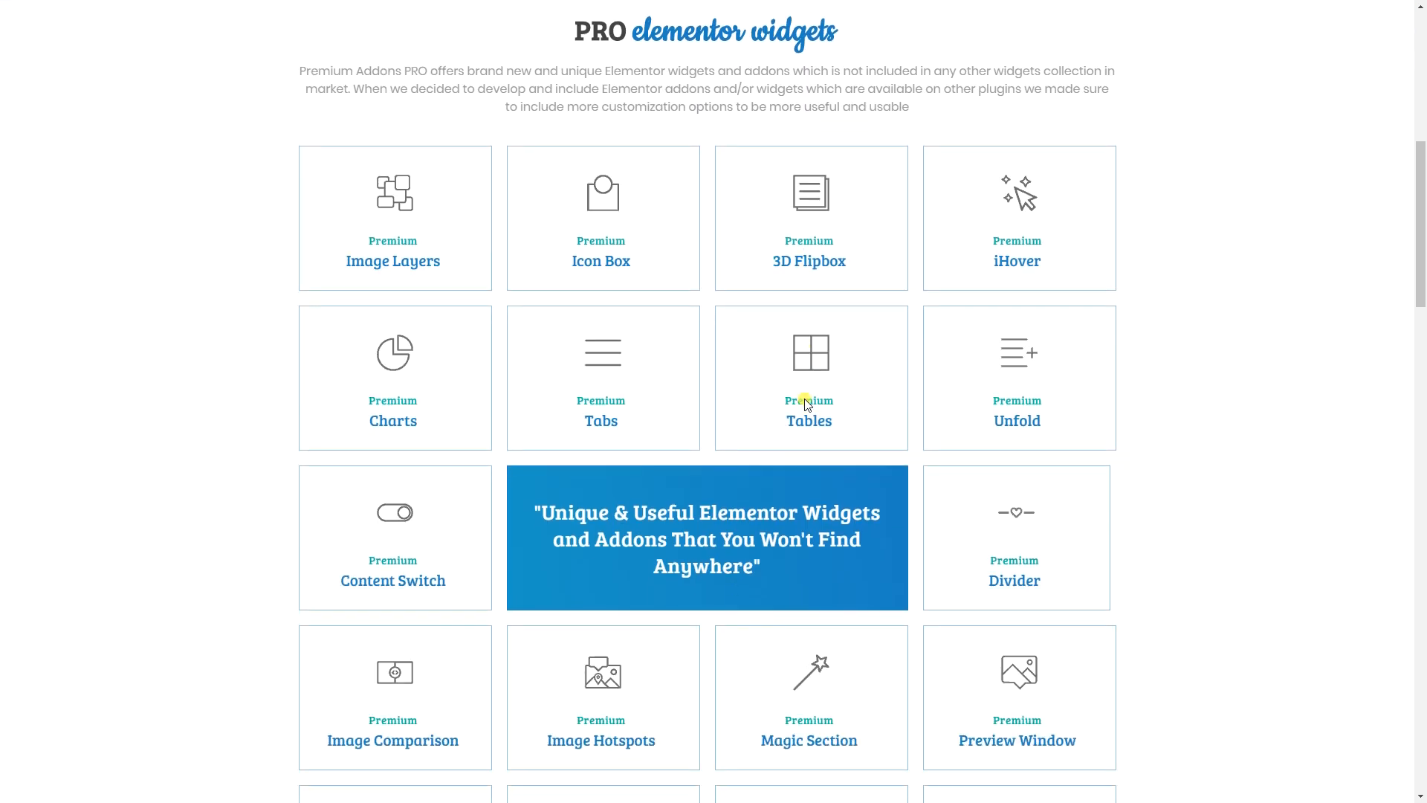
scroll(down, 3)
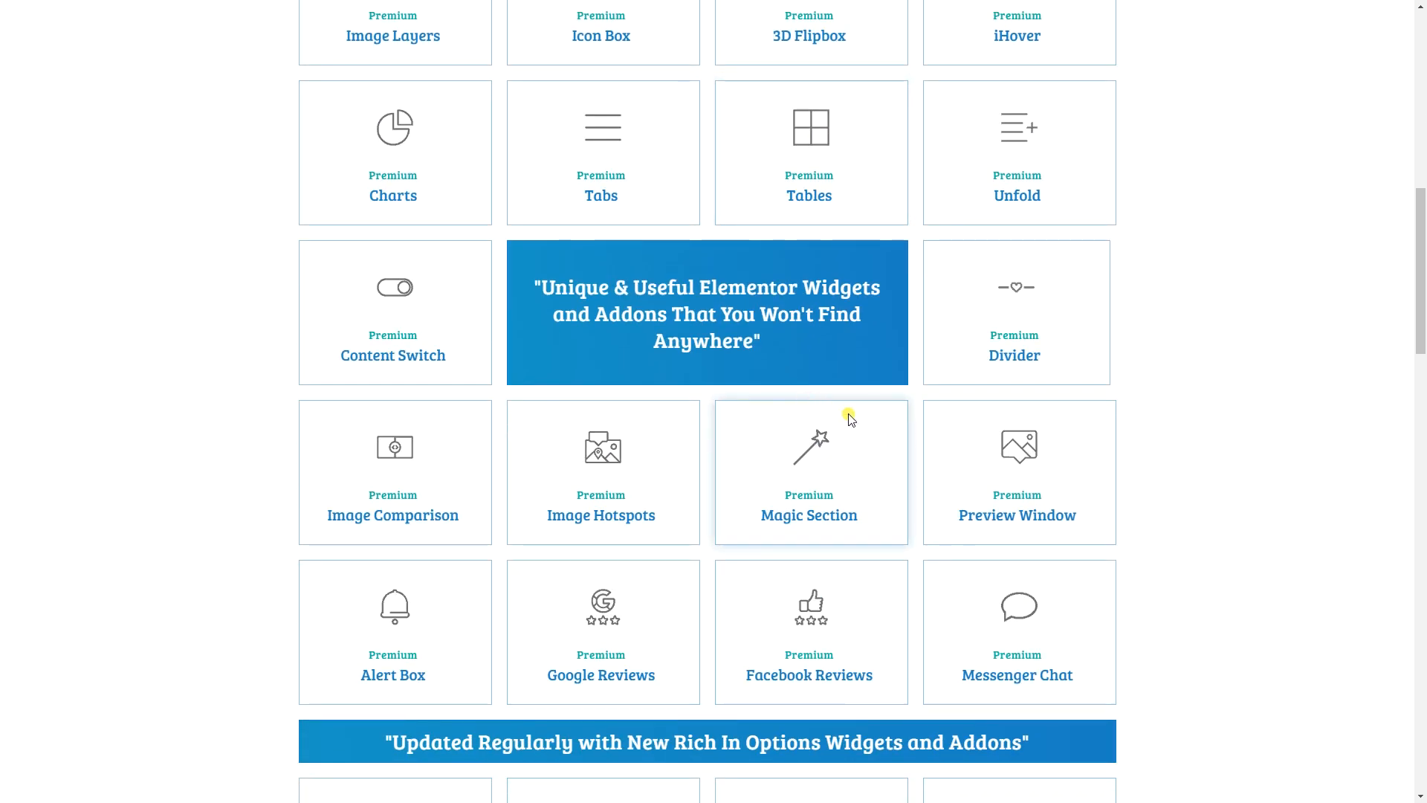
scroll(down, 3)
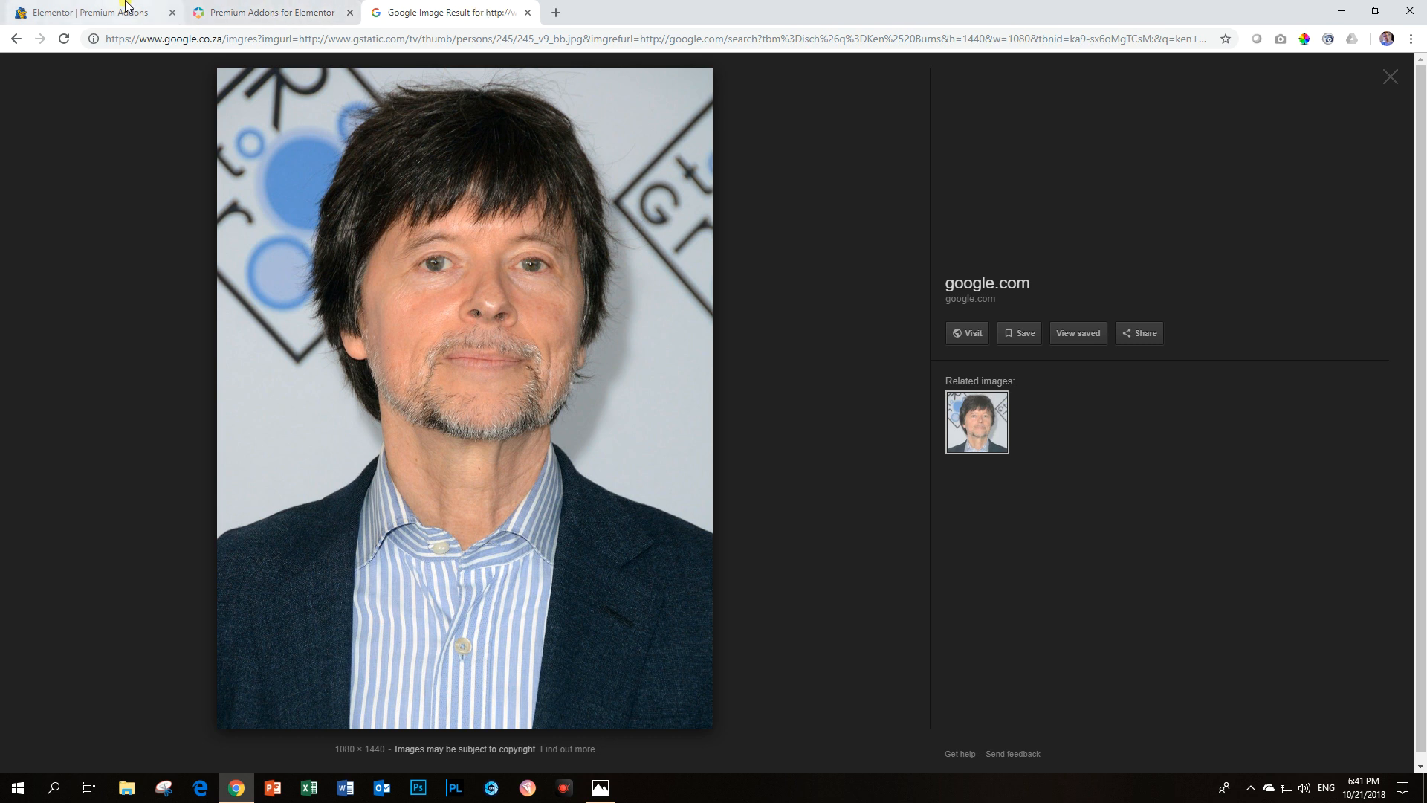
Step: Back in Elementor, add a new section with a single column
click(86, 12)
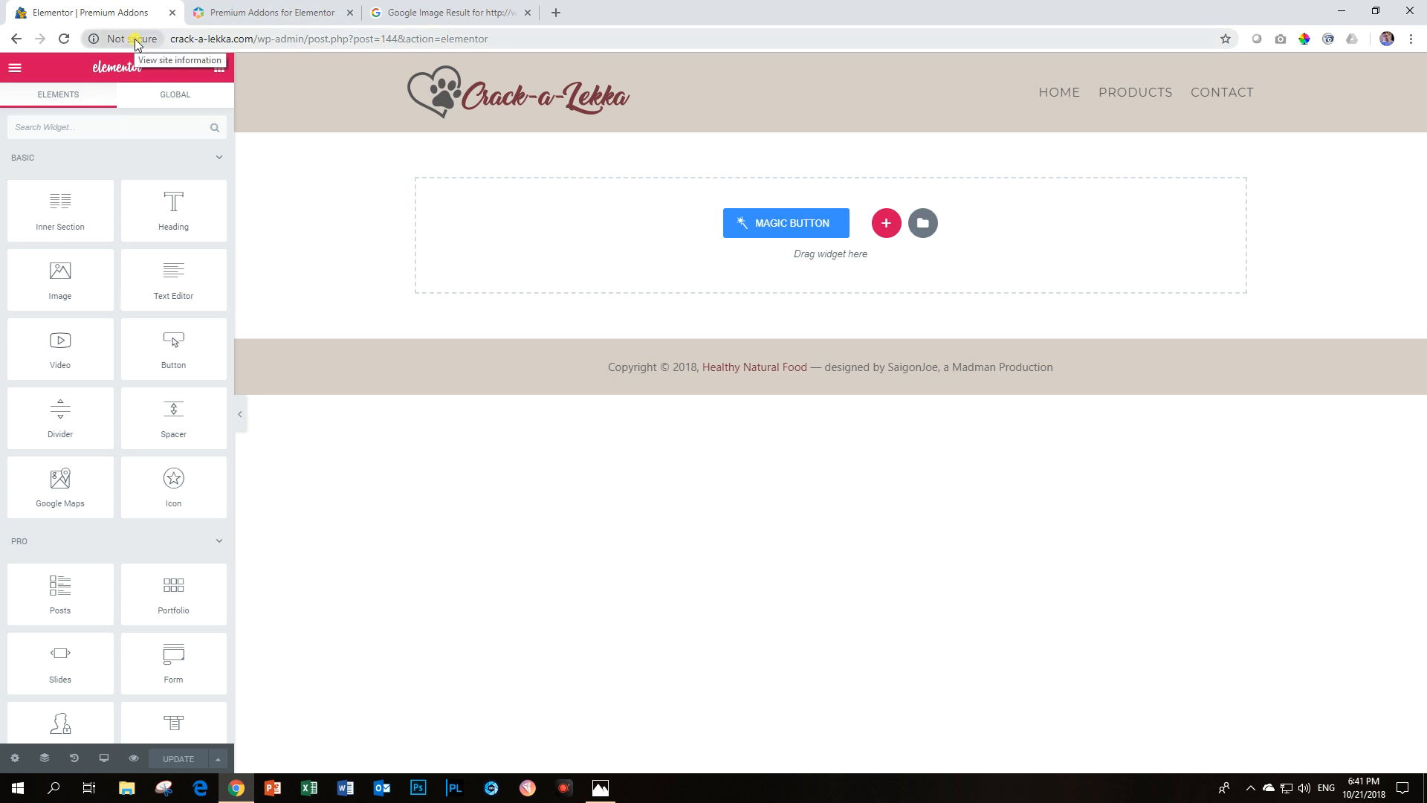
mouse_move(269, 159)
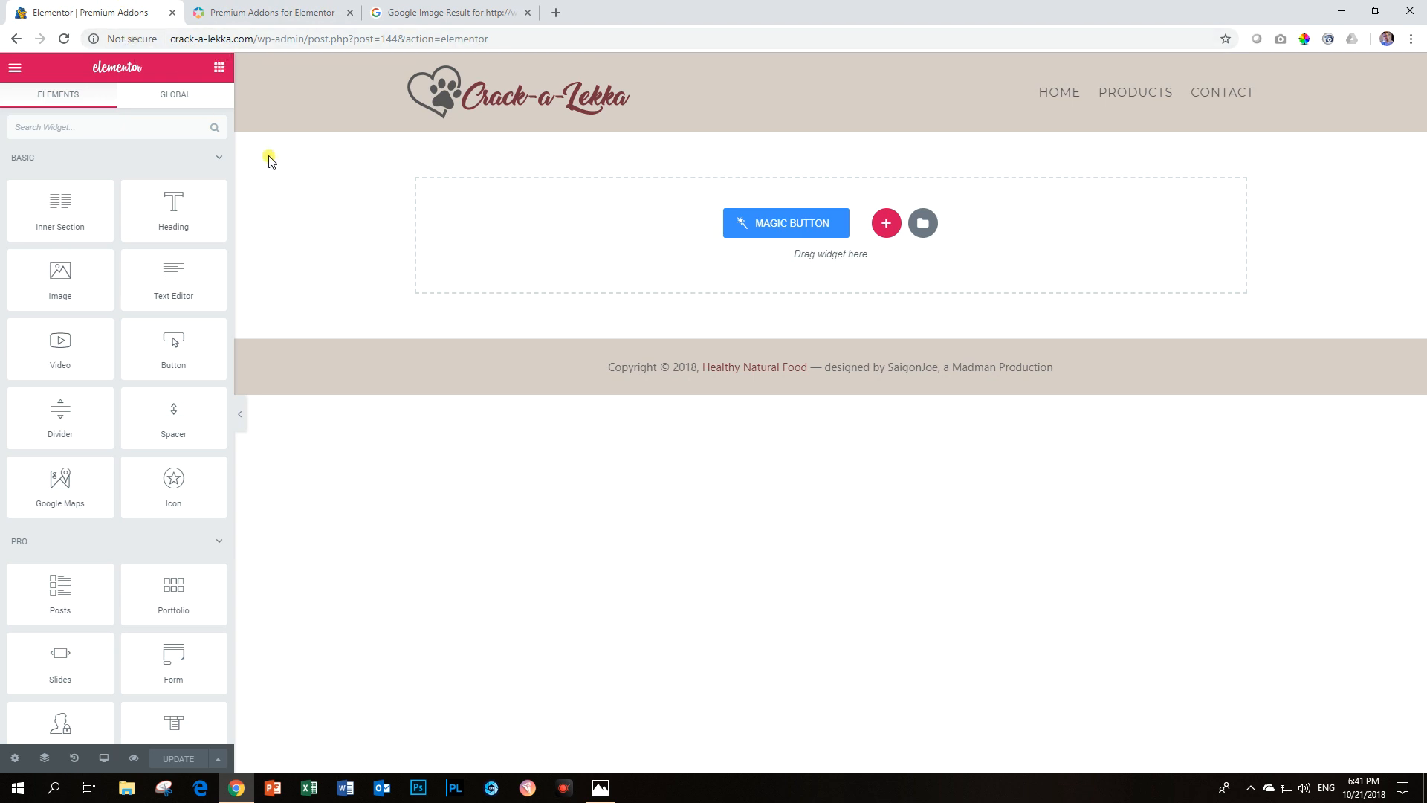
mouse_move(298, 162)
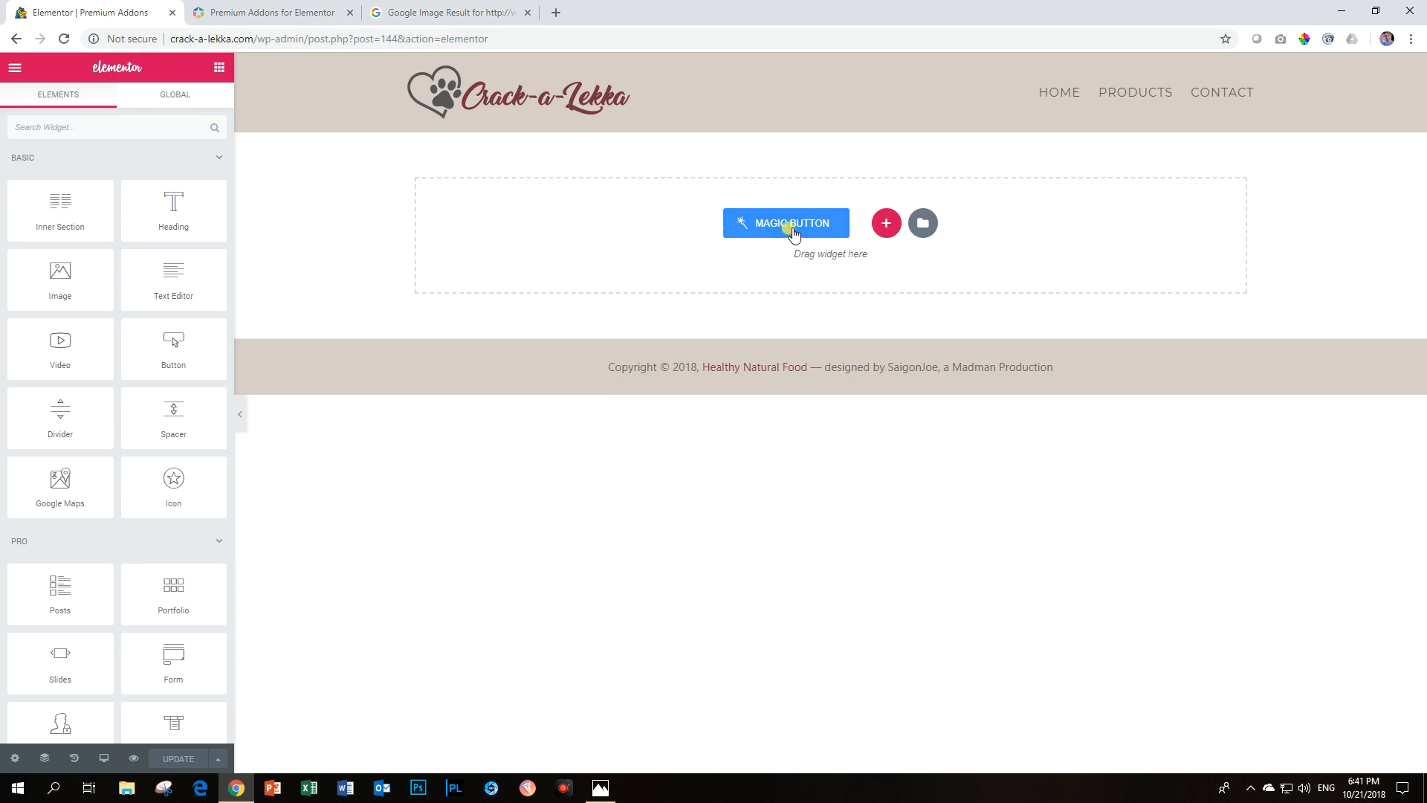
click(884, 223)
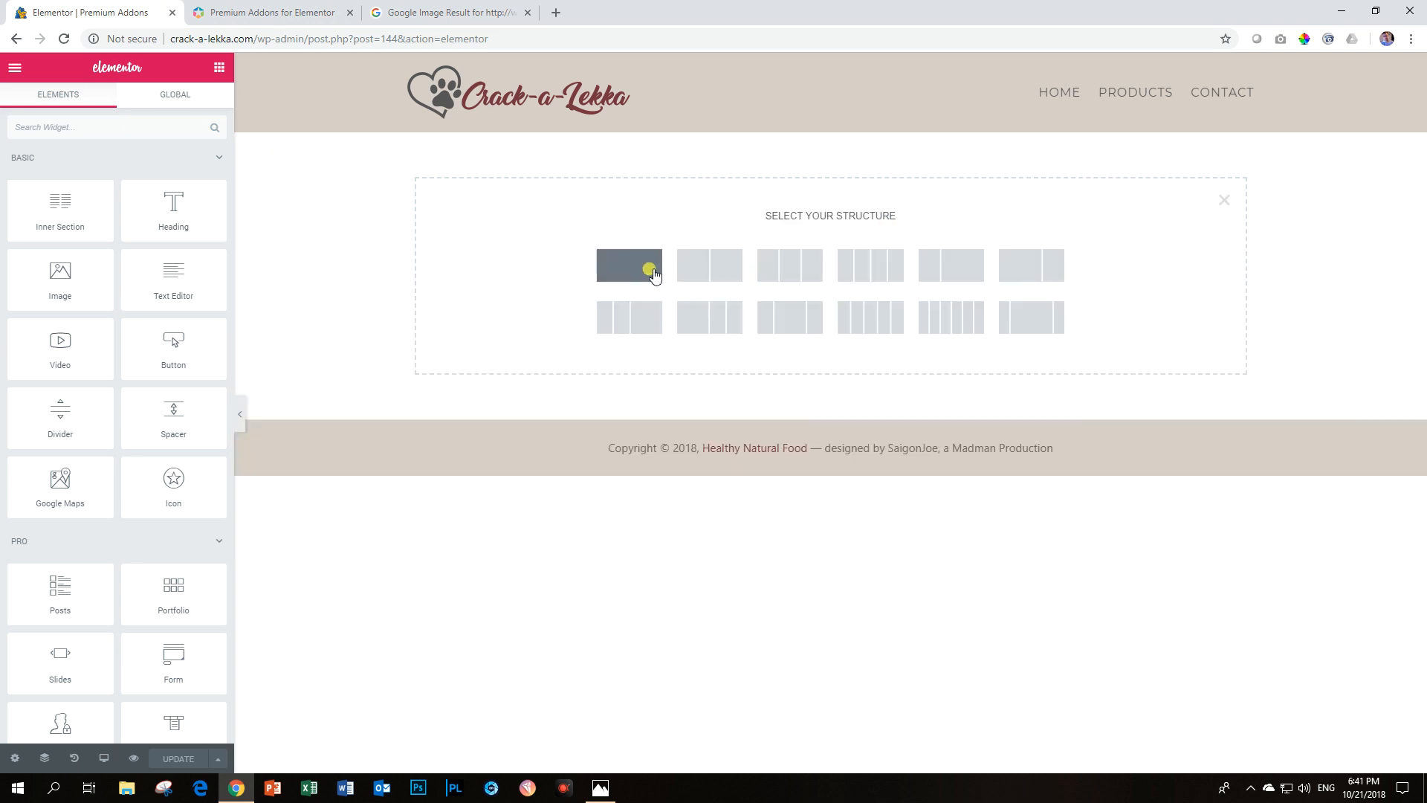
click(628, 265)
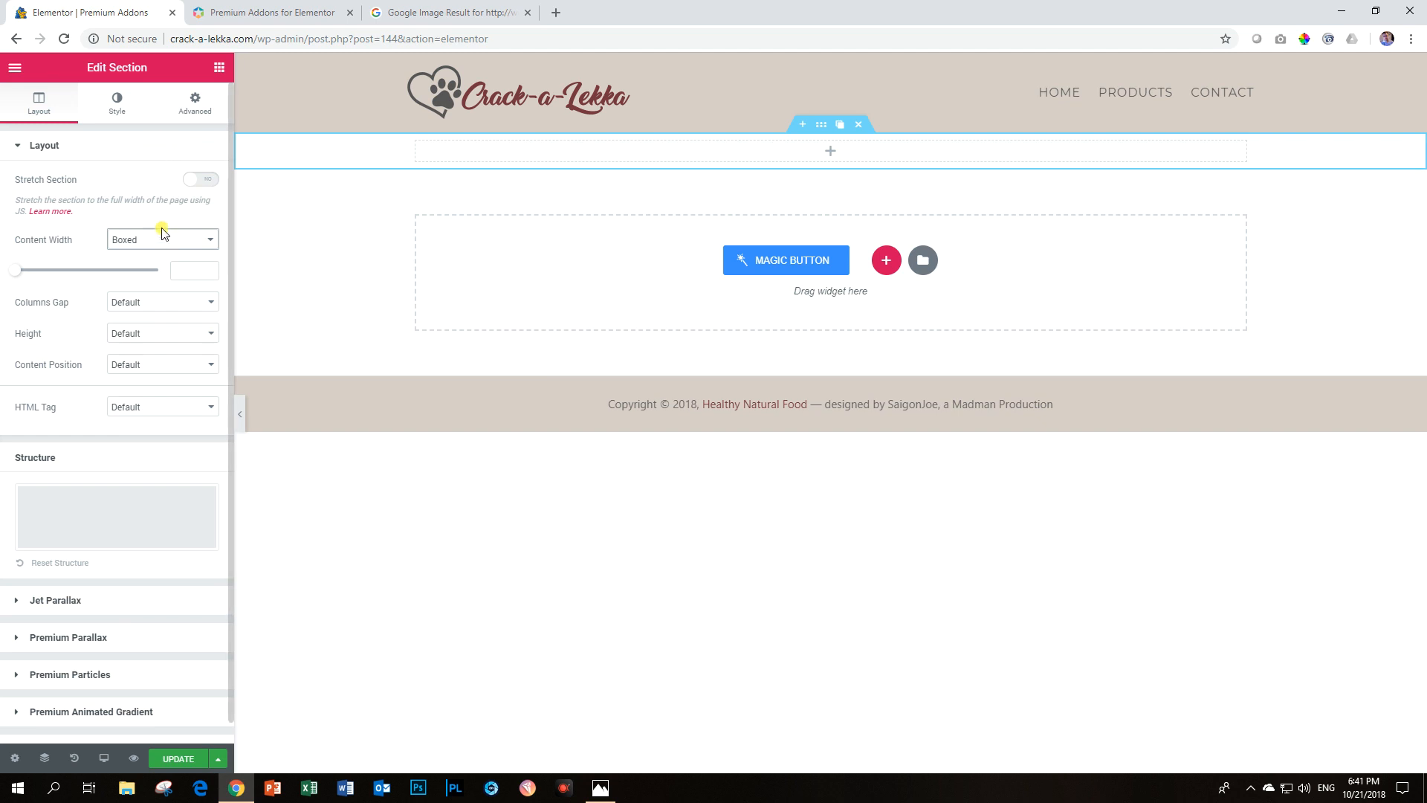
mouse_move(40, 339)
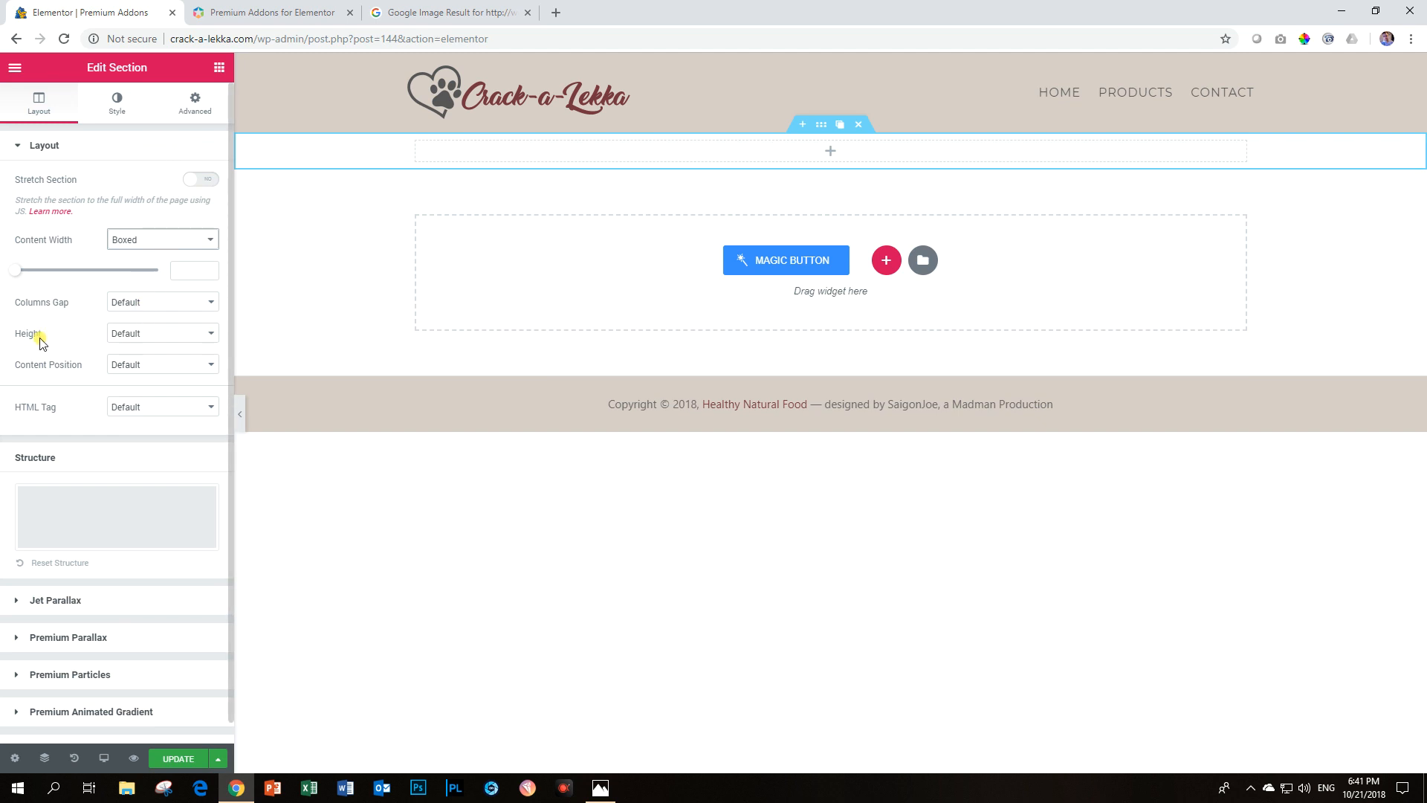
Step: Set the section height to Min Height with a value of 700
click(162, 331)
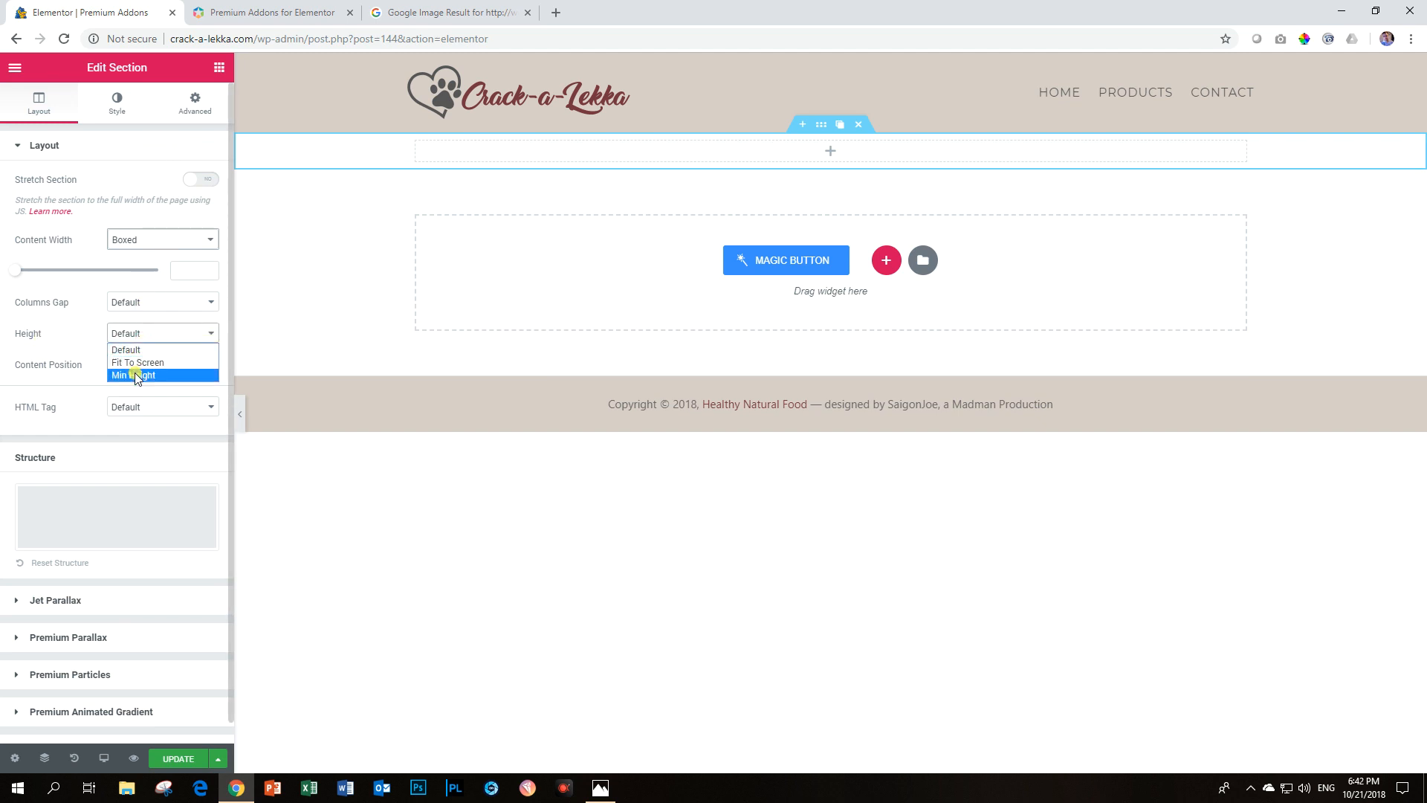
click(134, 375)
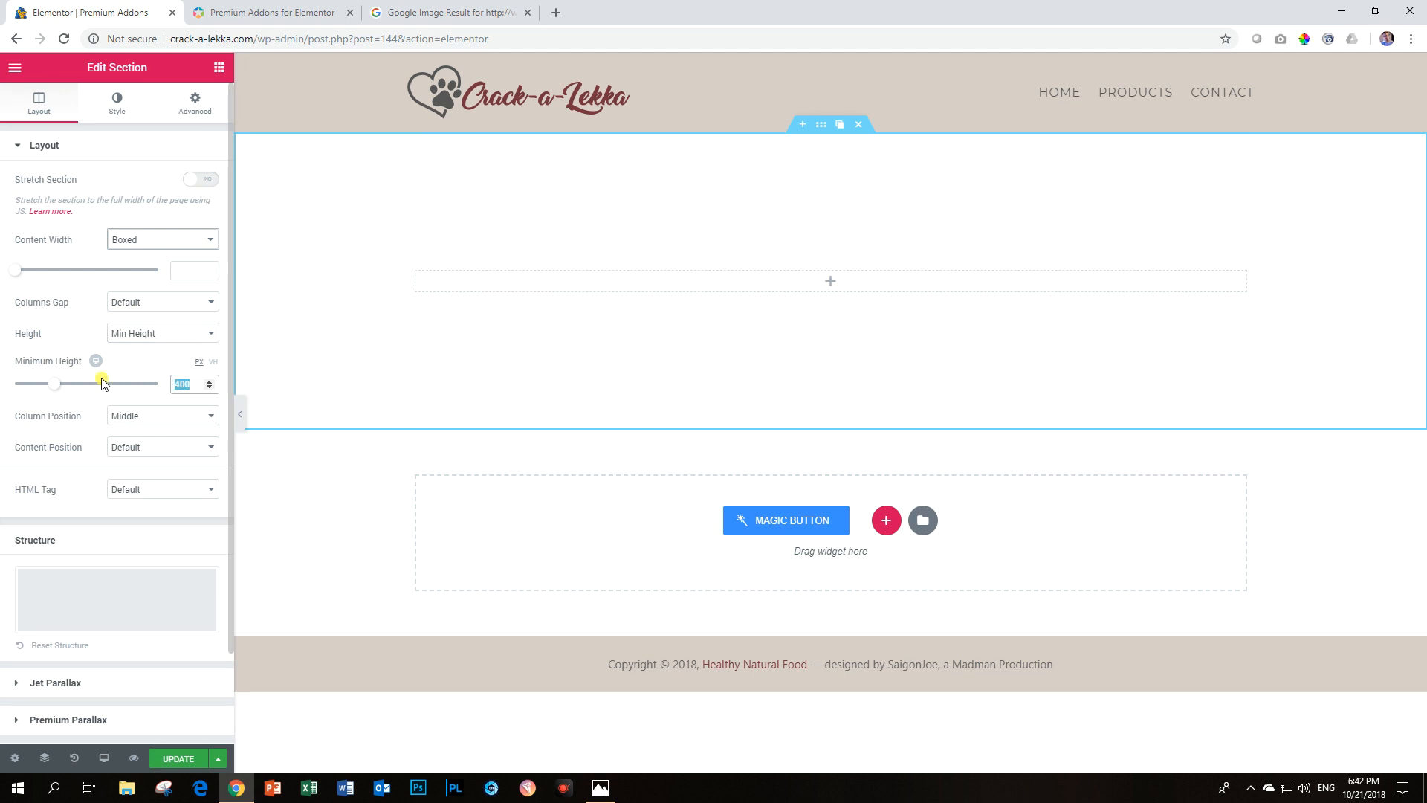
text(700)
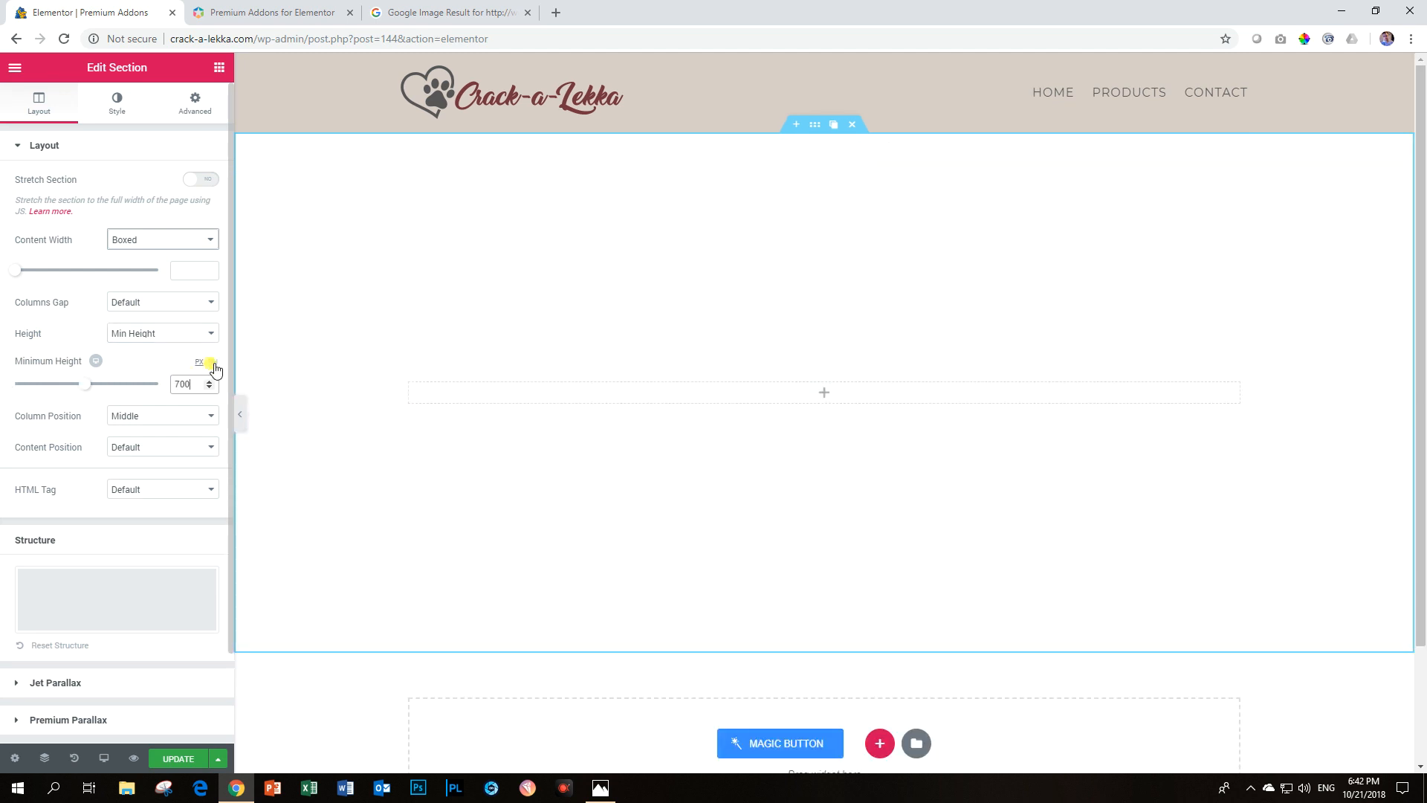
scroll(down, 3)
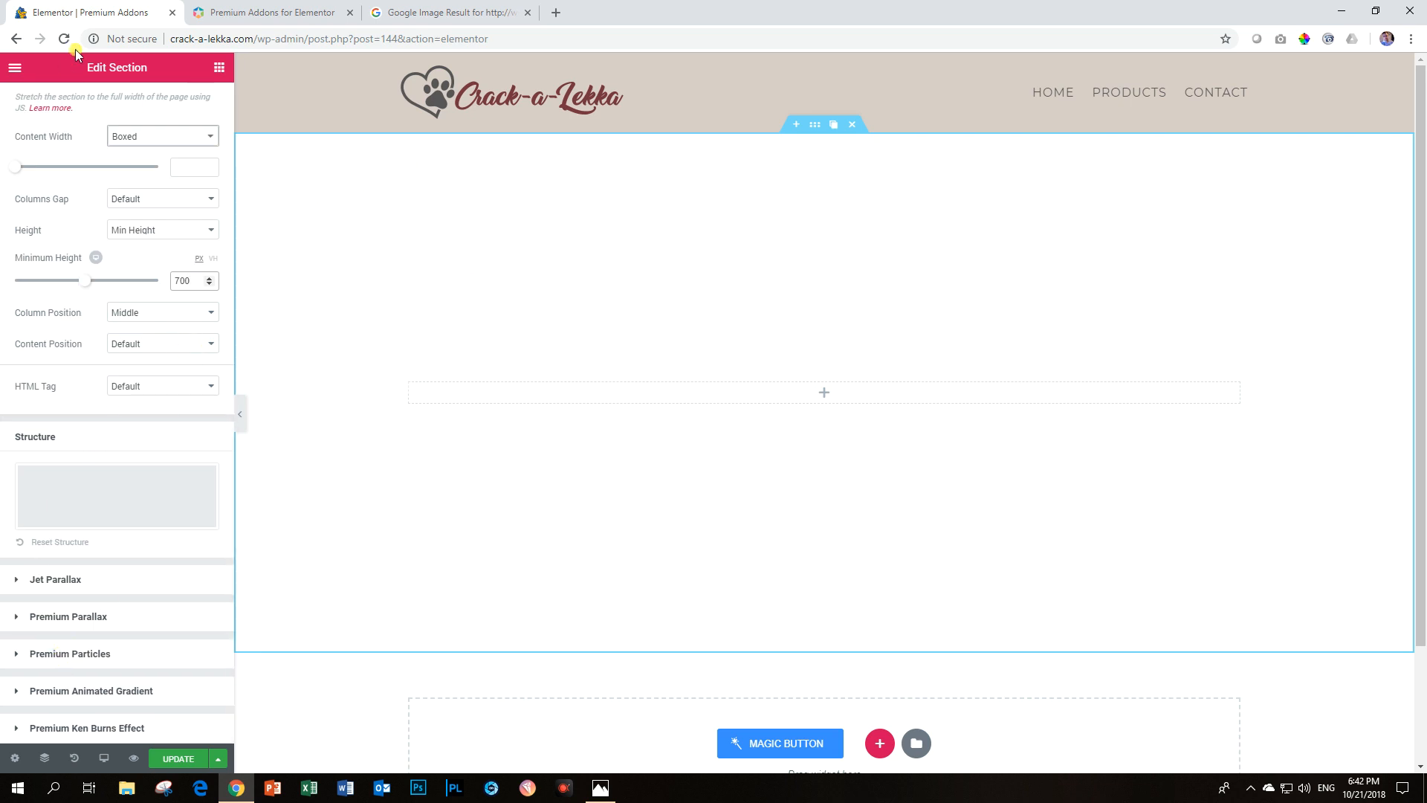
mouse_move(464, 323)
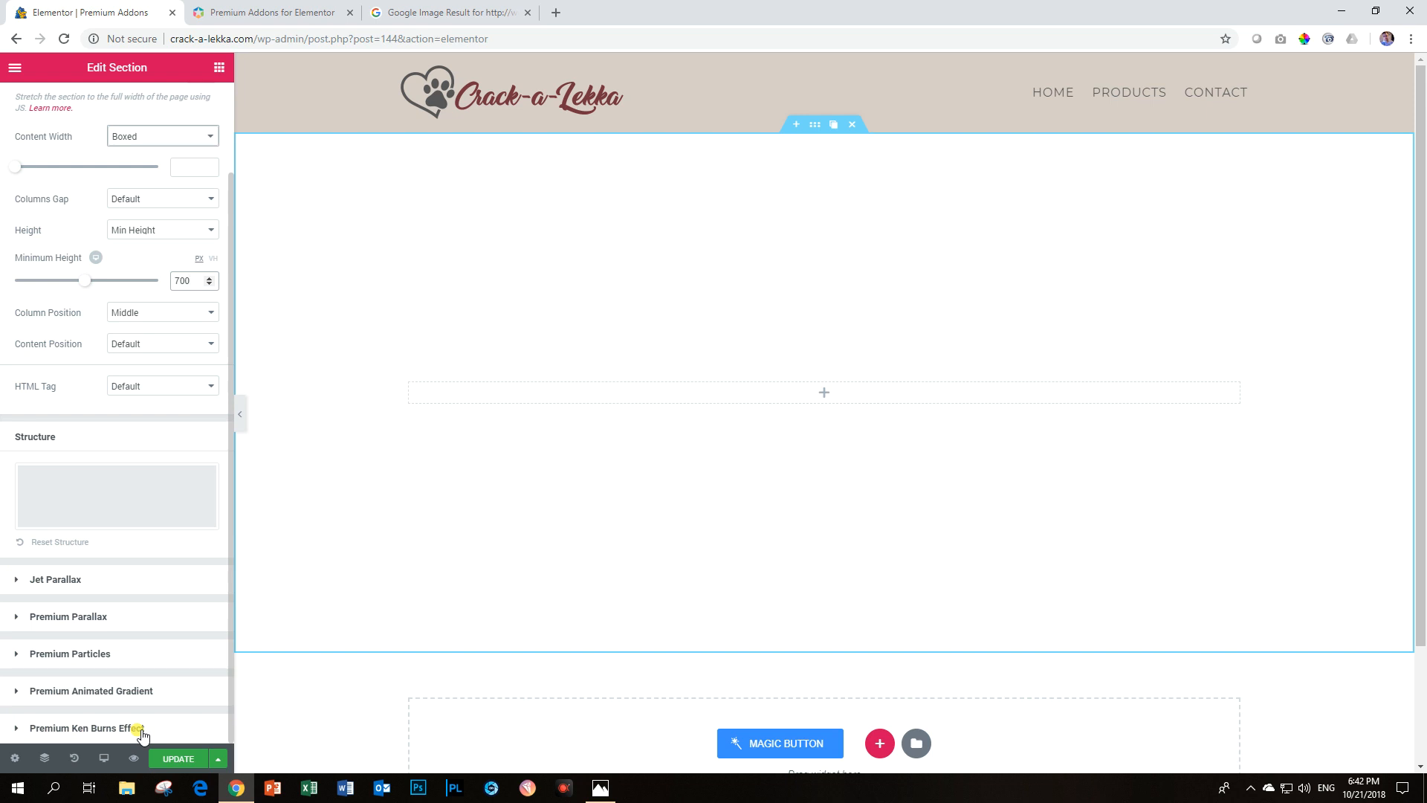
click(187, 281)
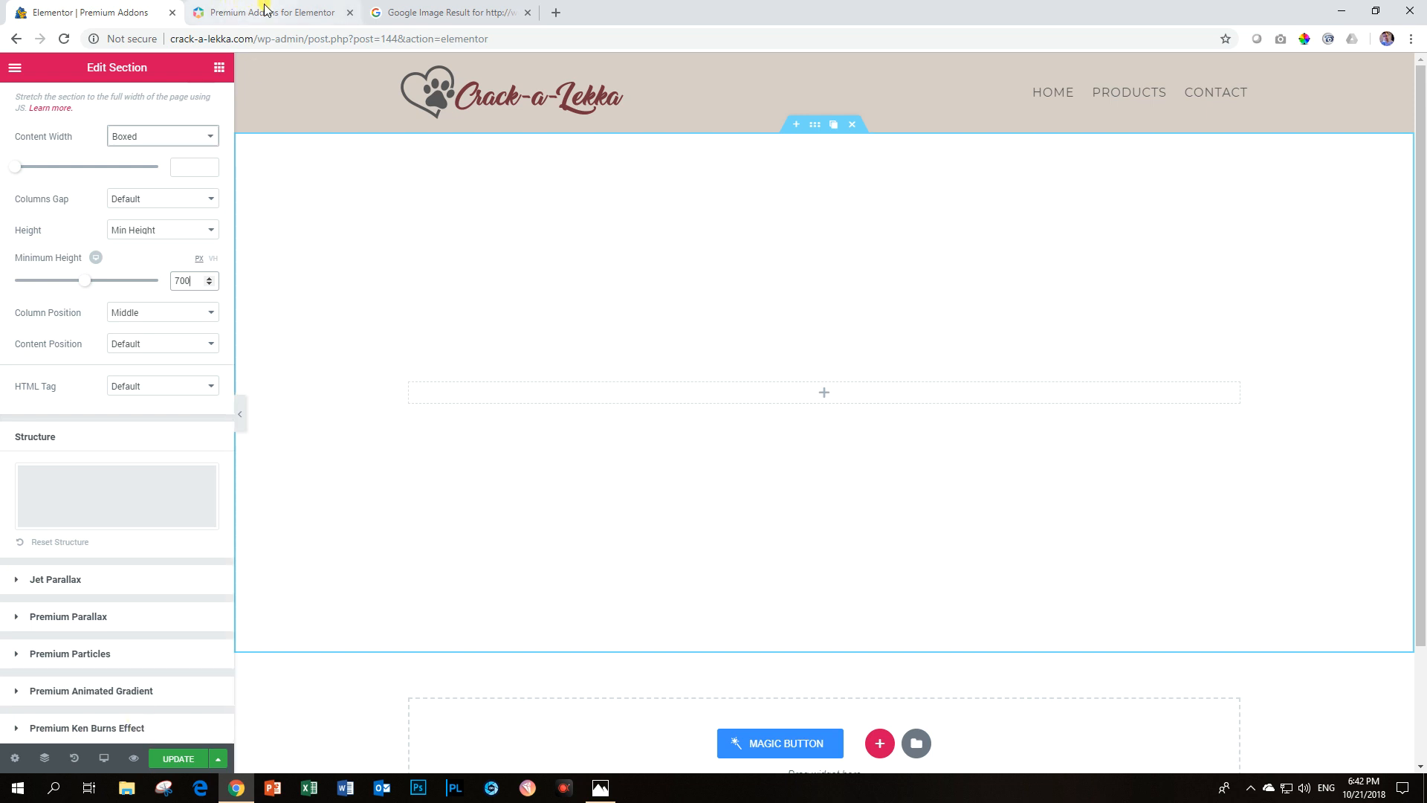
Step: Return to the Premium Addons site and scroll down to the PRO pricing plans
click(267, 12)
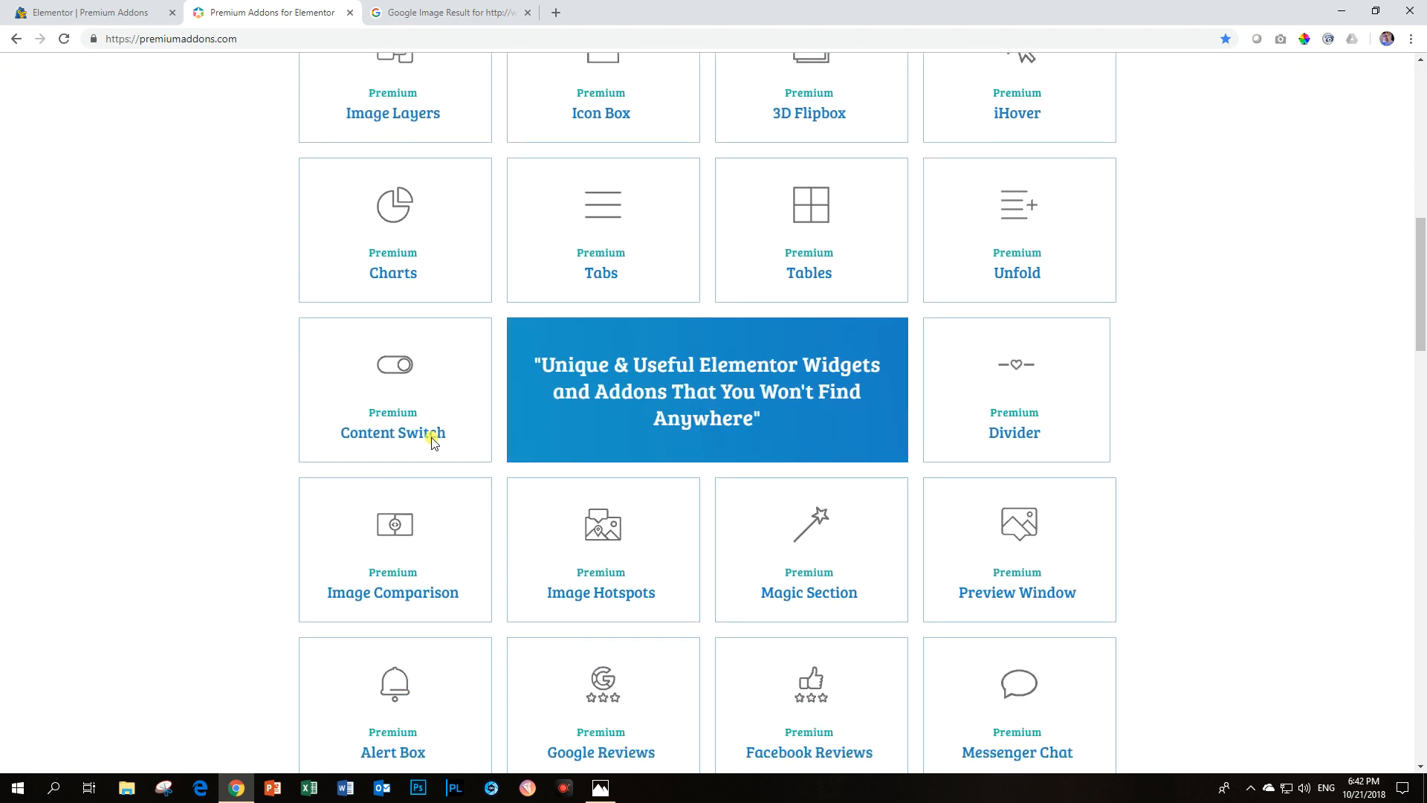
scroll(down, 3)
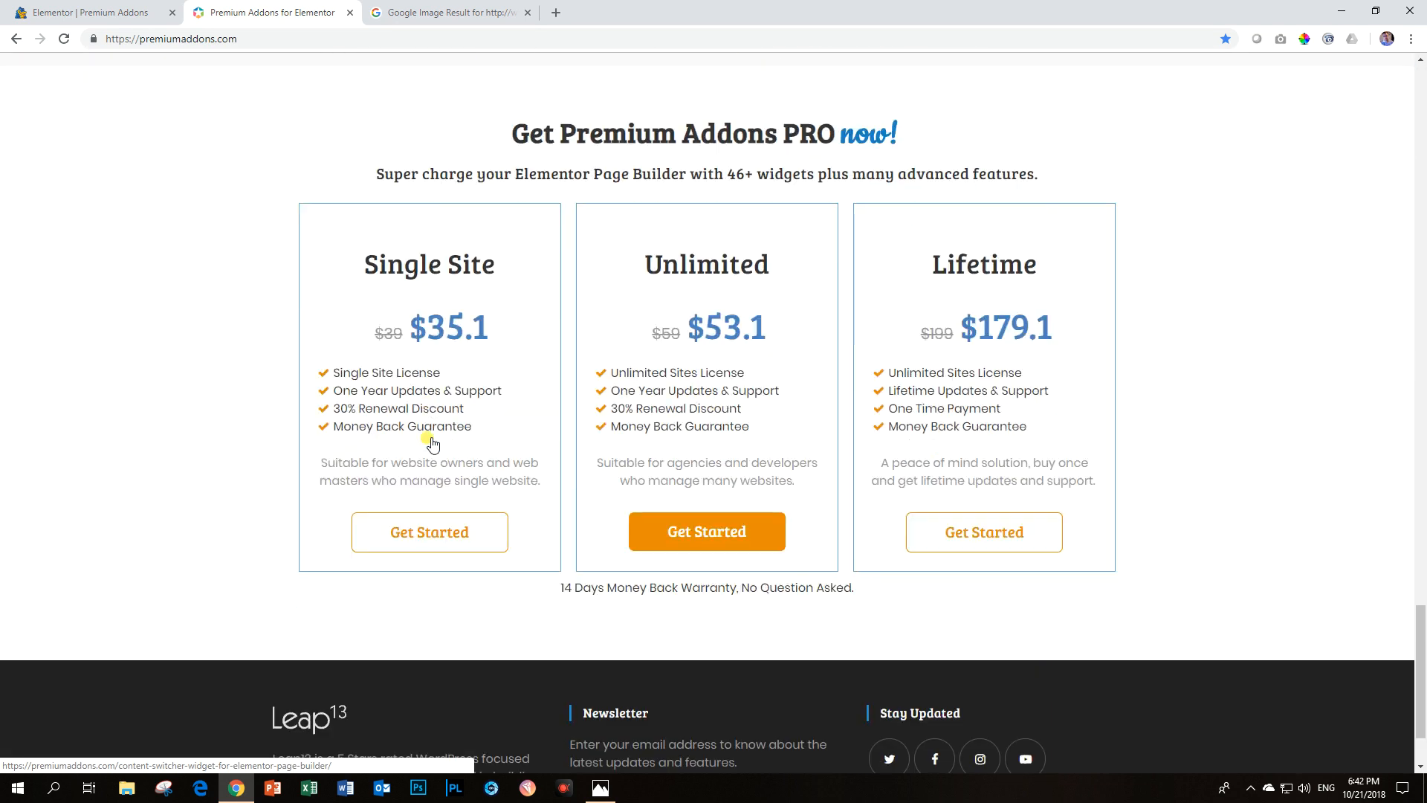
scroll(down, 3)
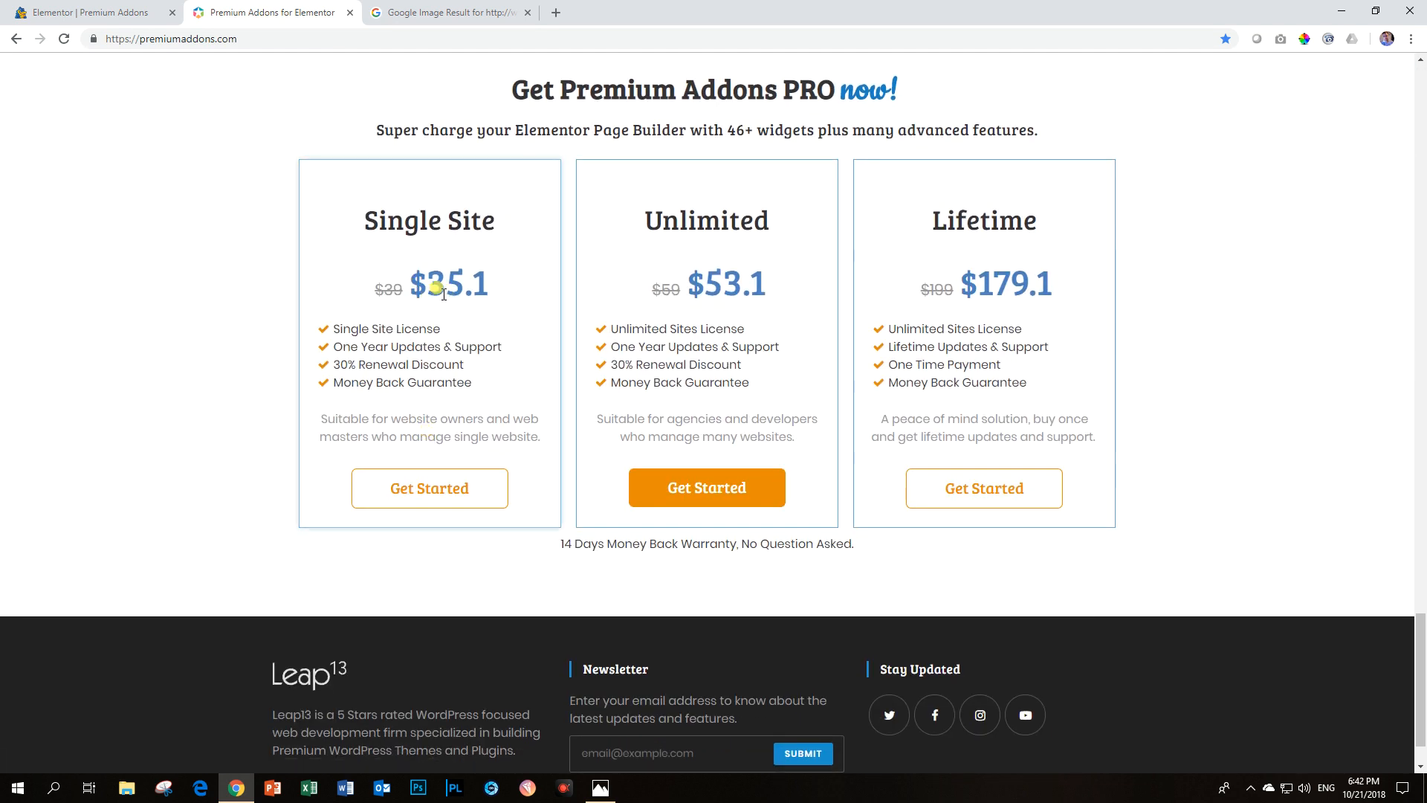
mouse_move(428, 487)
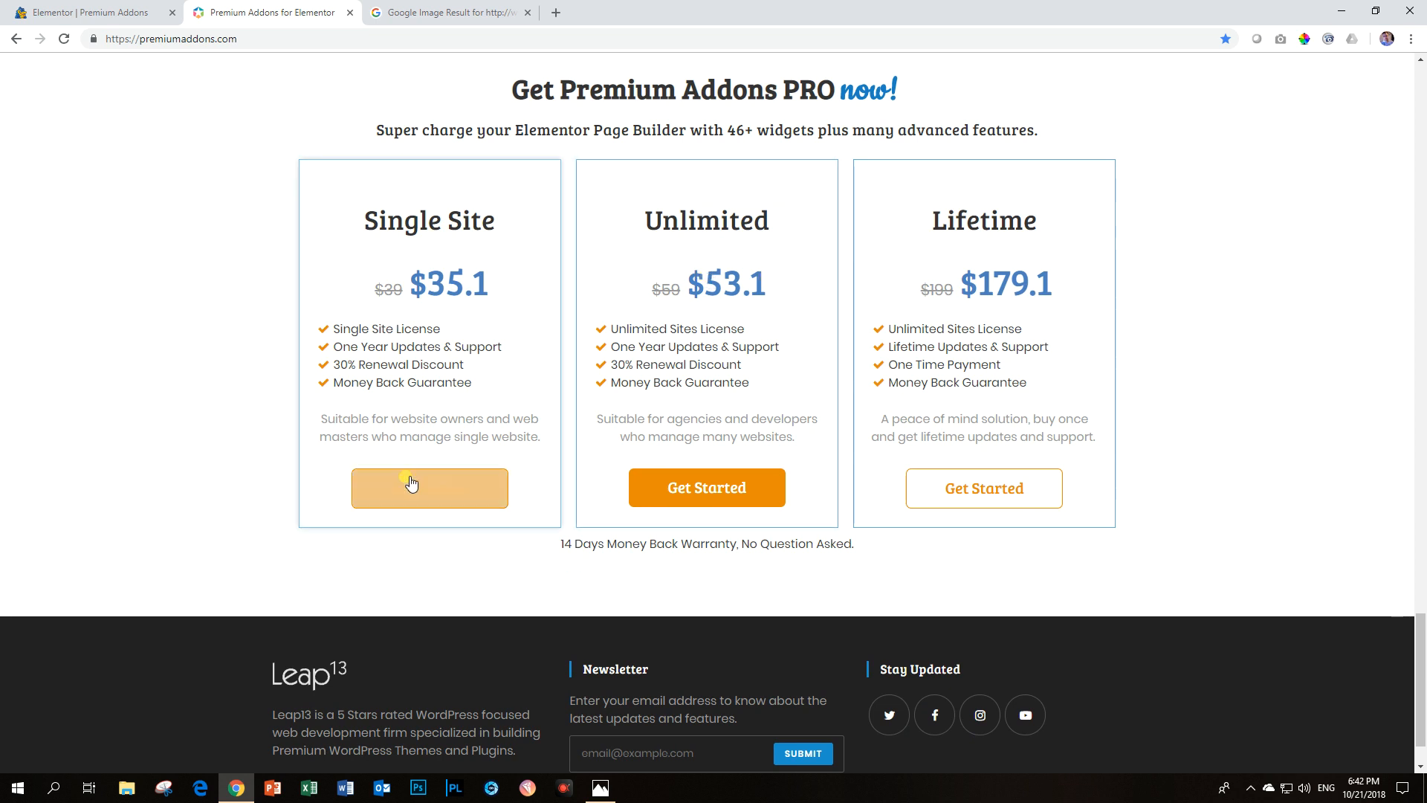
mouse_move(1012, 285)
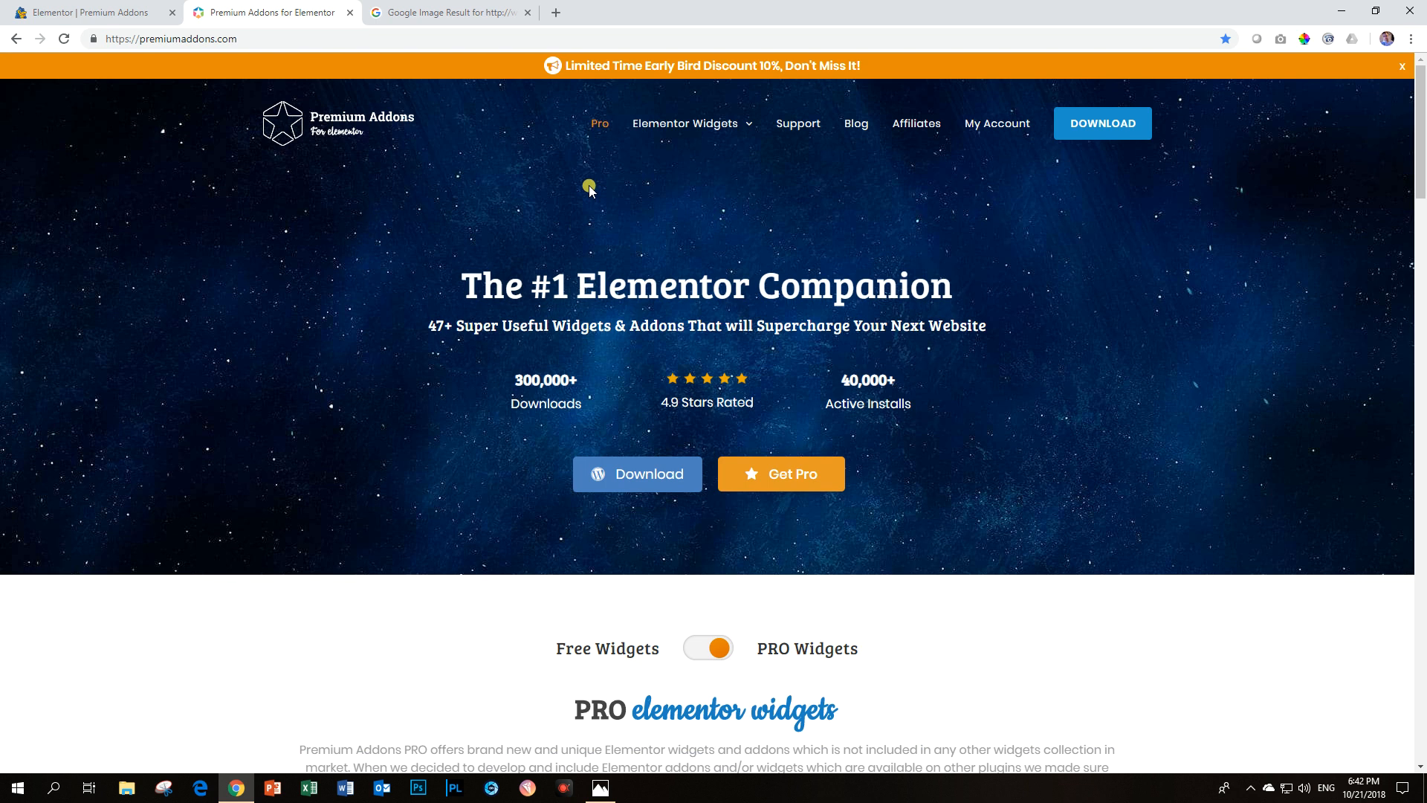
mouse_move(819, 64)
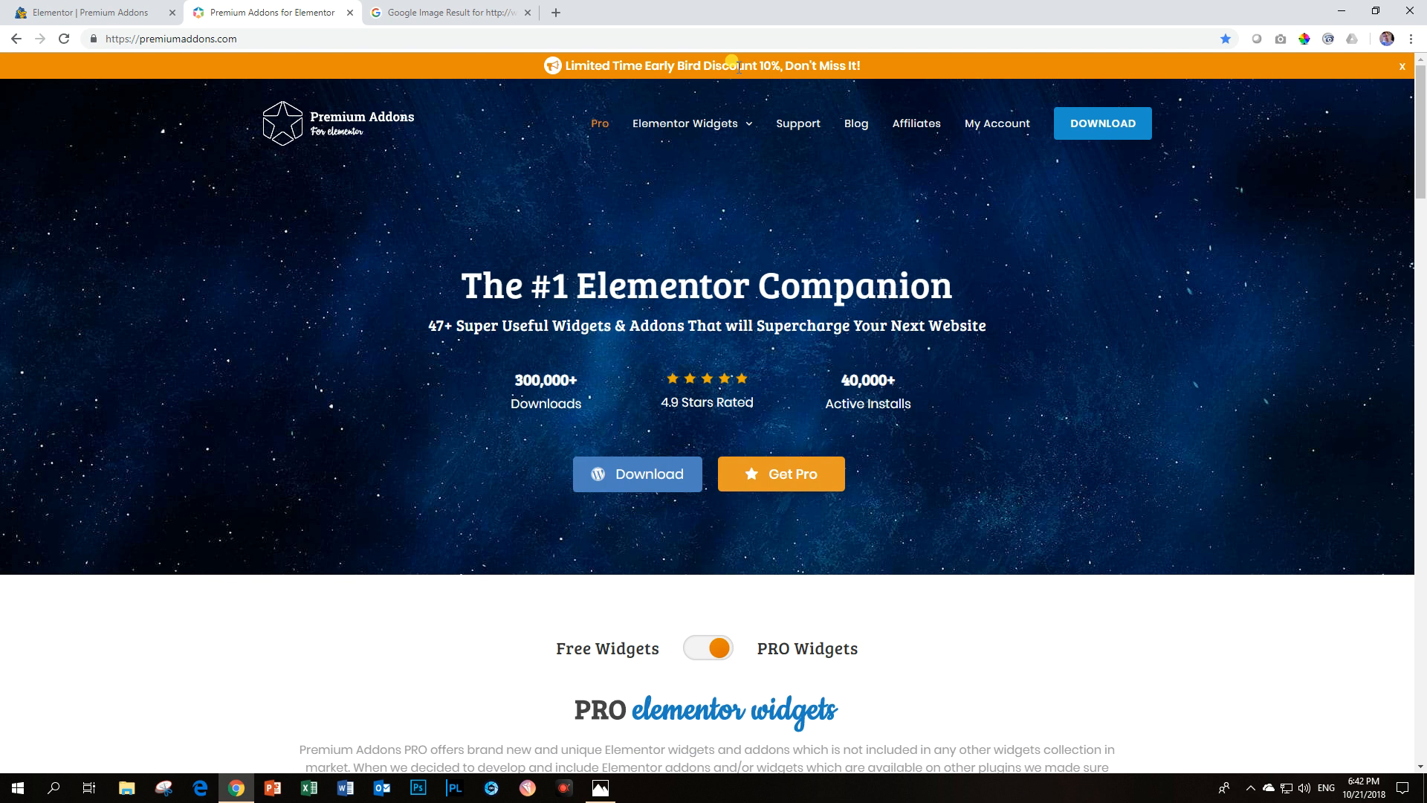
click(687, 124)
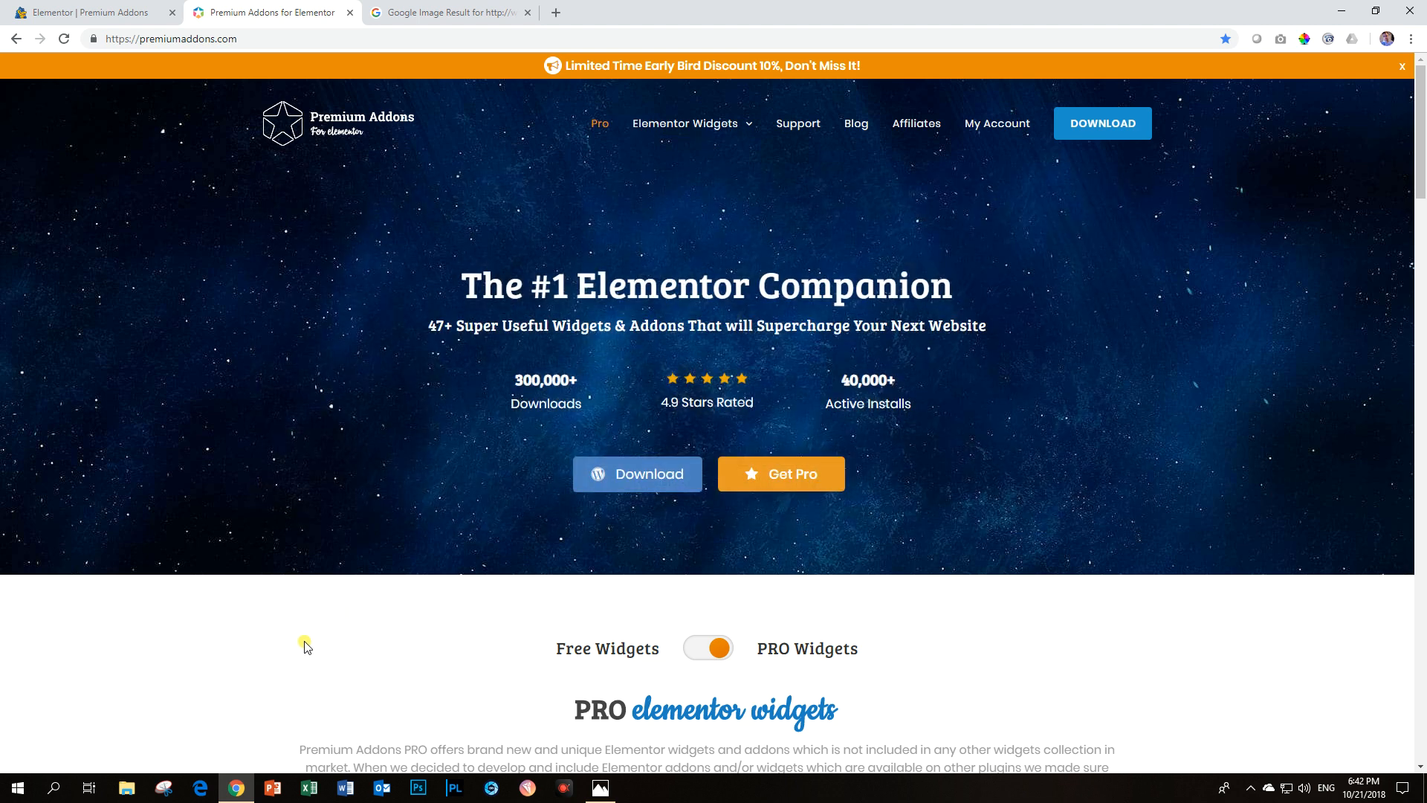
scroll(down, 3)
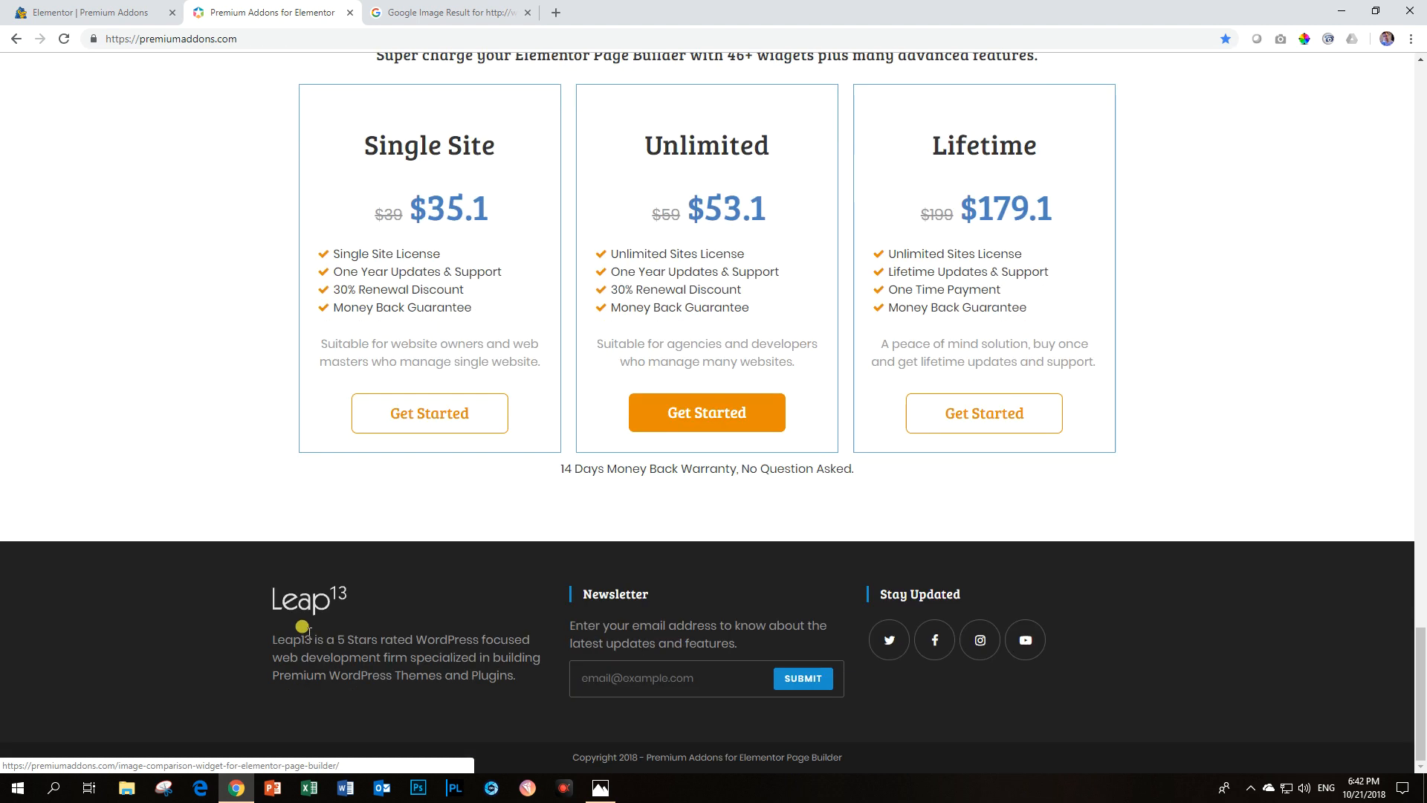
mouse_move(1038, 262)
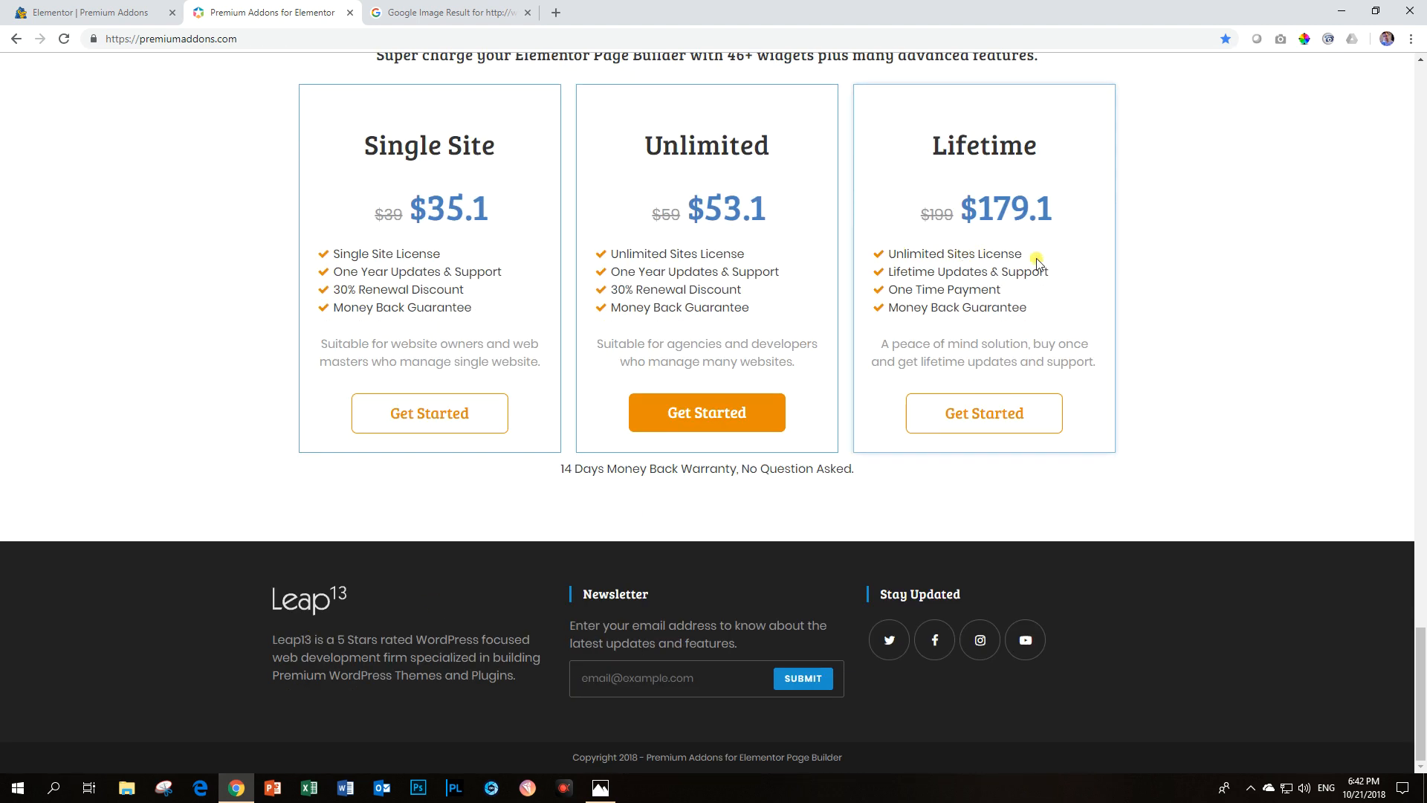
mouse_move(952, 264)
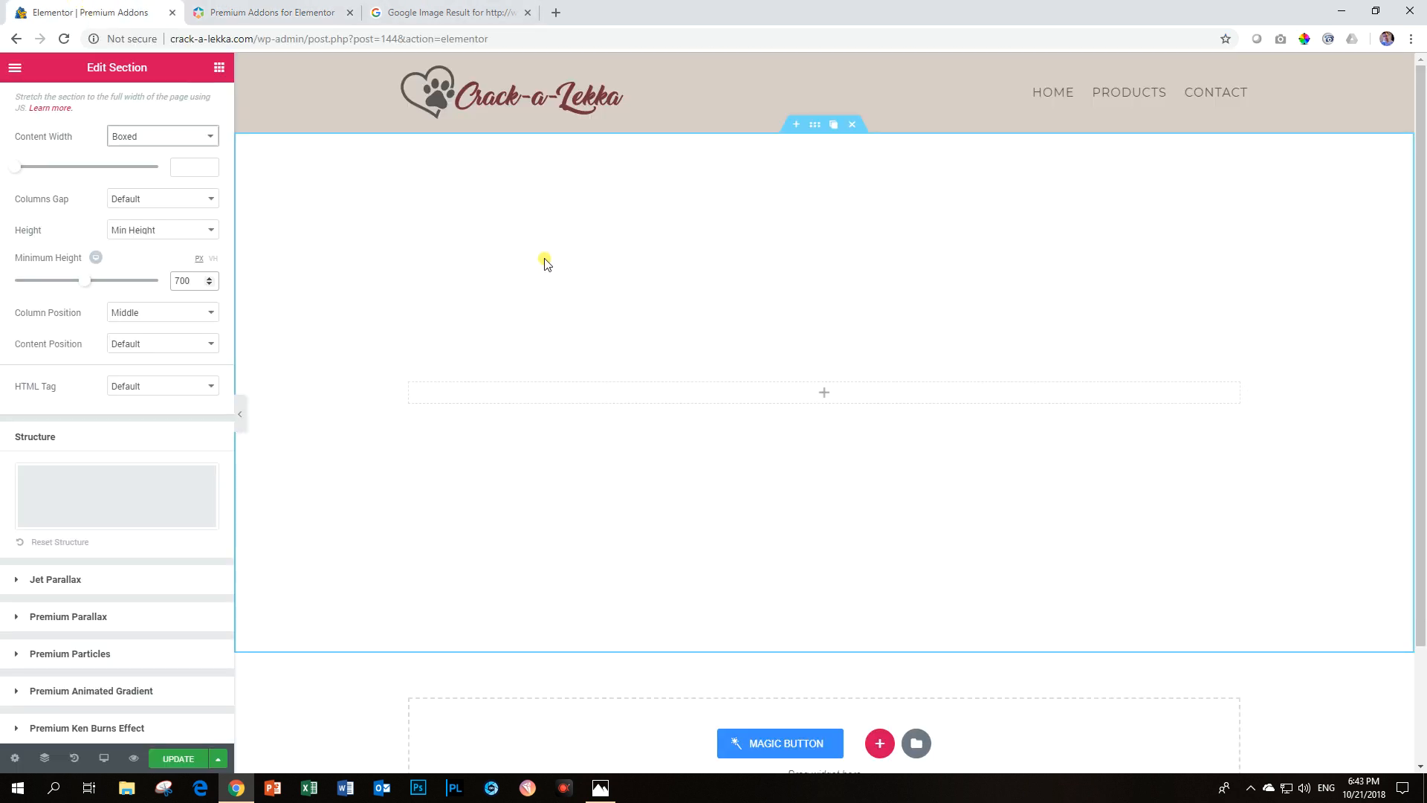
mouse_move(204, 367)
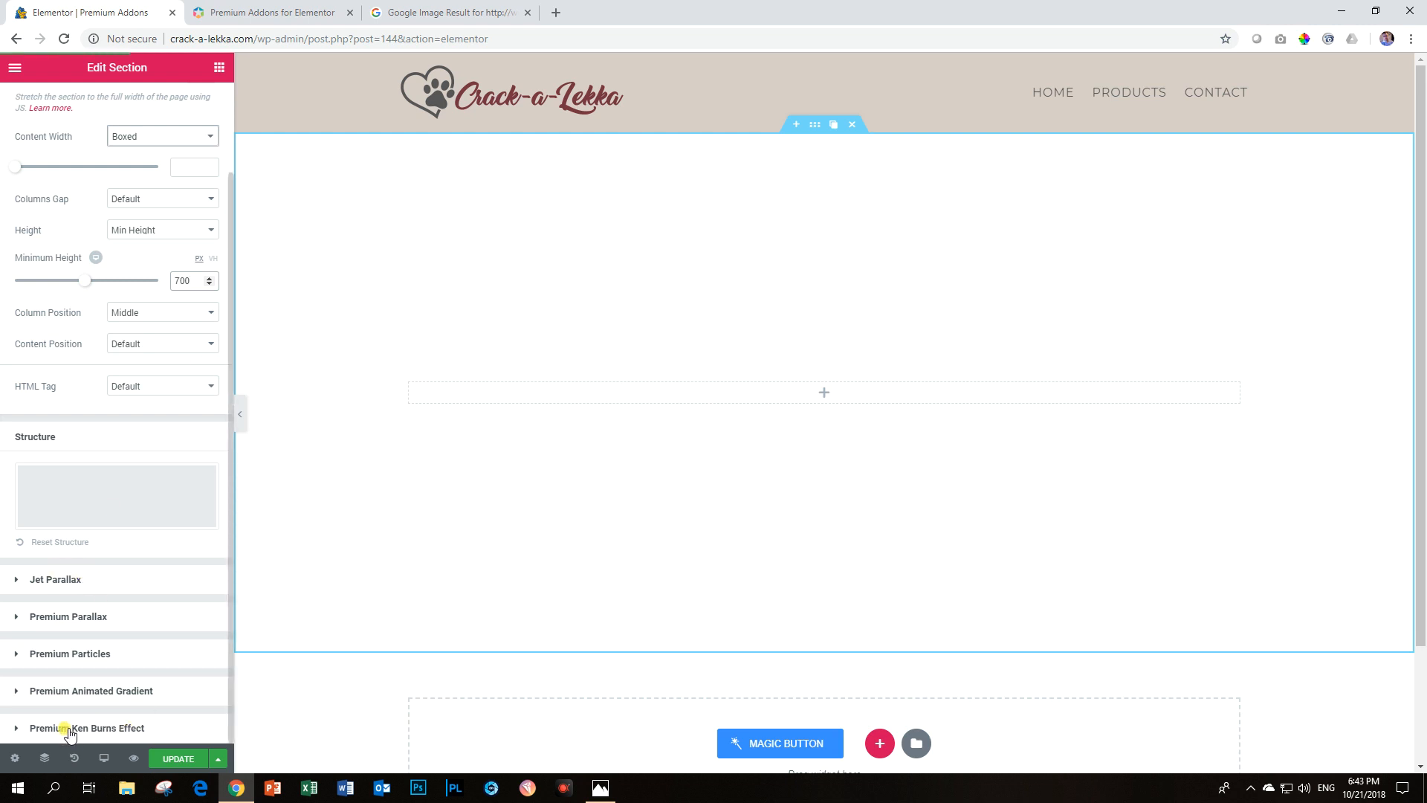
Step: Expand the section's Premium Ken Burns Effect settings
click(88, 727)
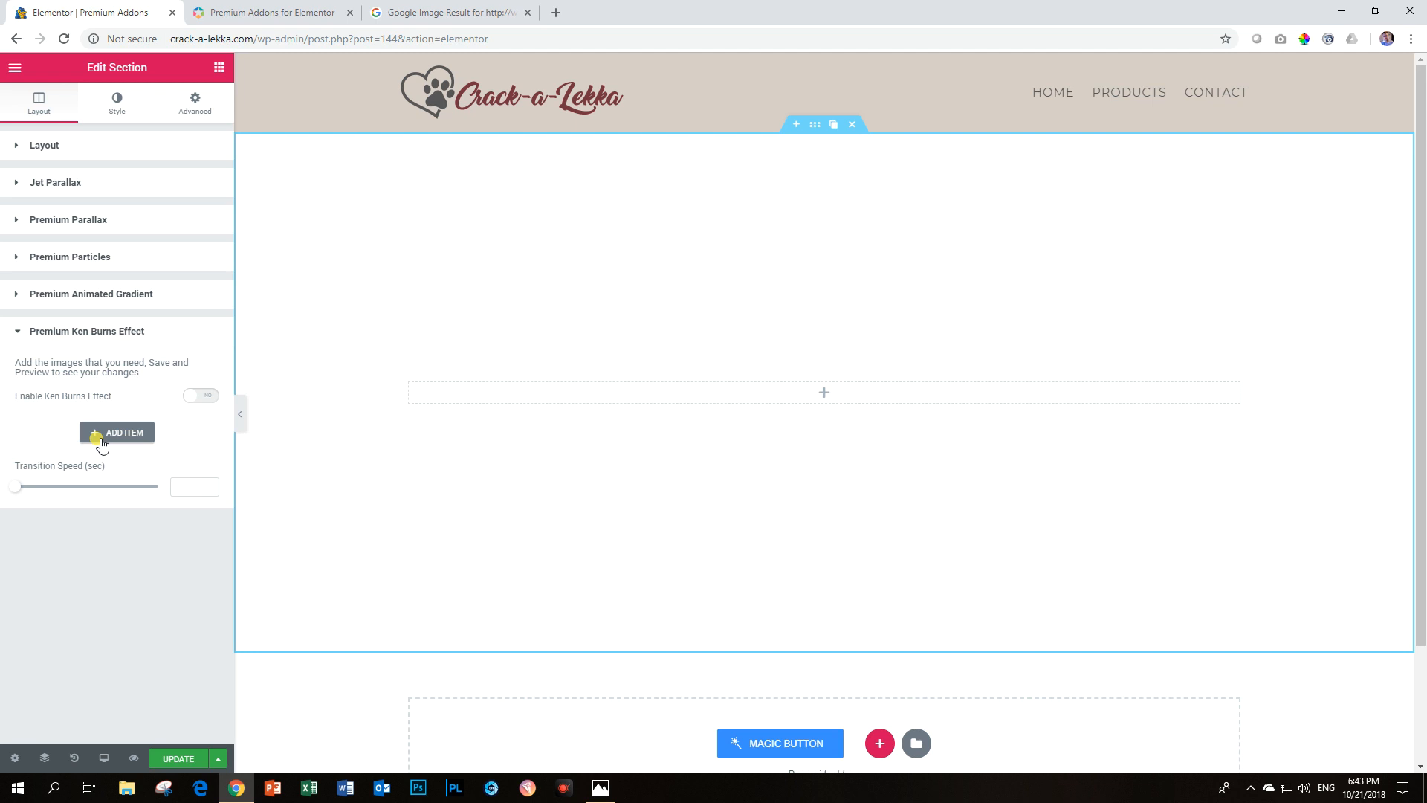
Step: Add a first slide with a food photo and set its Image Fit to Cover
click(116, 431)
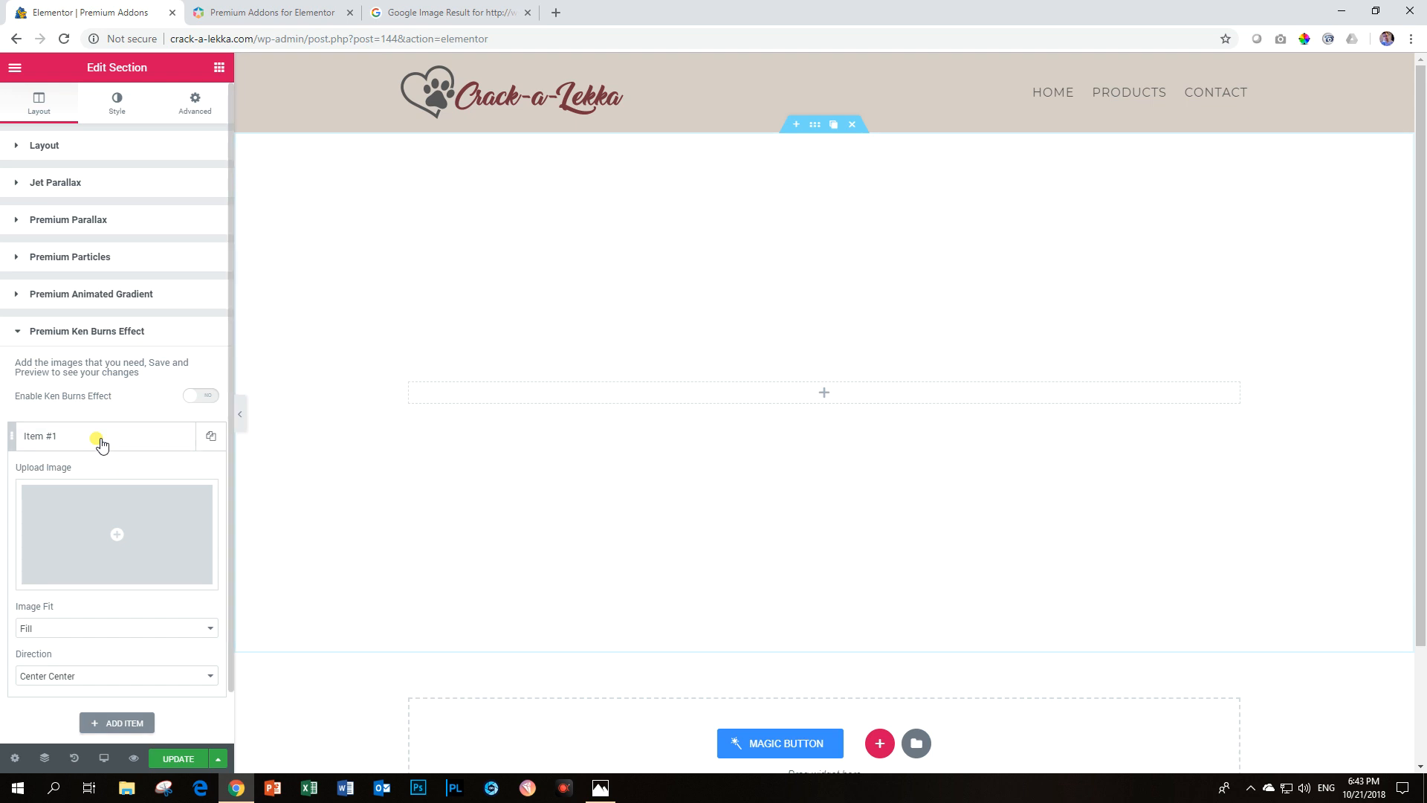
click(116, 533)
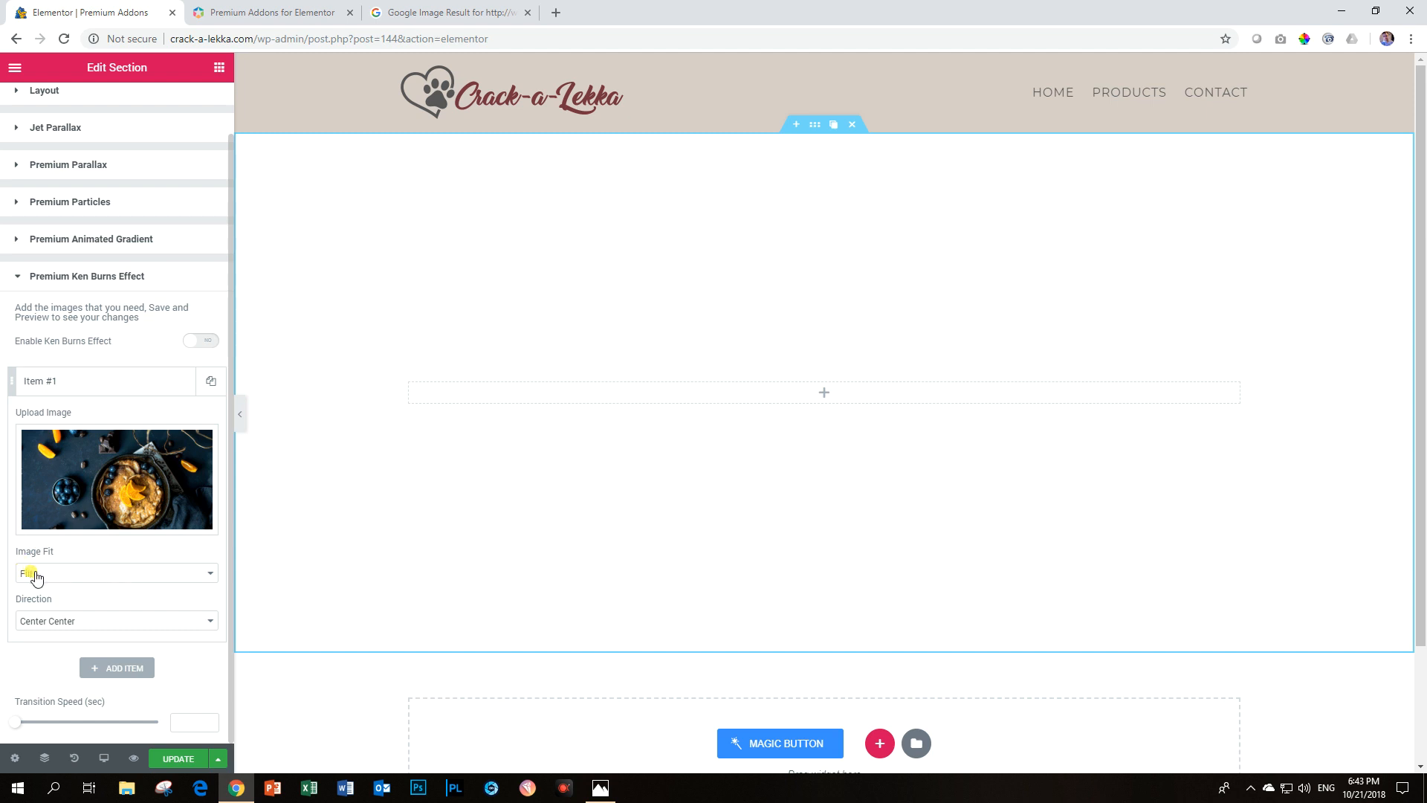
click(116, 572)
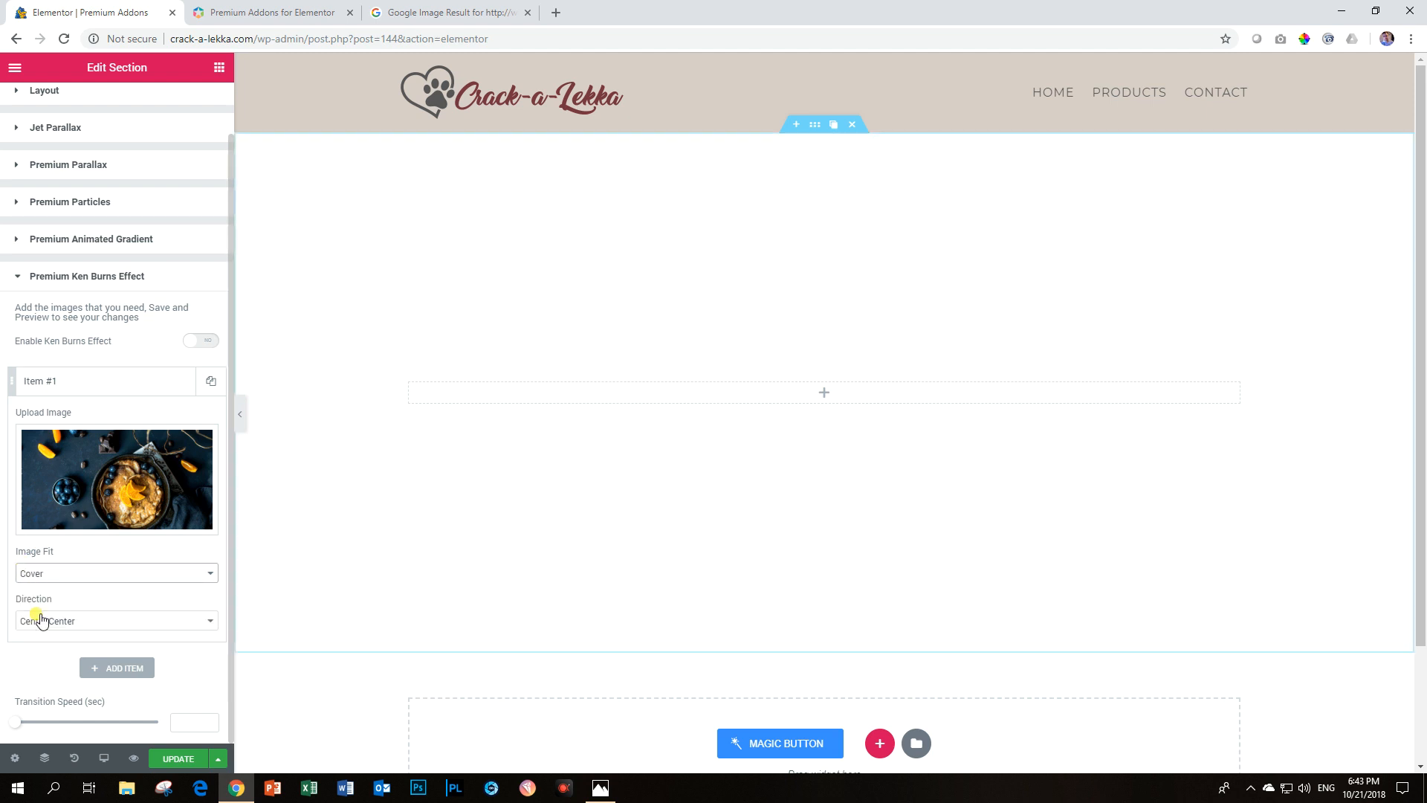
click(116, 573)
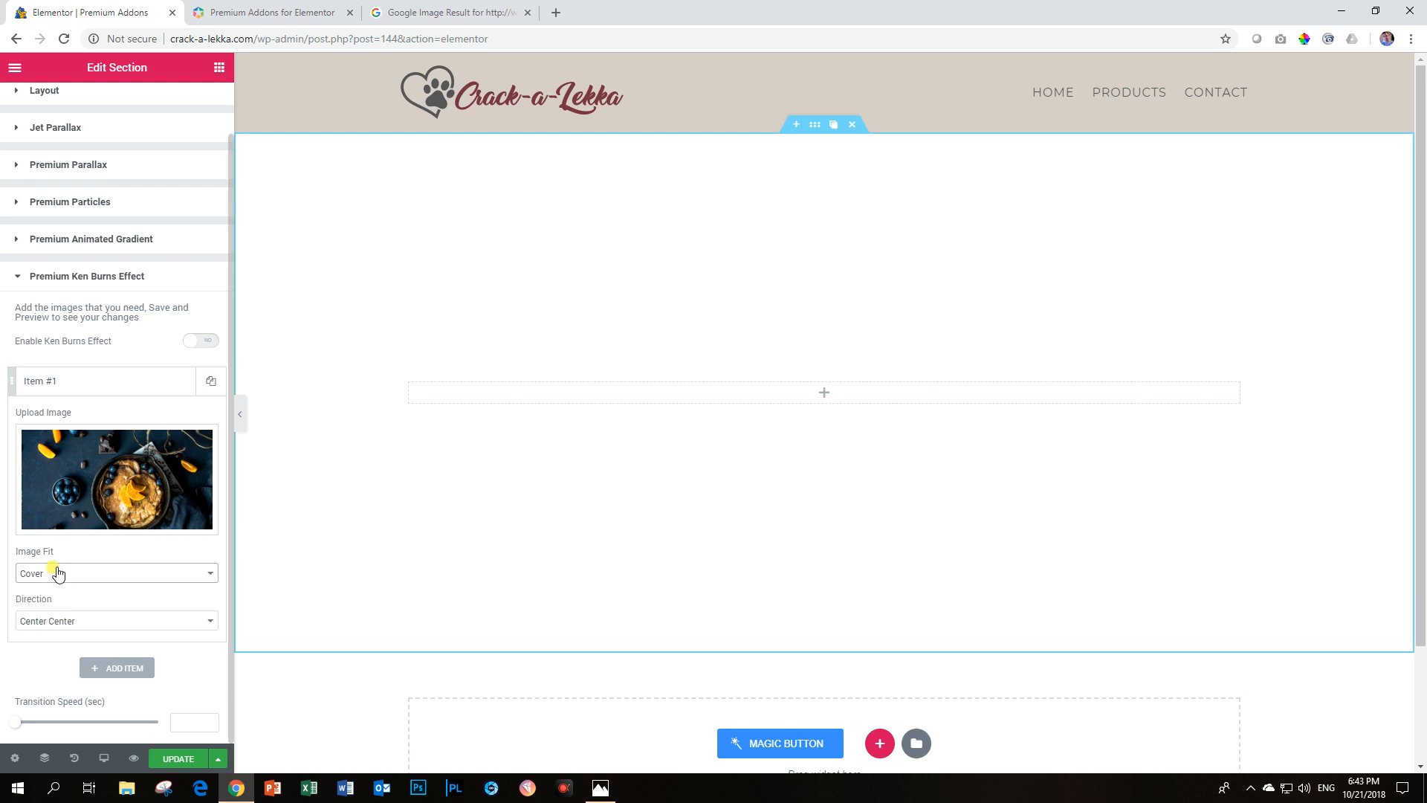
click(116, 574)
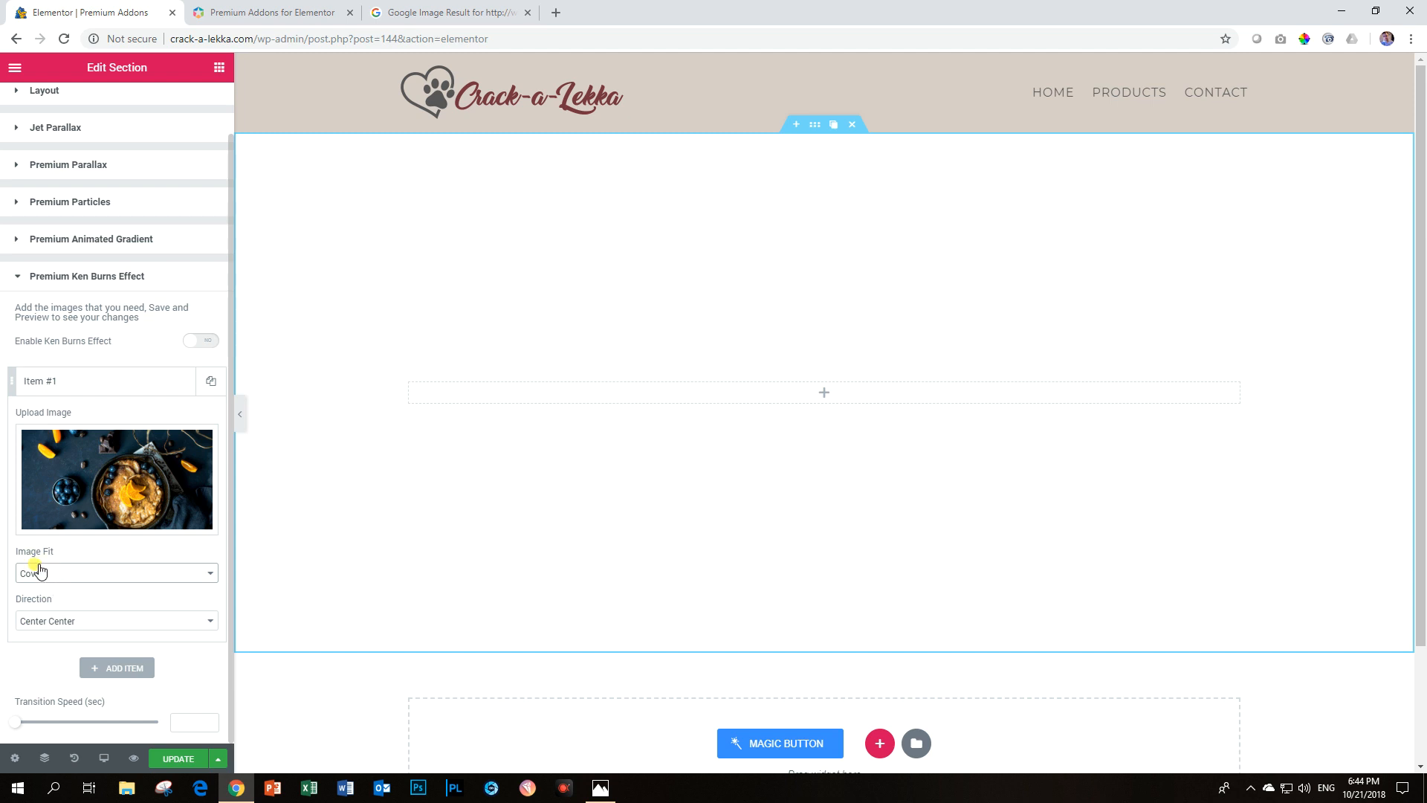
mouse_move(43, 626)
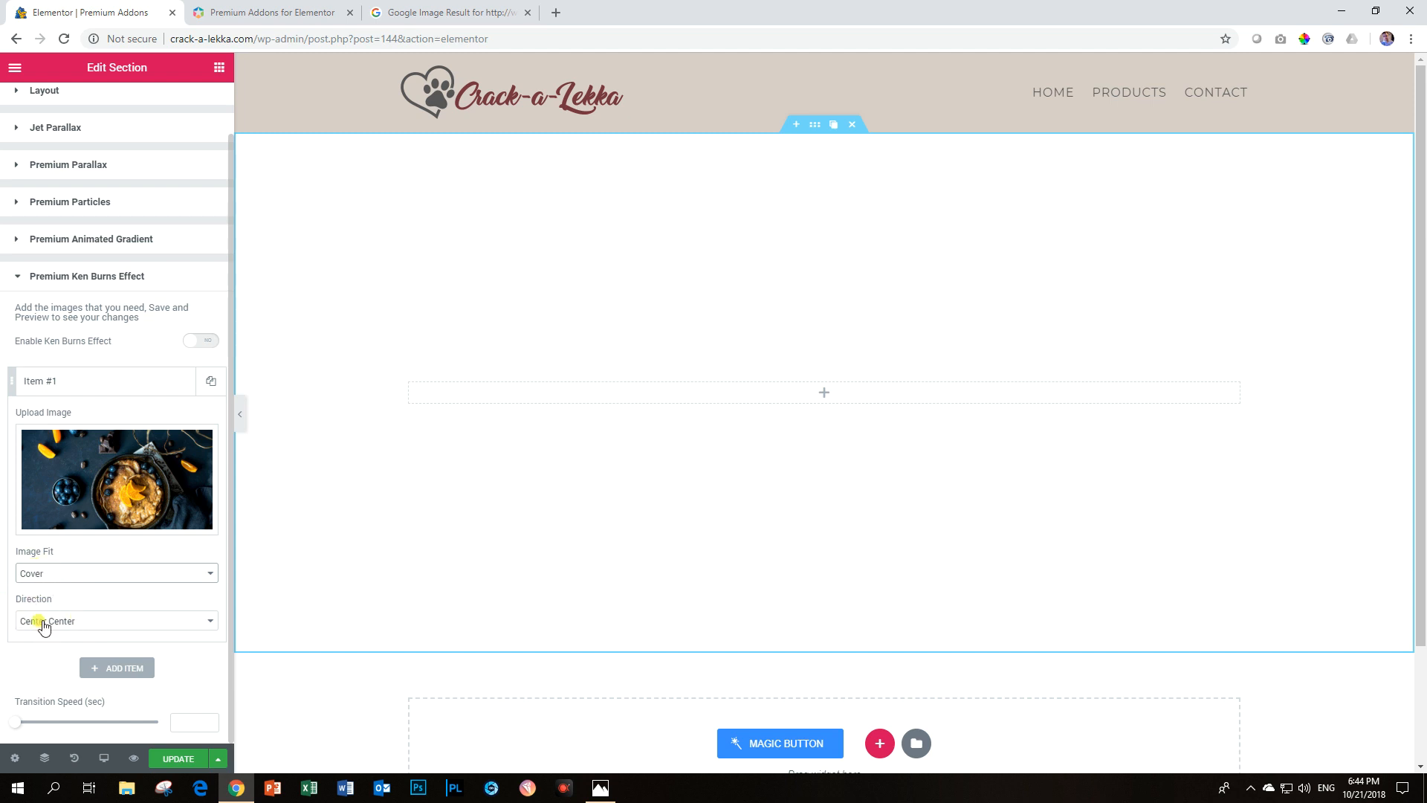
mouse_move(95, 634)
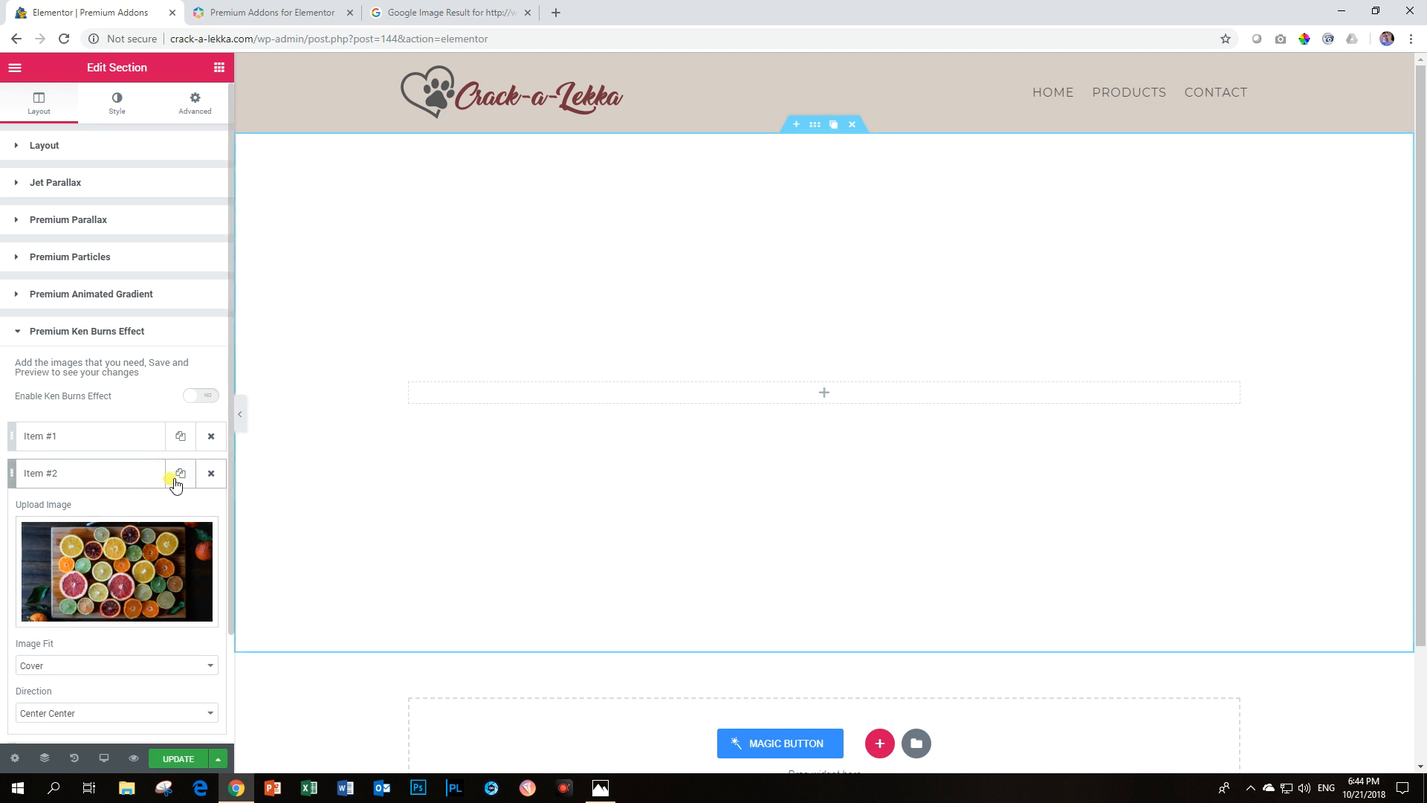
Step: Duplicate a slide and swap the third slide's image for the vegetable platter photo
click(180, 477)
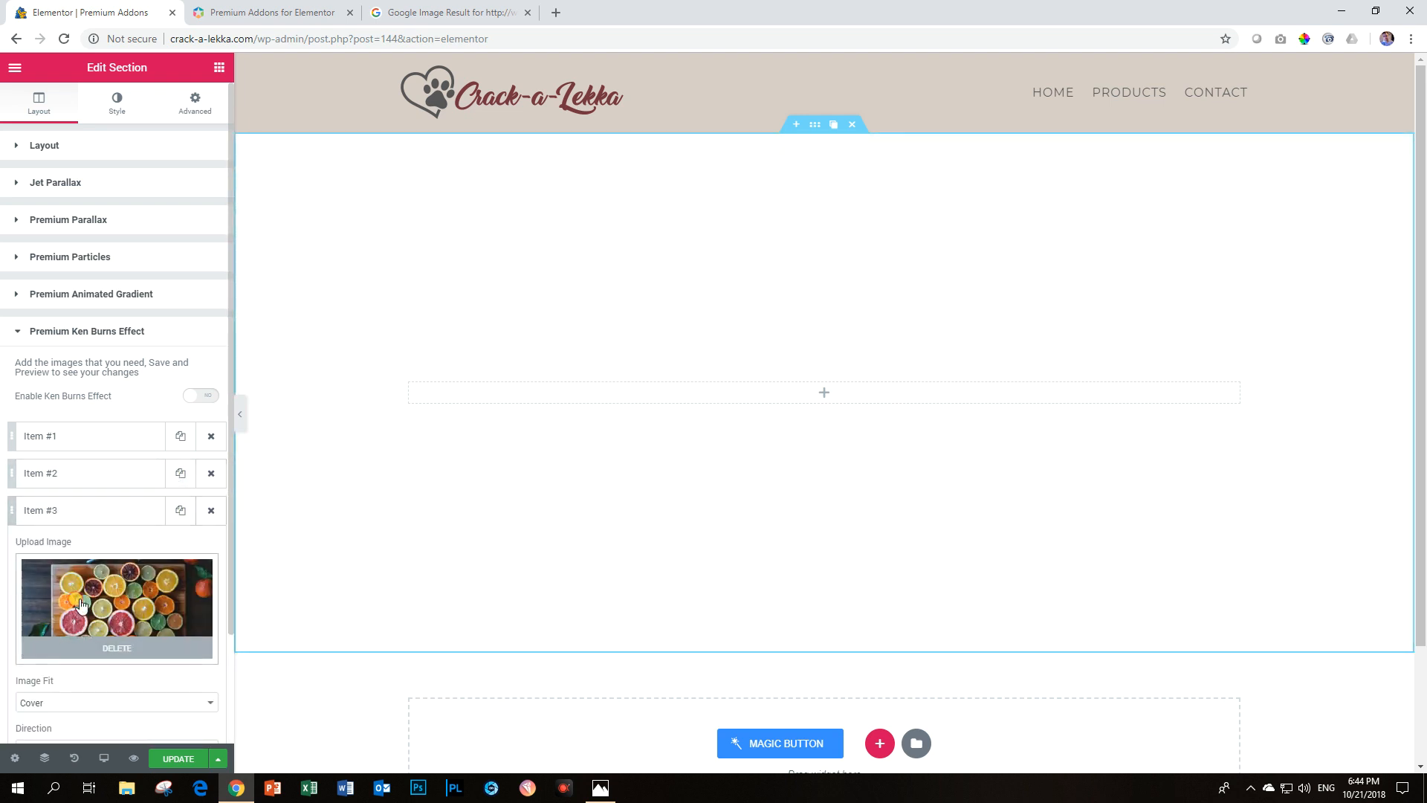
click(116, 605)
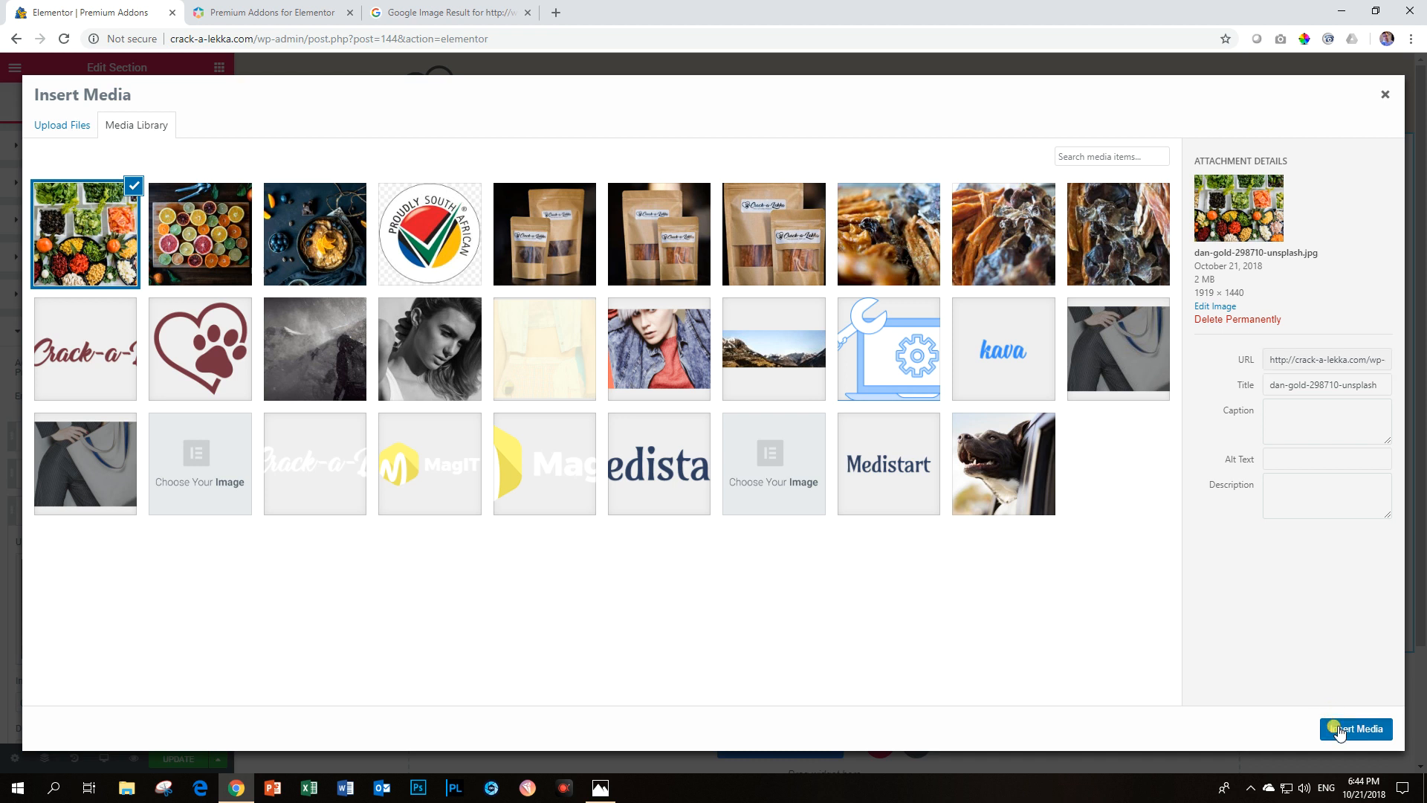
click(1354, 728)
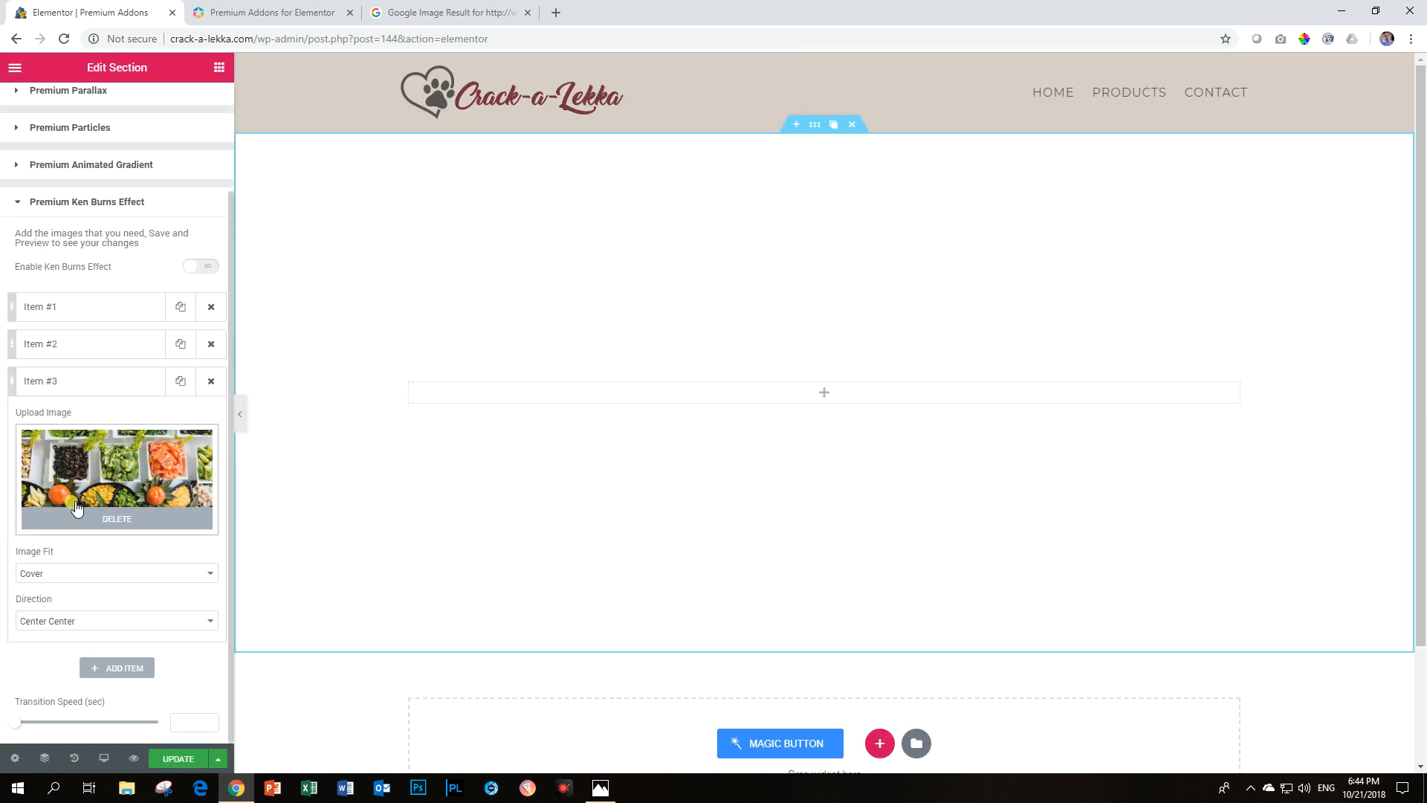
Step: Switch the Ken Burns effect on for the section
click(200, 266)
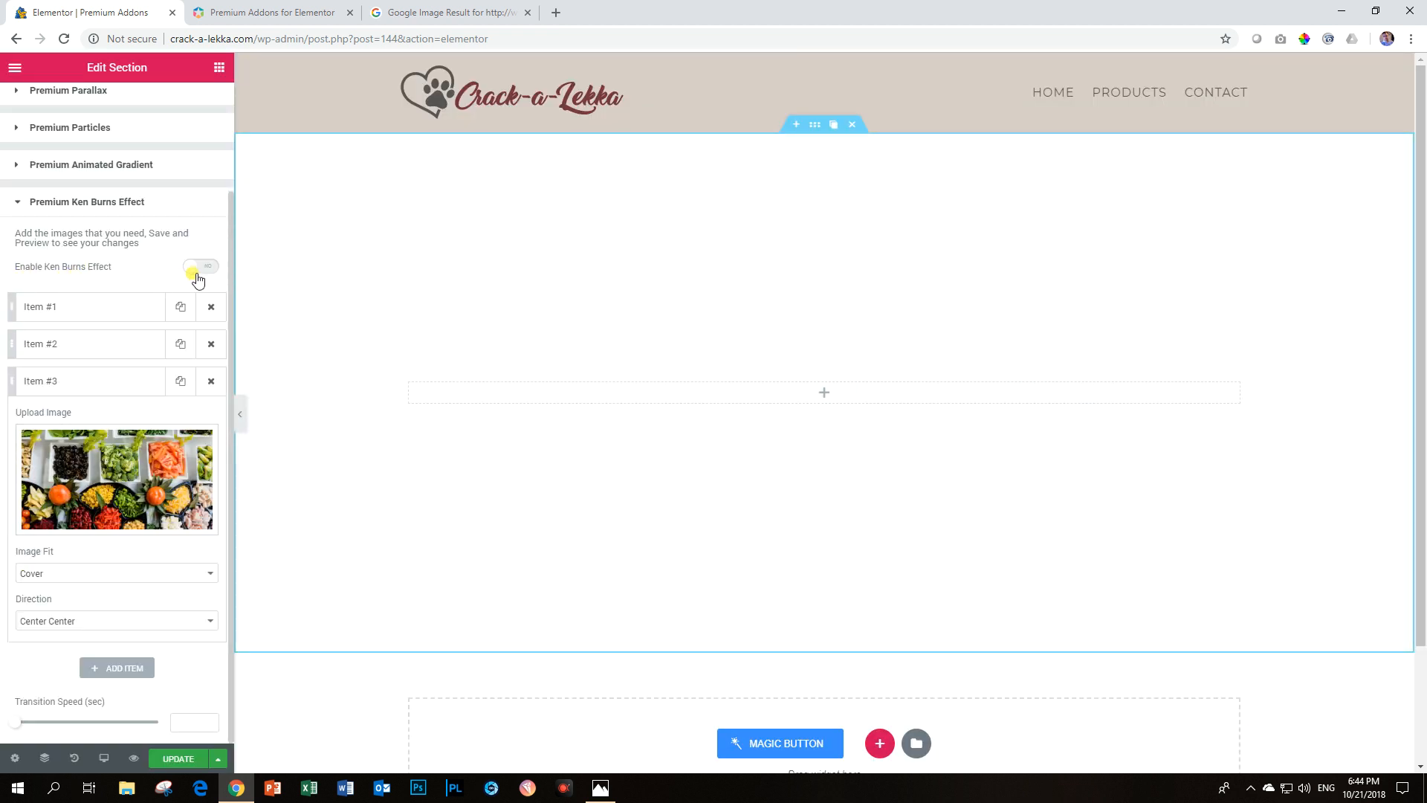
click(201, 266)
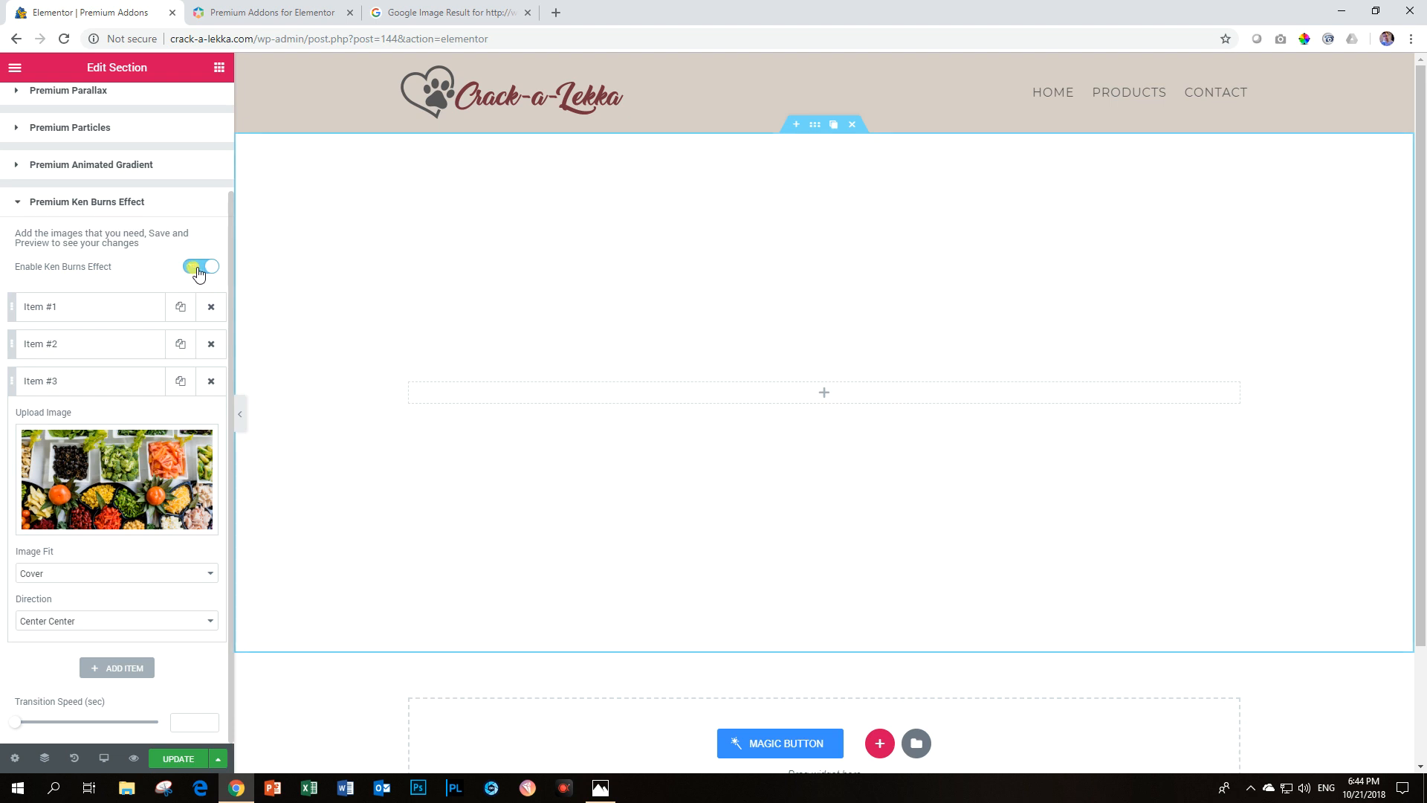
click(201, 266)
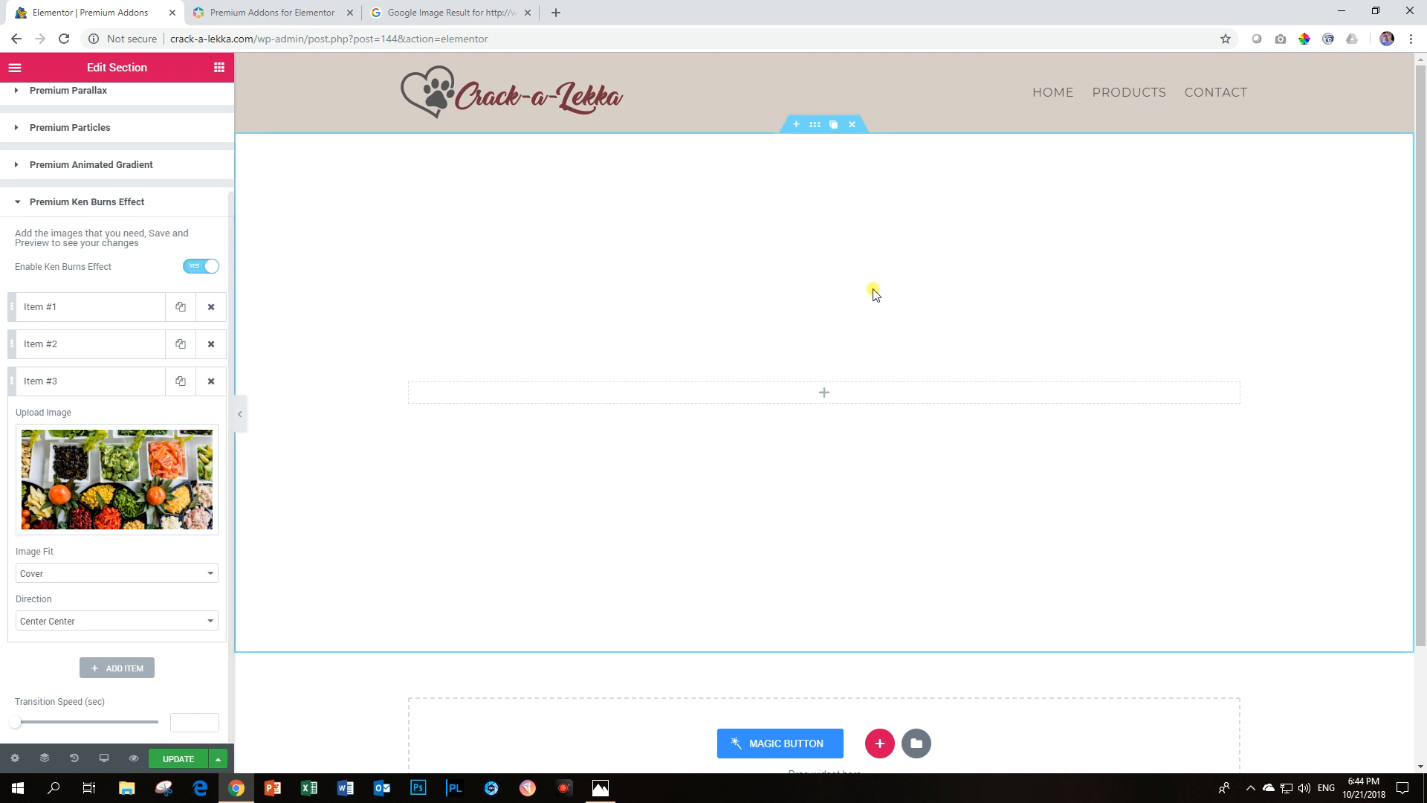
mouse_move(913, 303)
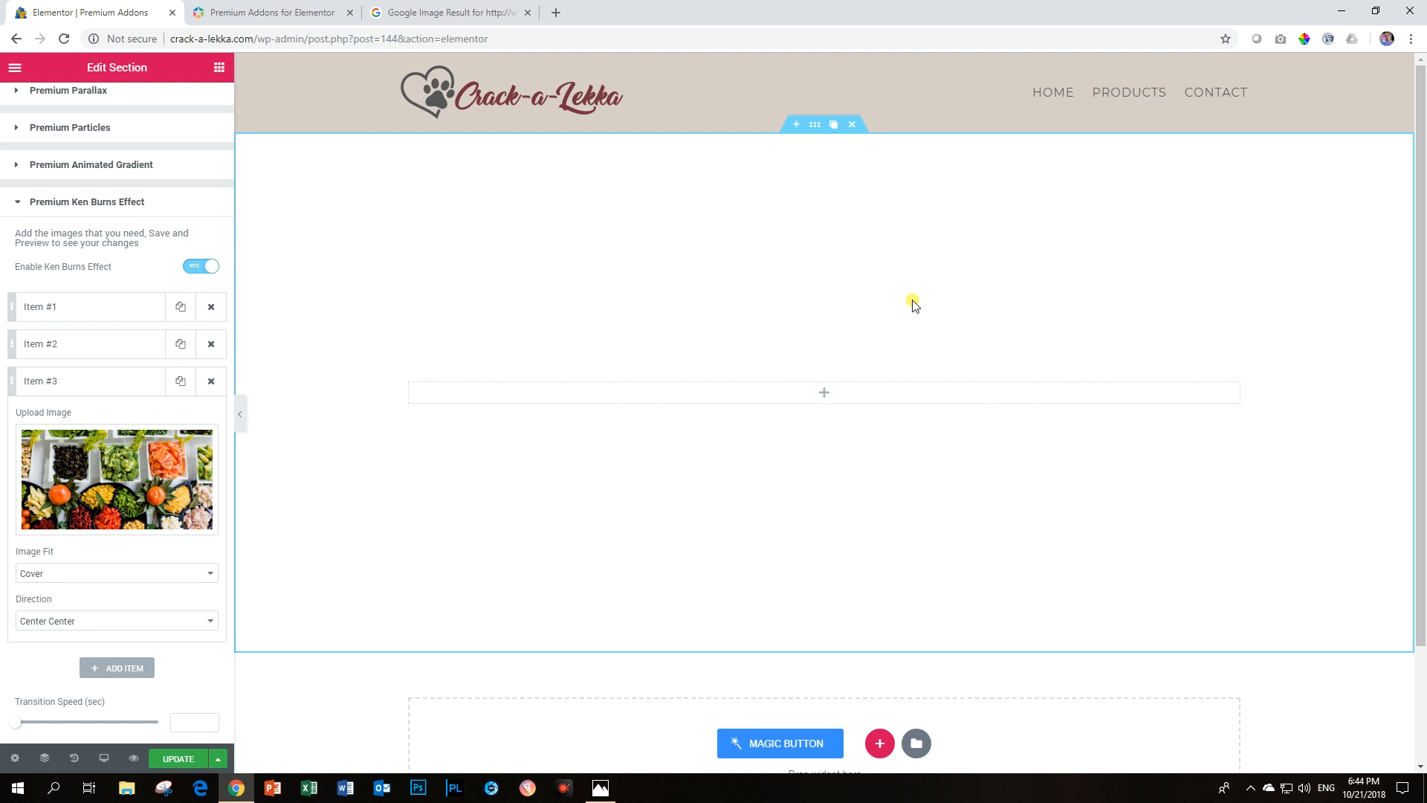
Step: Preview the page in its own tab showing the citrus photo, then return to the editor
click(177, 758)
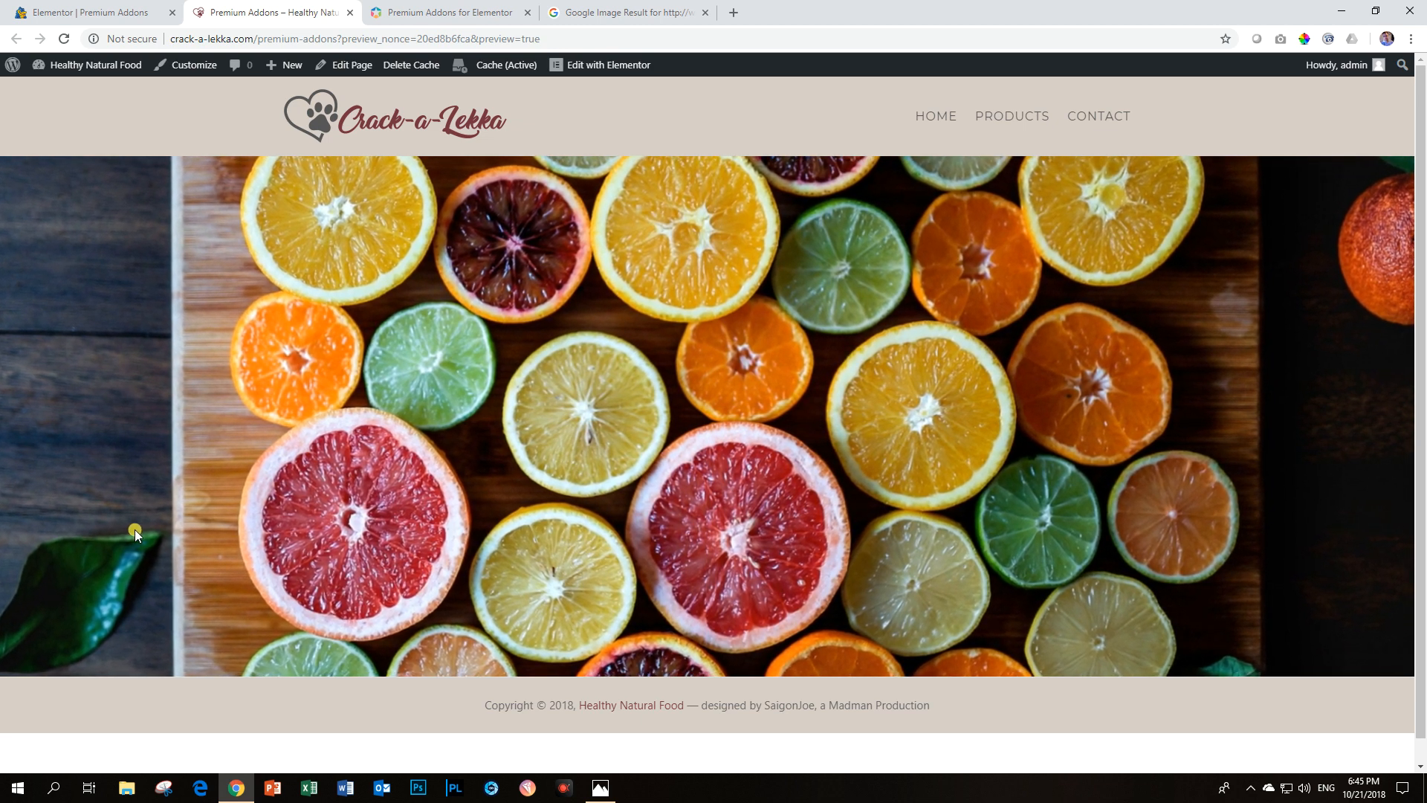
click(91, 12)
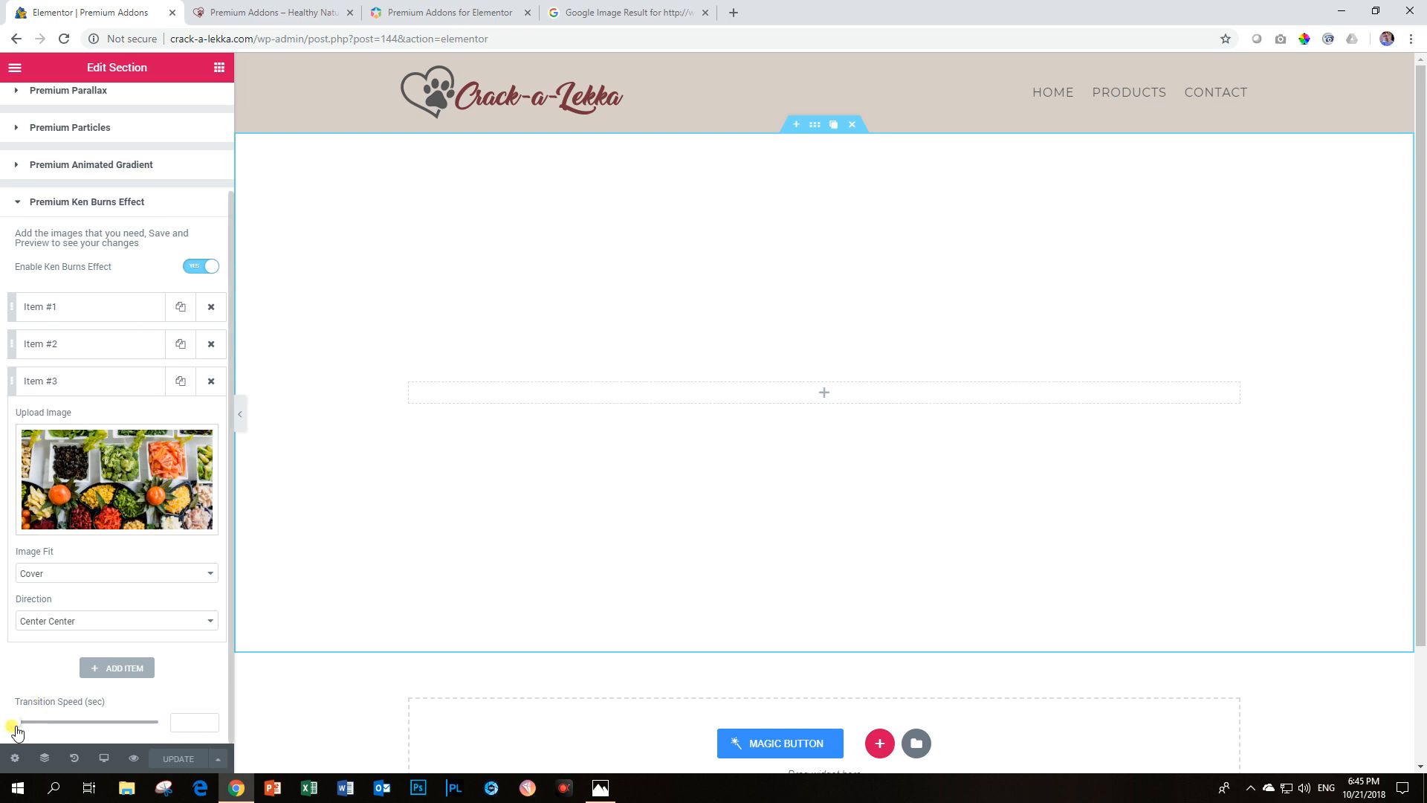
Step: Set the slideshow transition speed to 10 seconds and update the page
drag(13, 723, 164, 722)
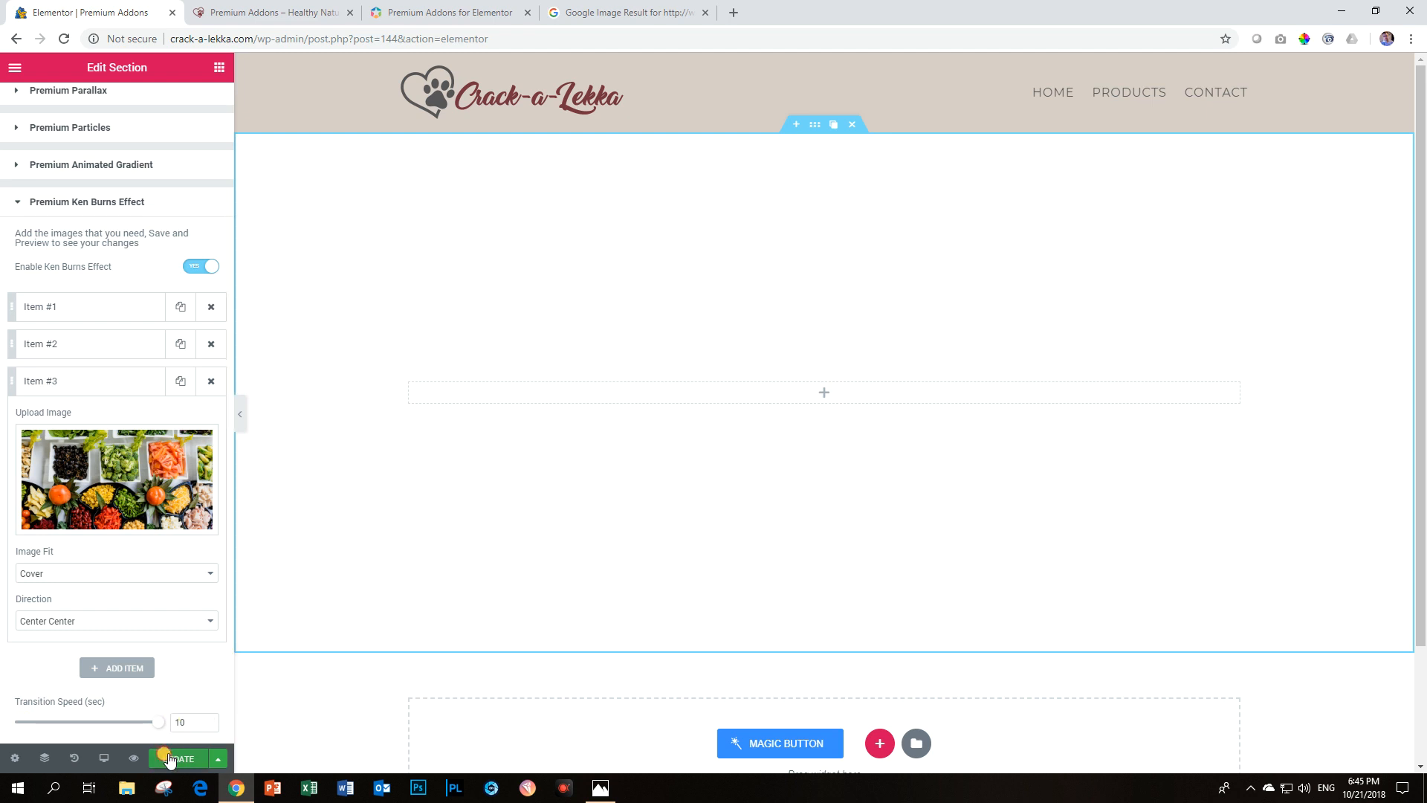
click(177, 758)
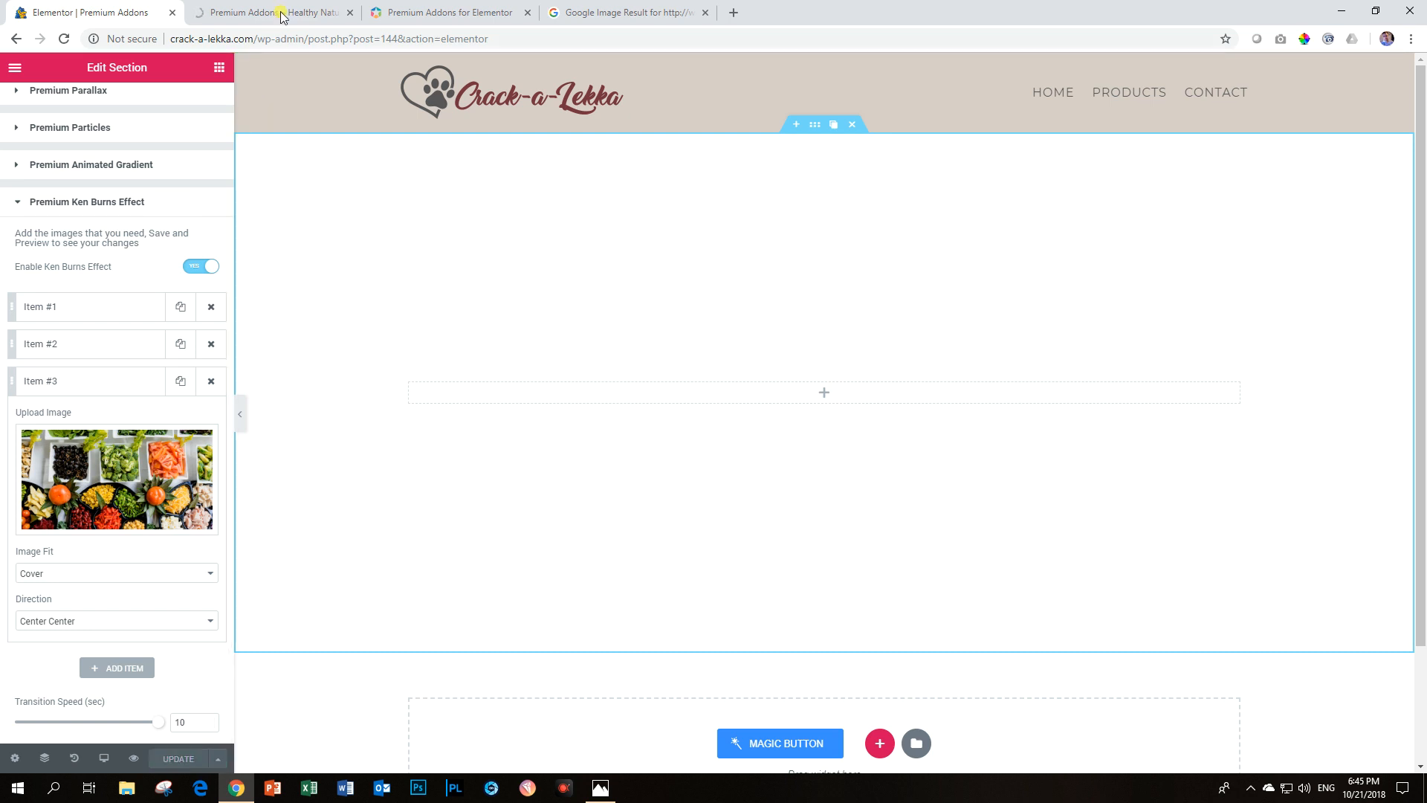
Step: Watch the preview cycle through the food photo slides
click(271, 13)
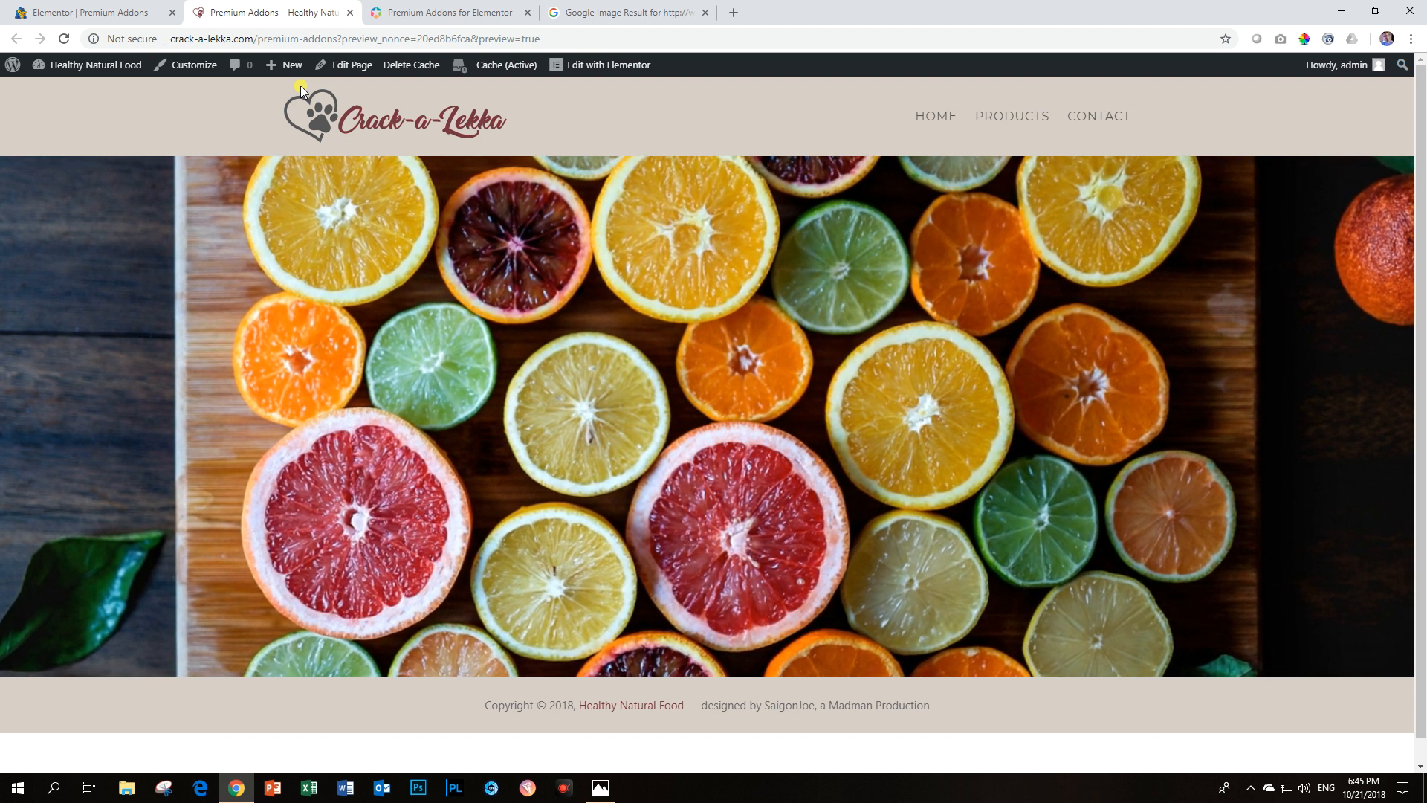
scroll(down, 3)
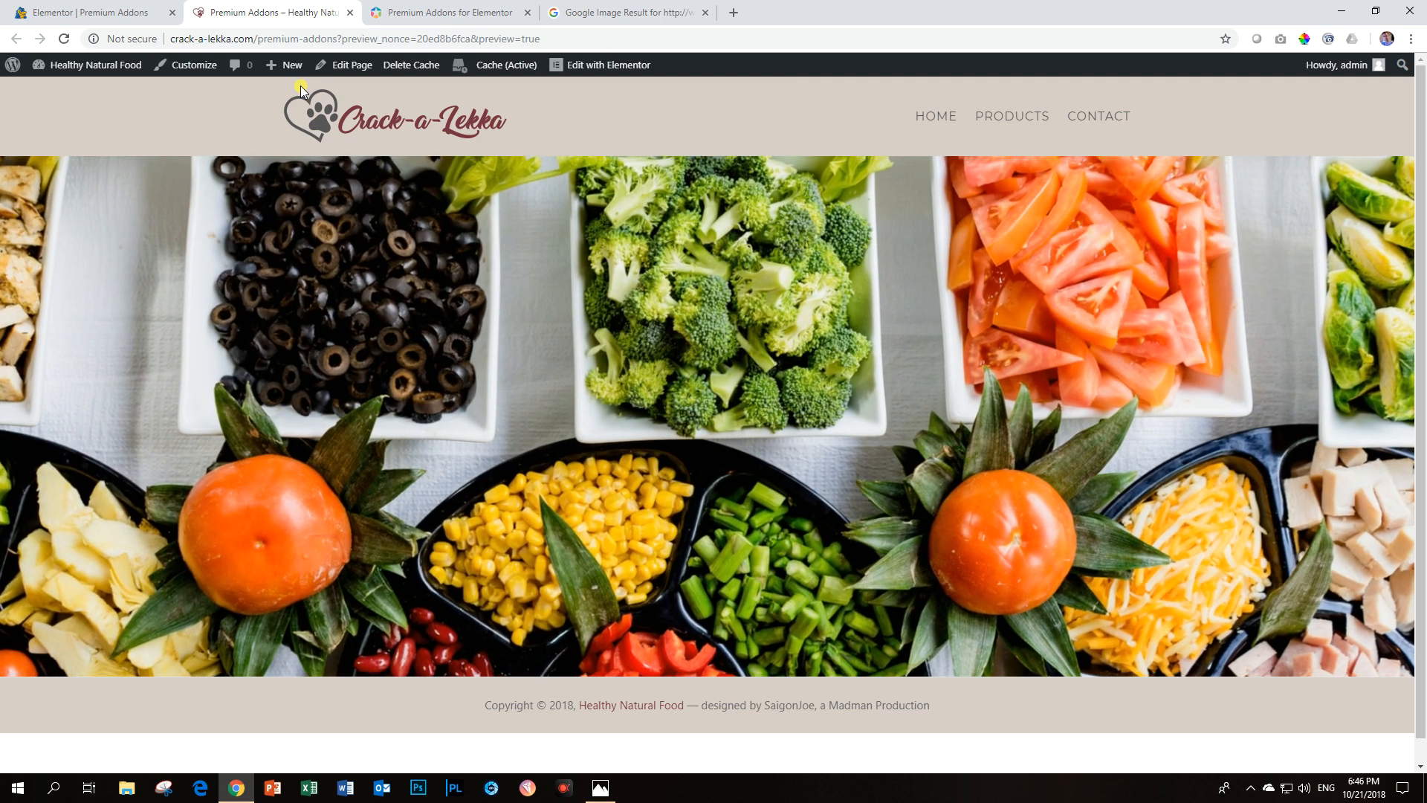
scroll(down, 3)
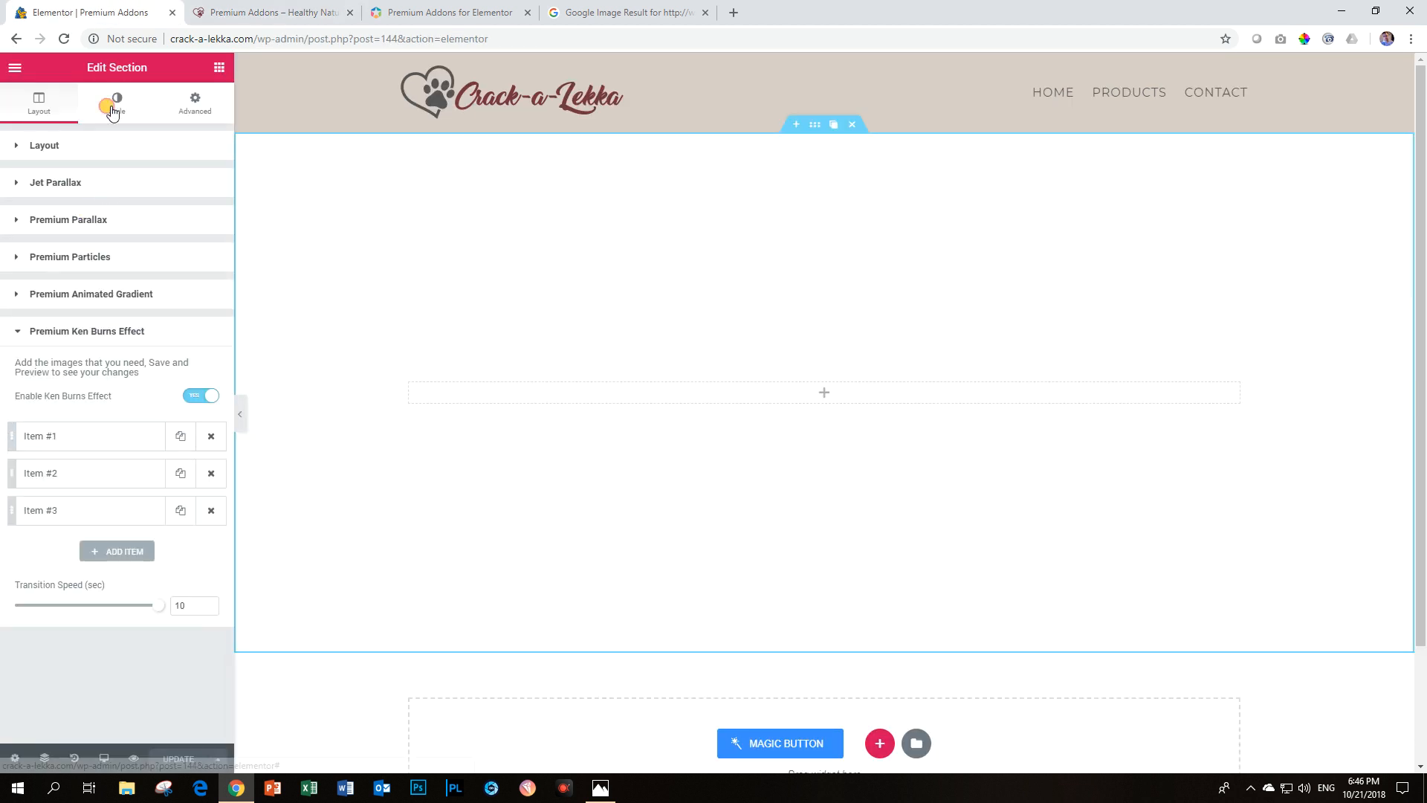
Step: Reach the section's Shape Divider settings
click(116, 100)
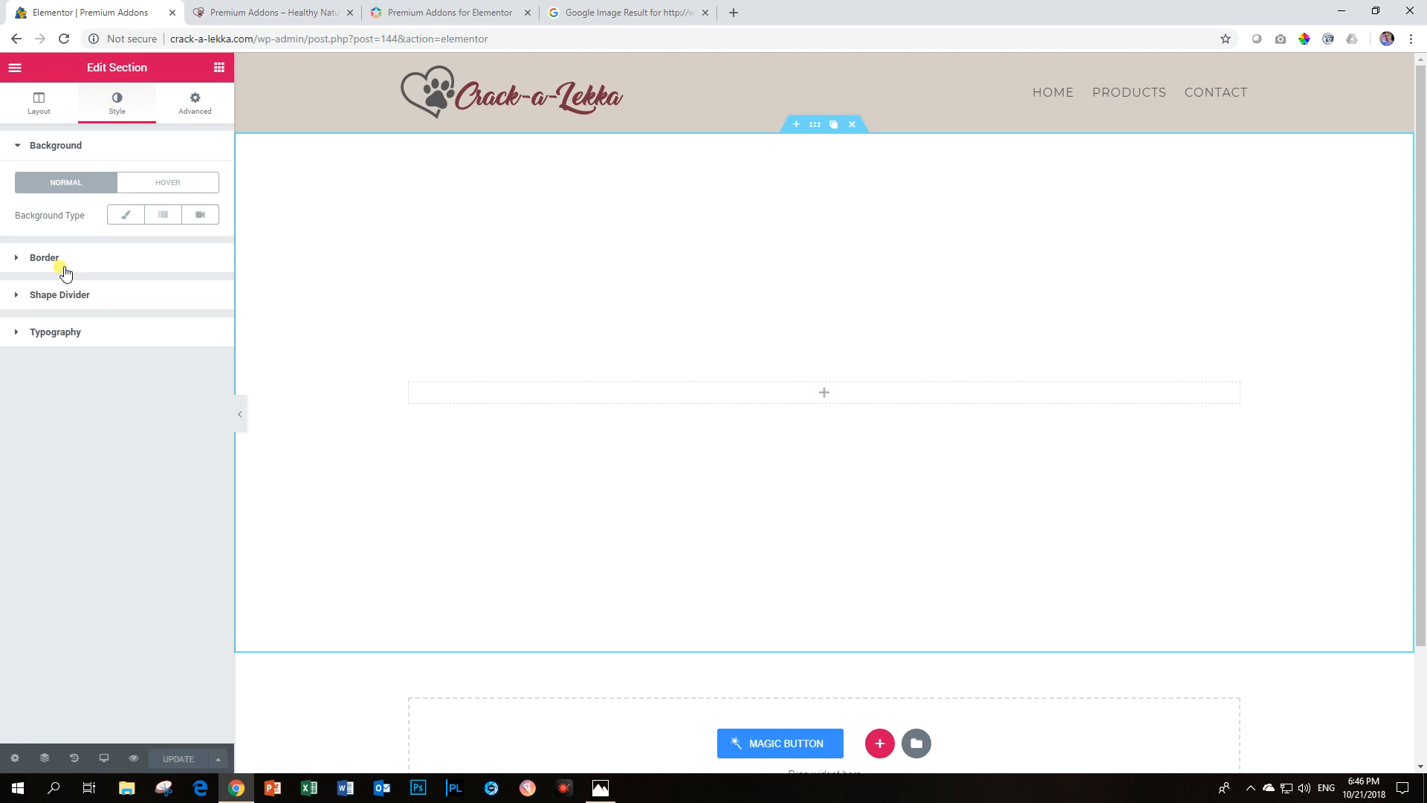
right_click(359, 166)
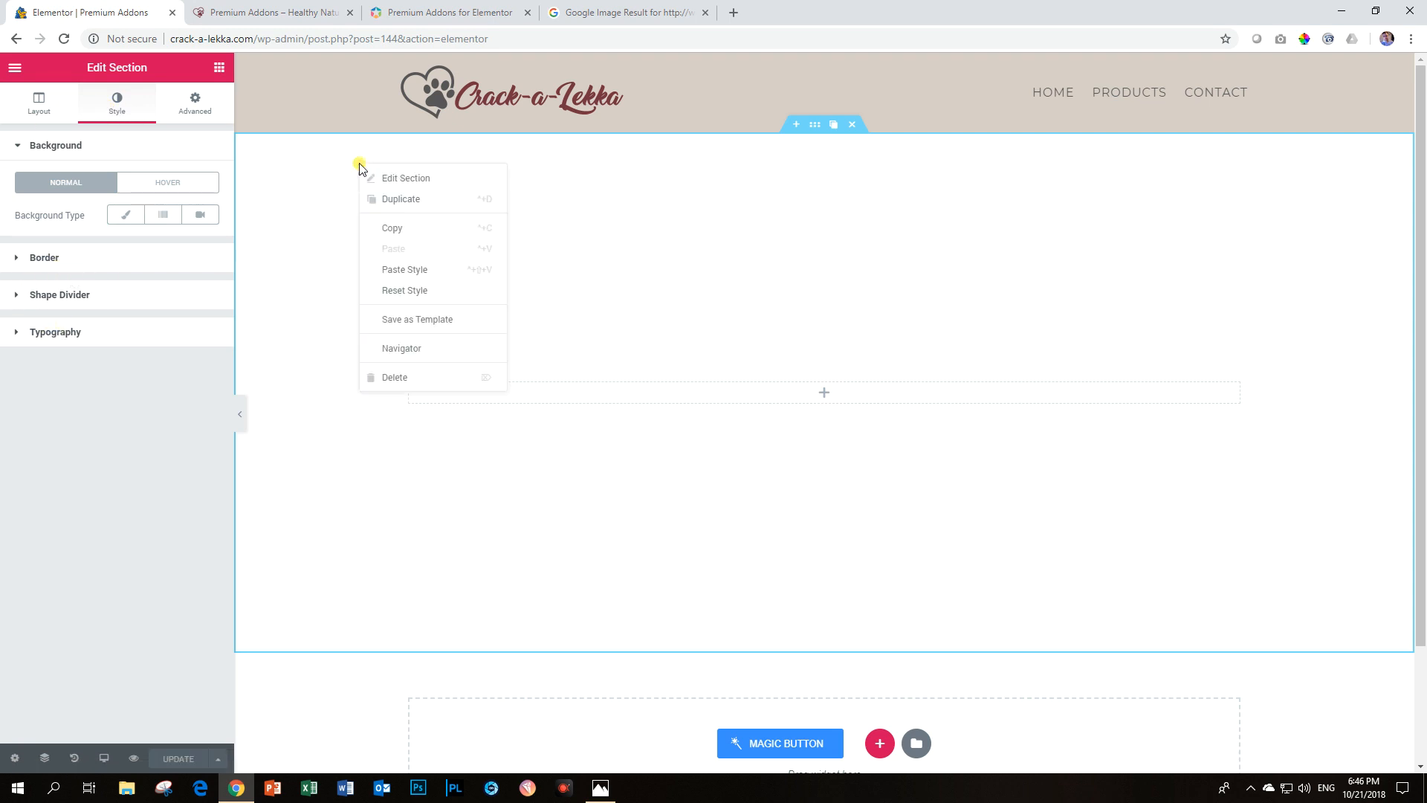
mouse_move(404, 177)
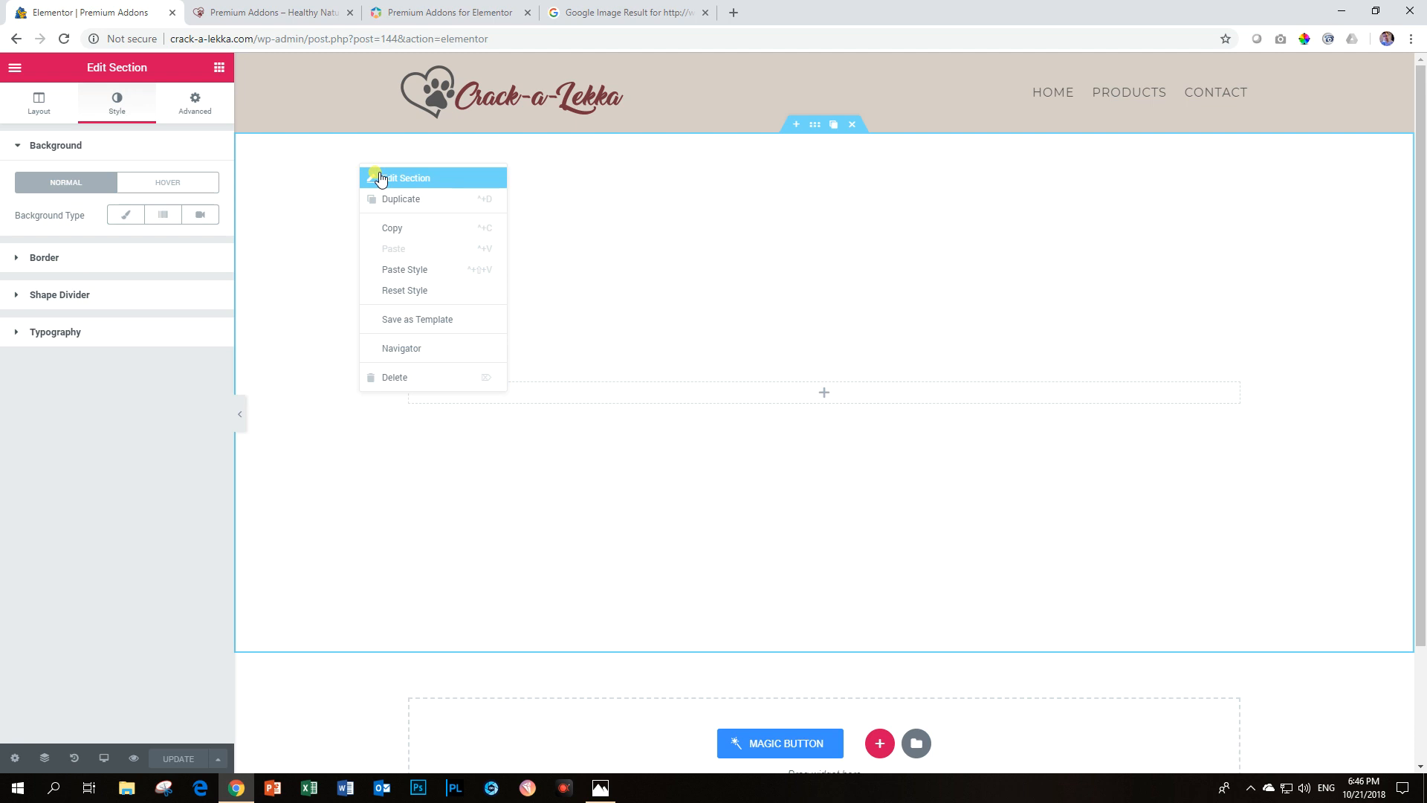
click(62, 296)
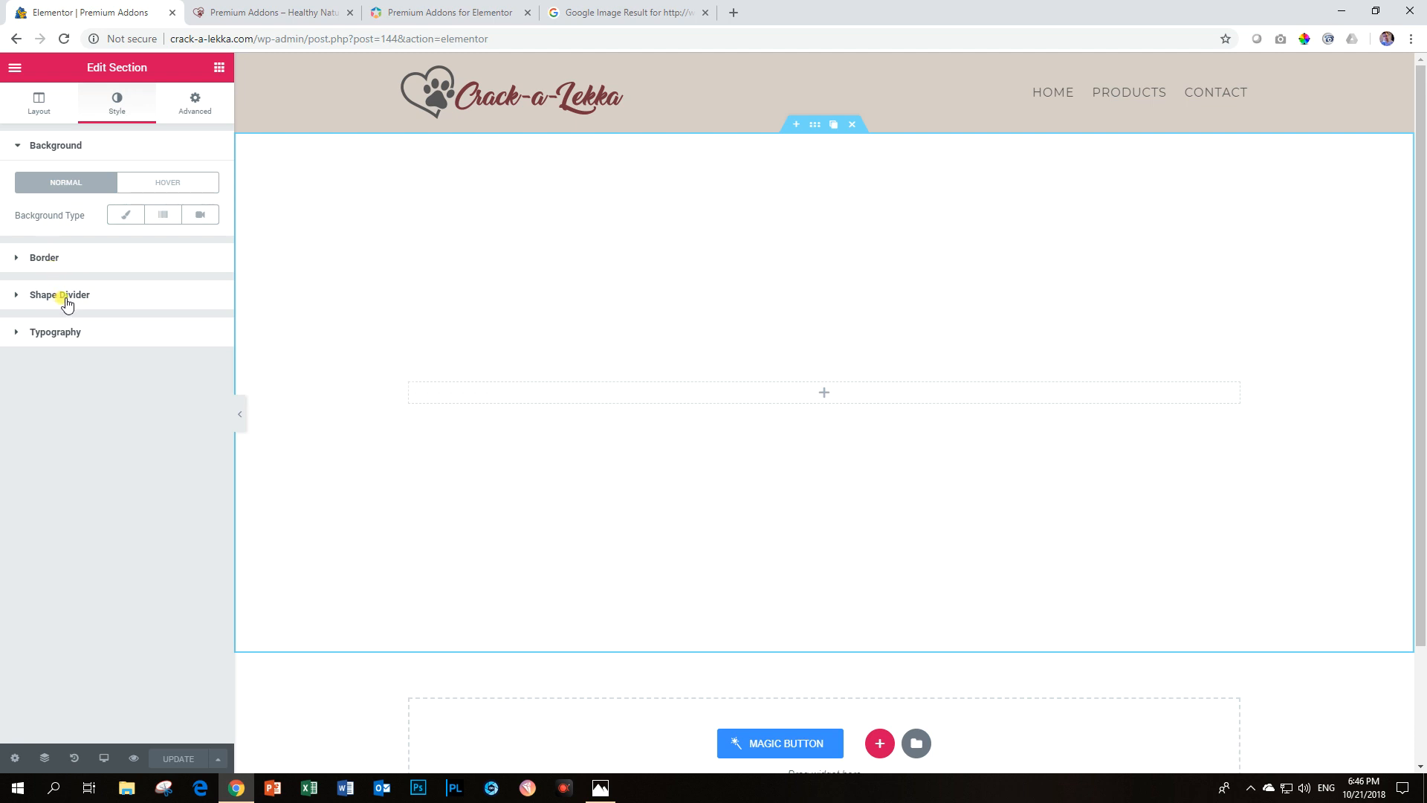
click(59, 294)
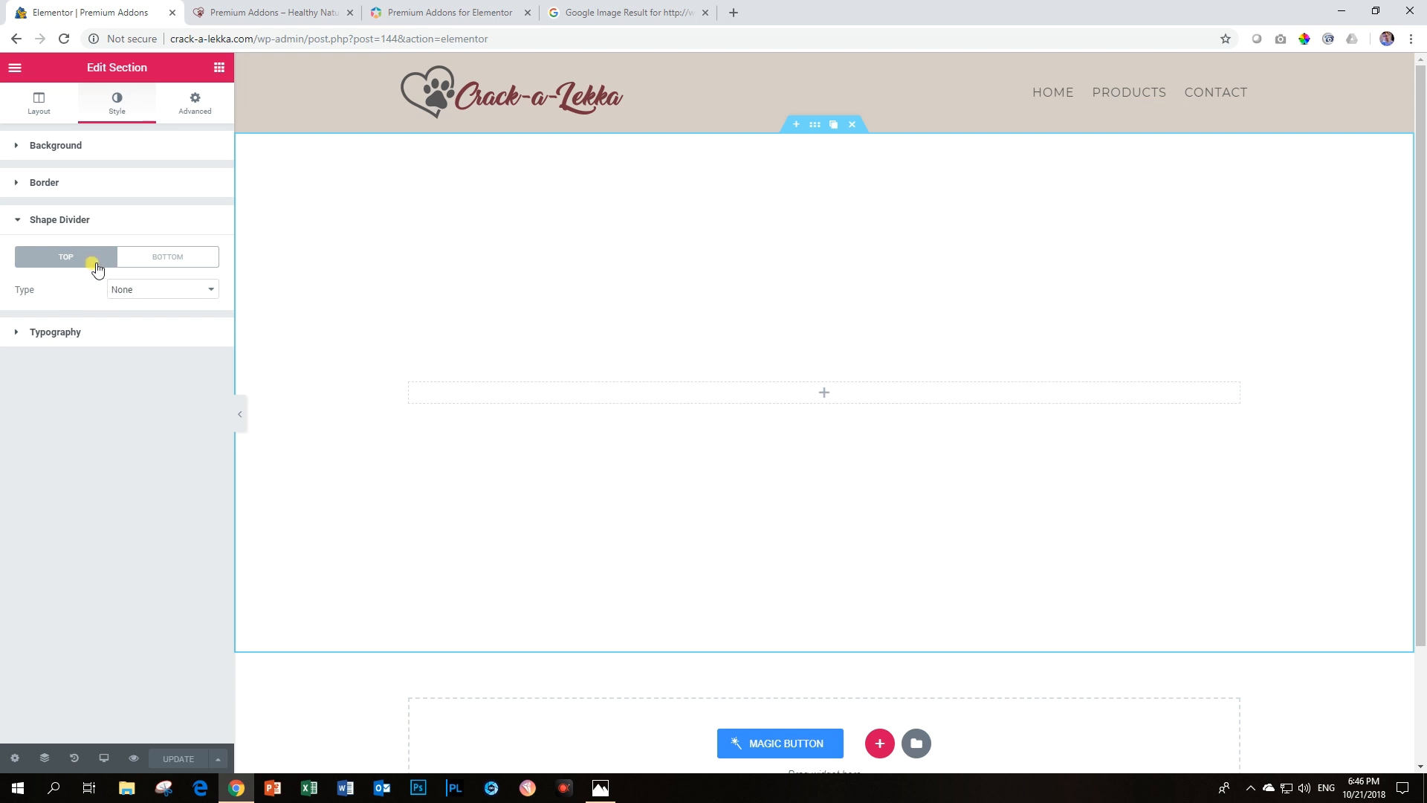
Step: Give the top divider the Mountains shape in pale beige with height 36
click(162, 289)
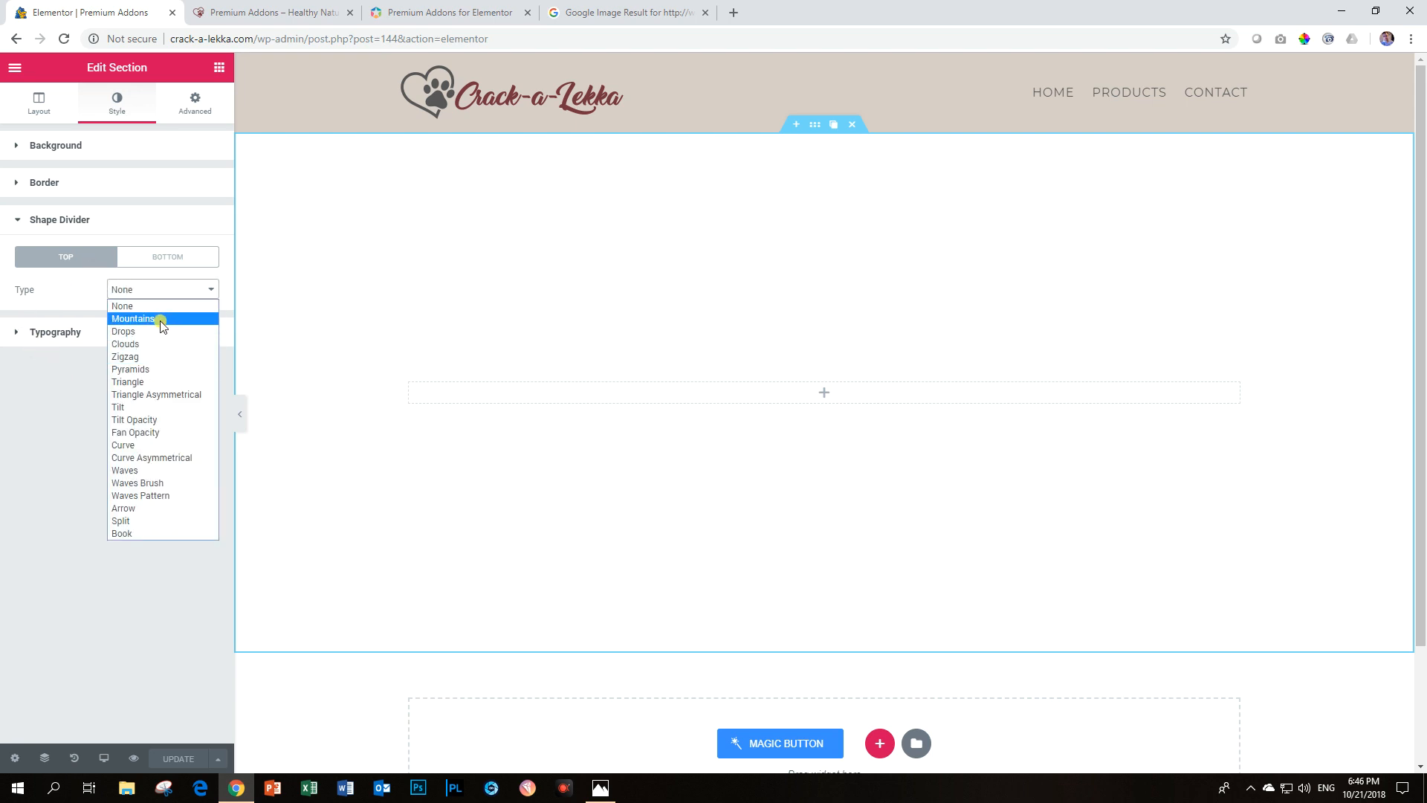
click(132, 318)
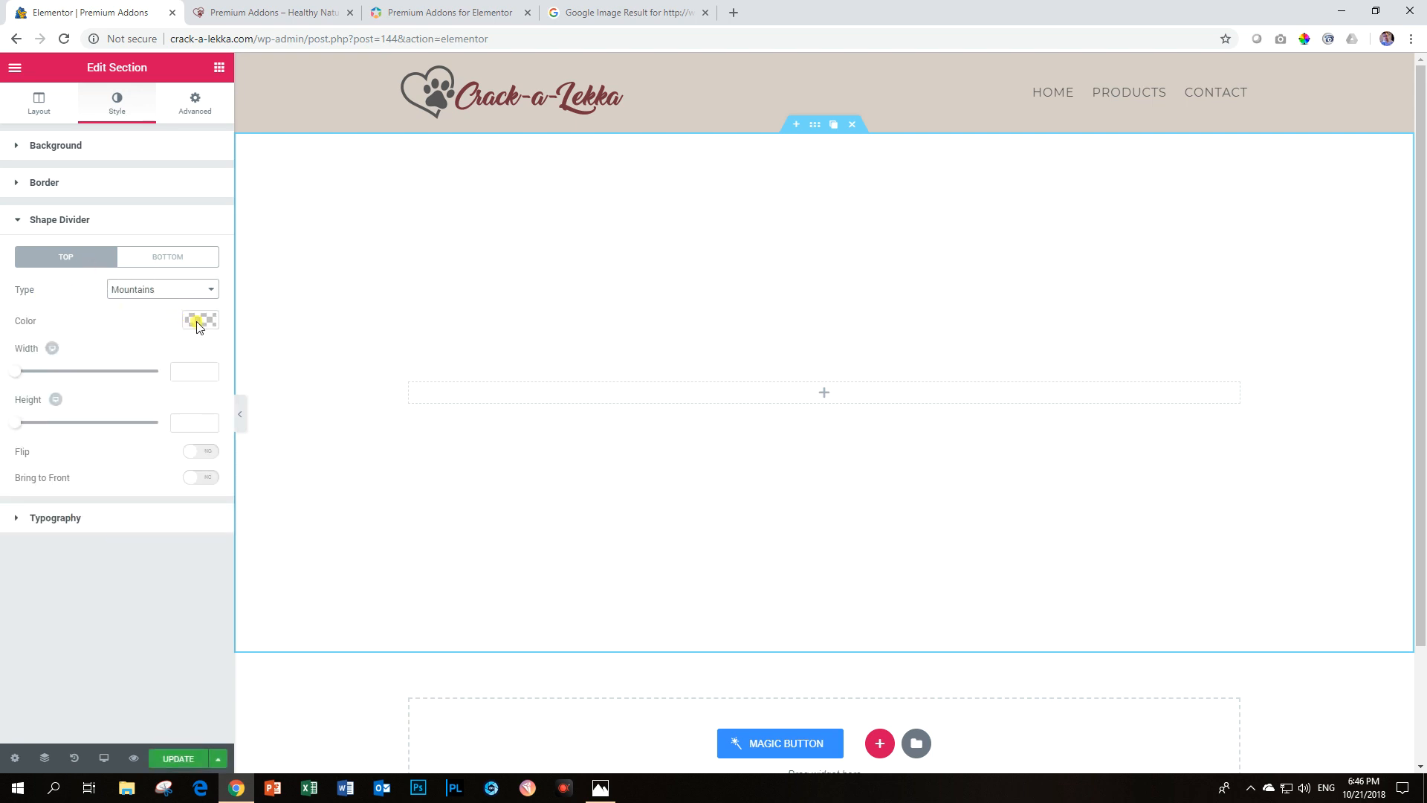
click(199, 321)
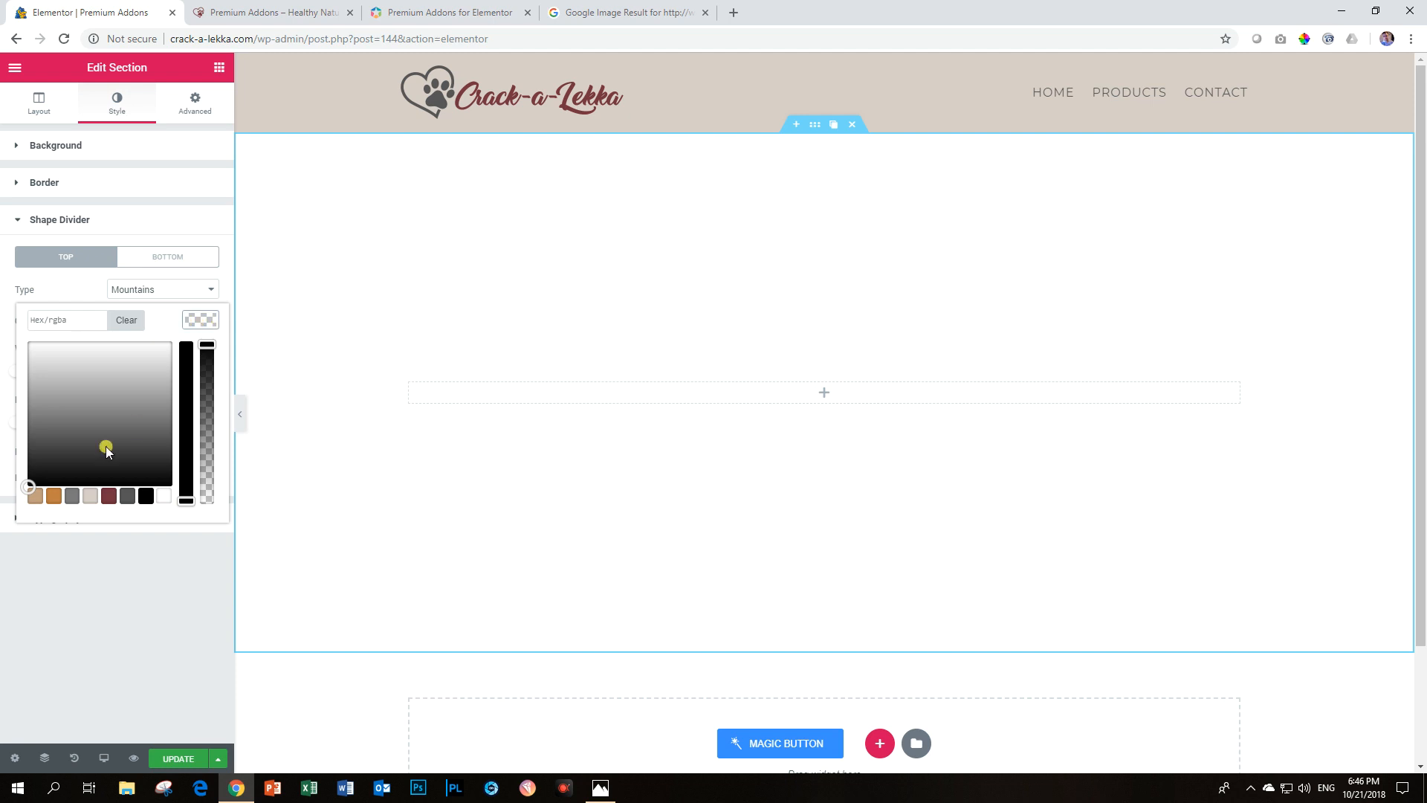
click(144, 496)
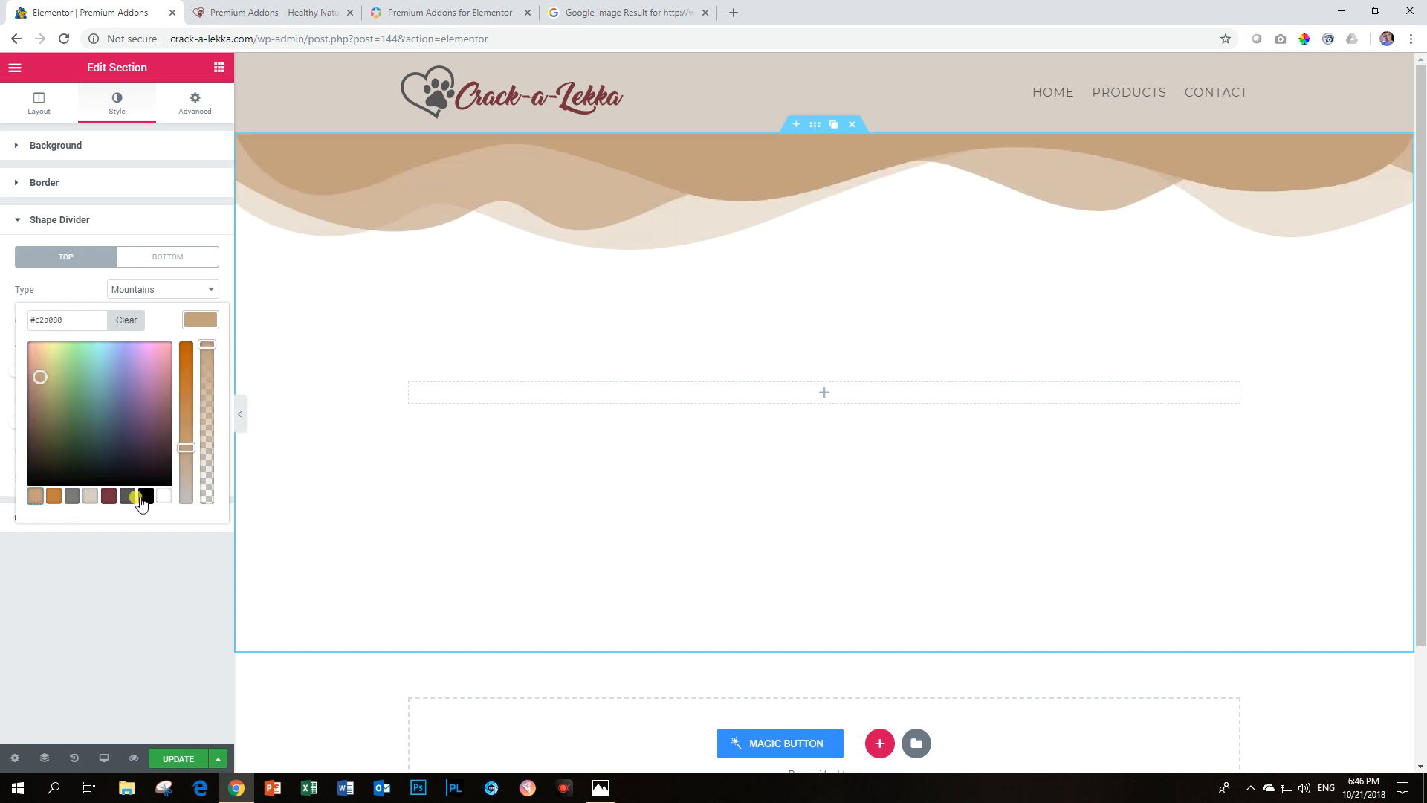
click(141, 497)
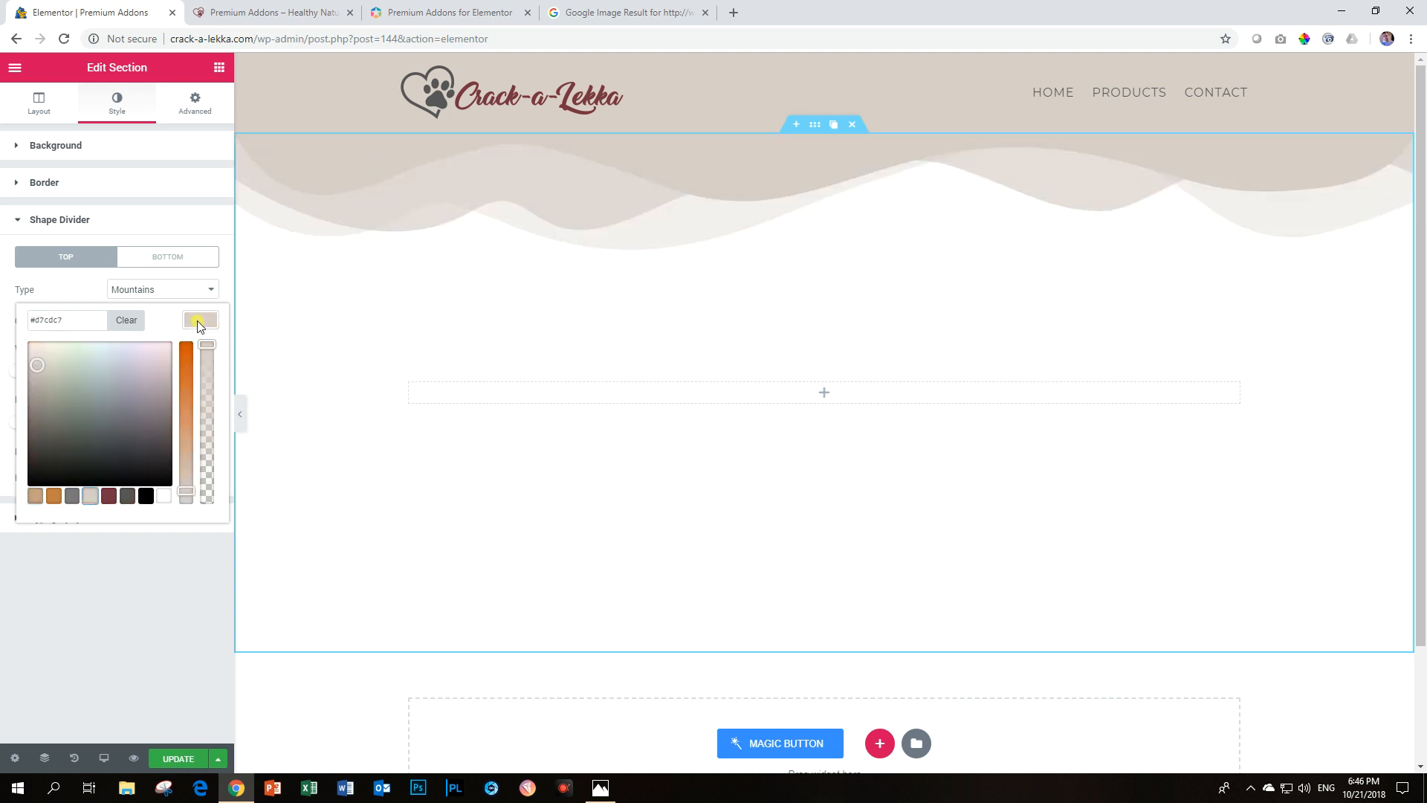
click(199, 321)
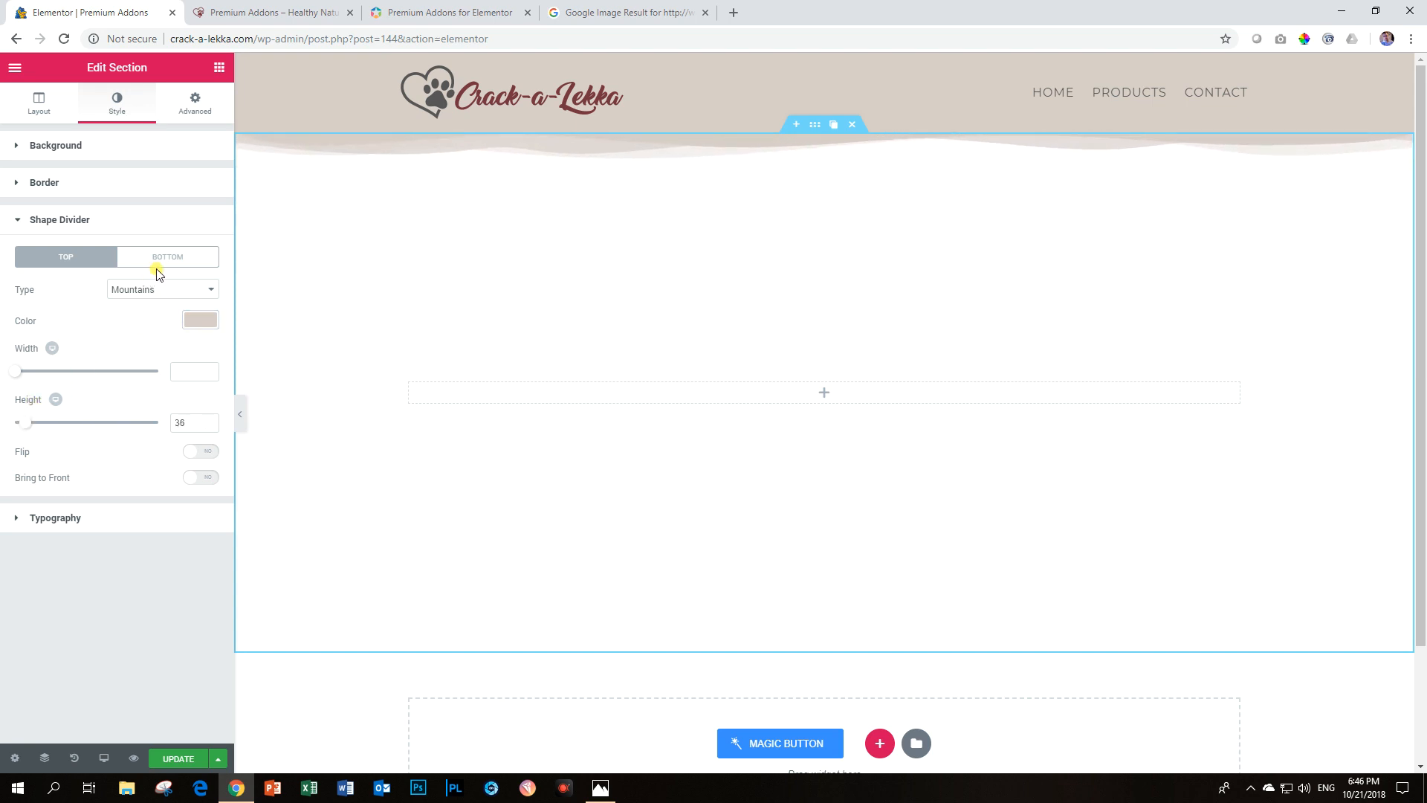
Step: Give the bottom divider a pale beige Mountains shape with height 73 and update
click(168, 256)
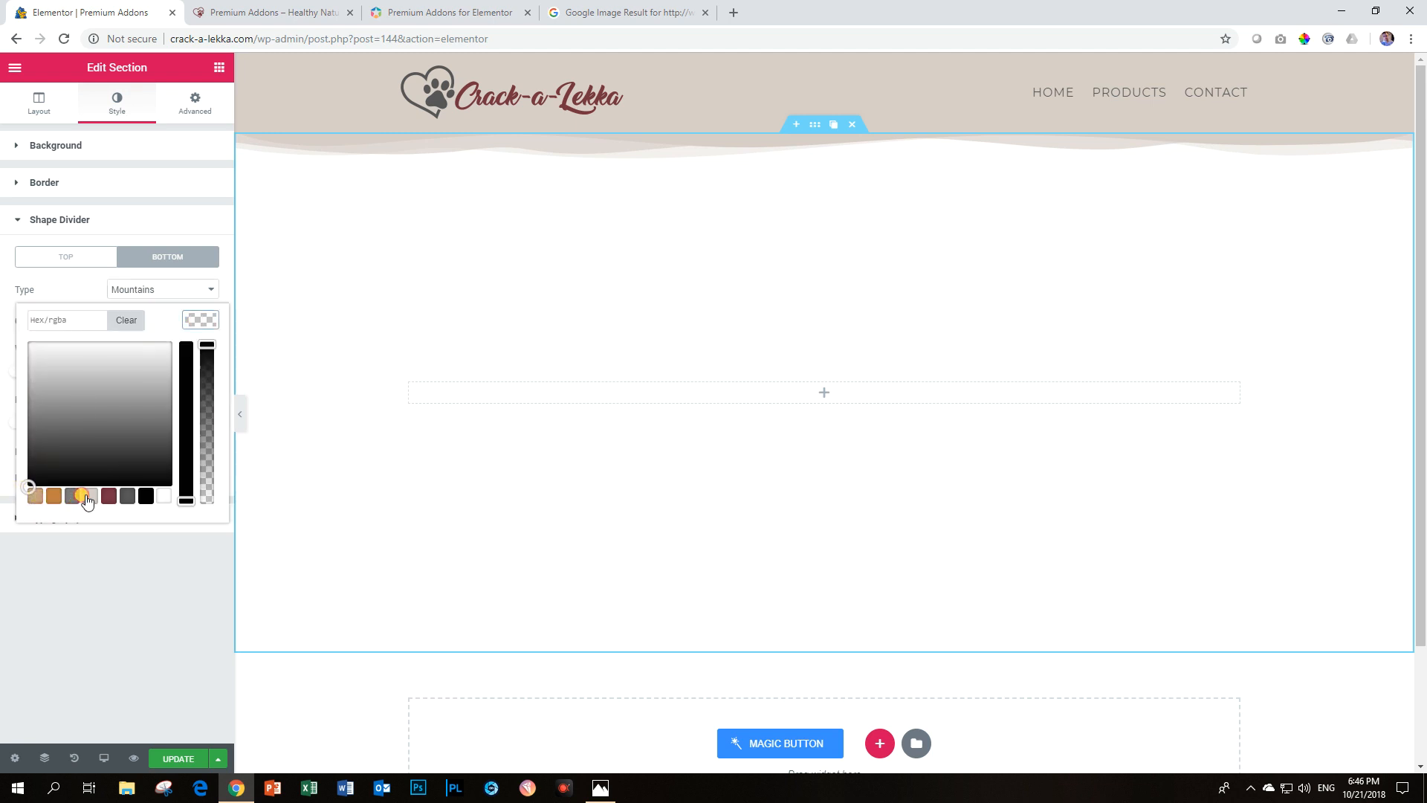
click(89, 497)
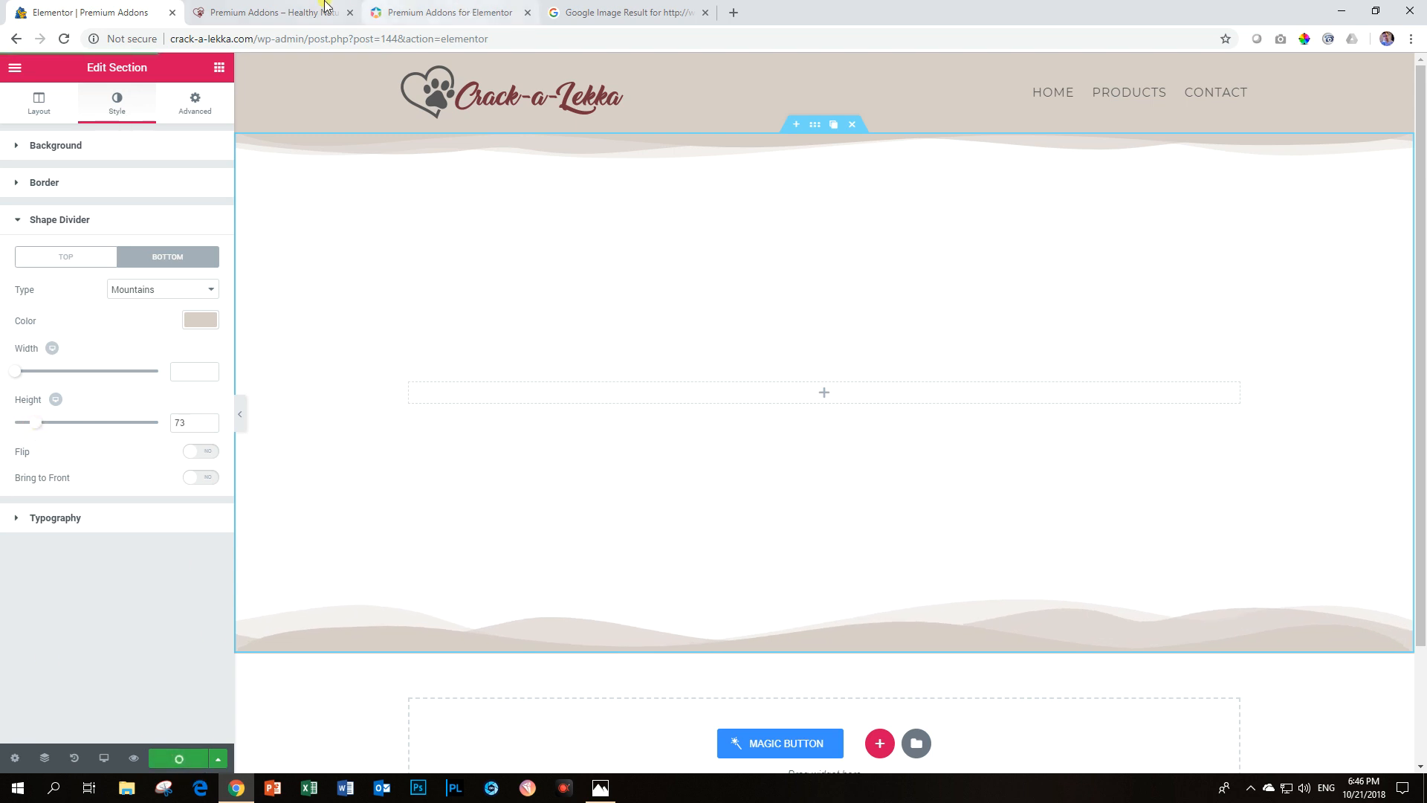
click(270, 11)
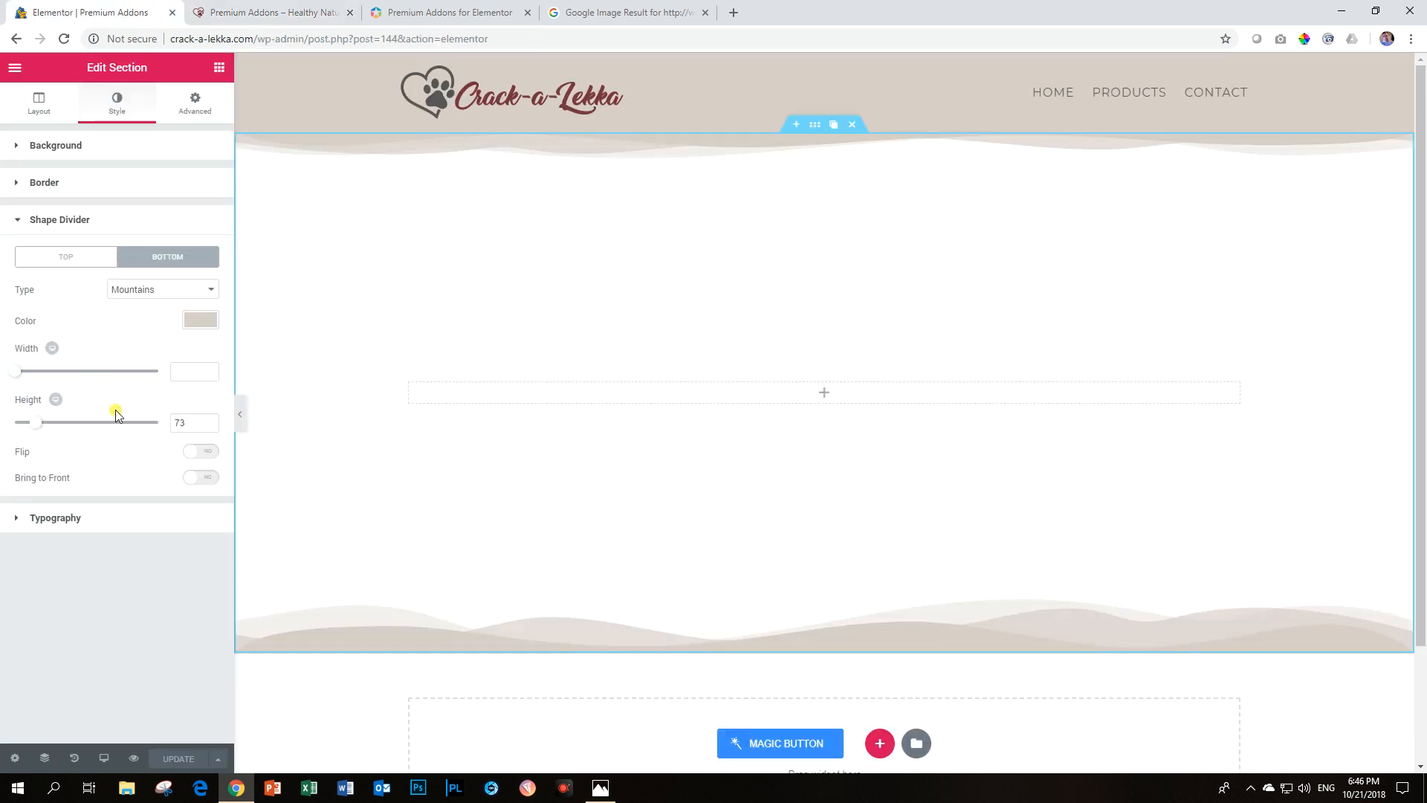
click(271, 12)
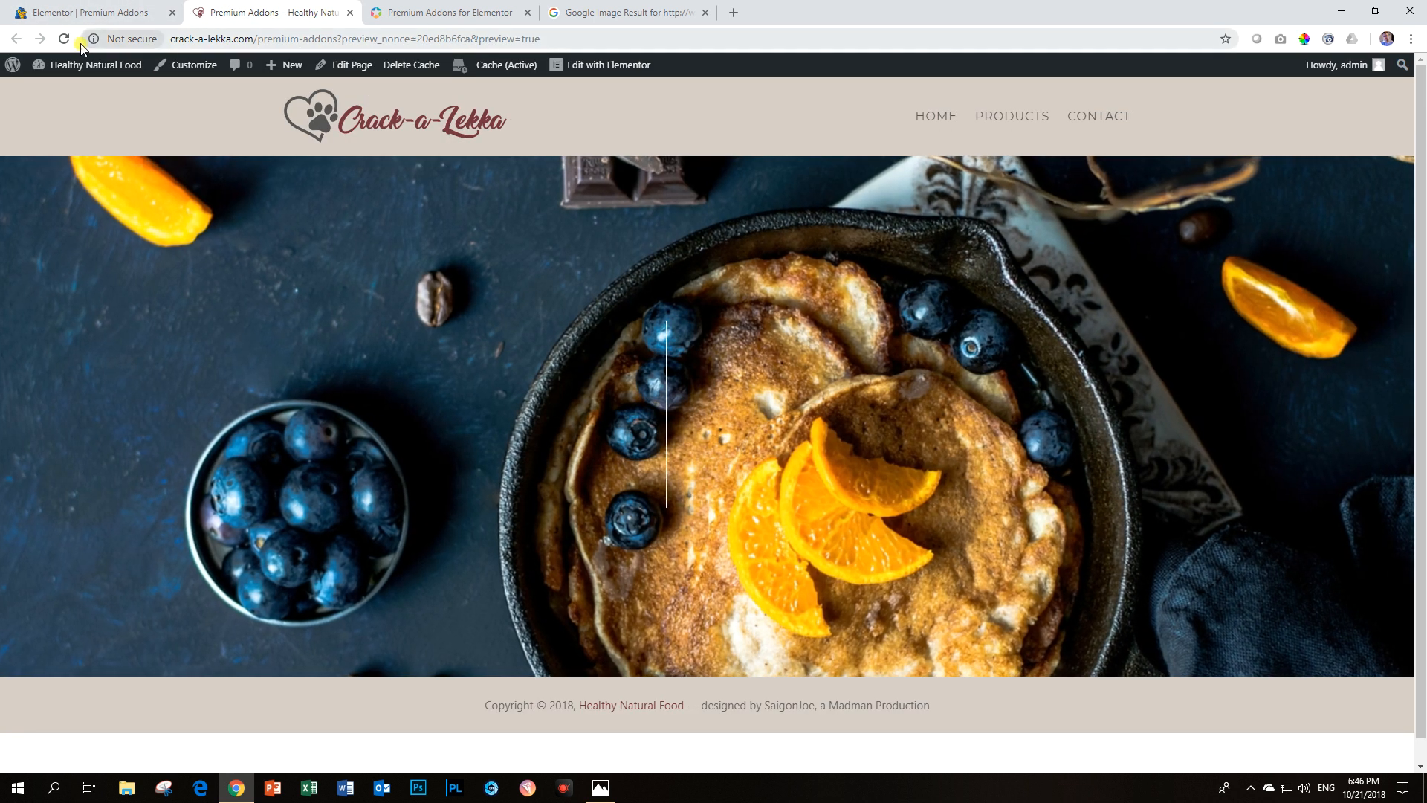
click(62, 39)
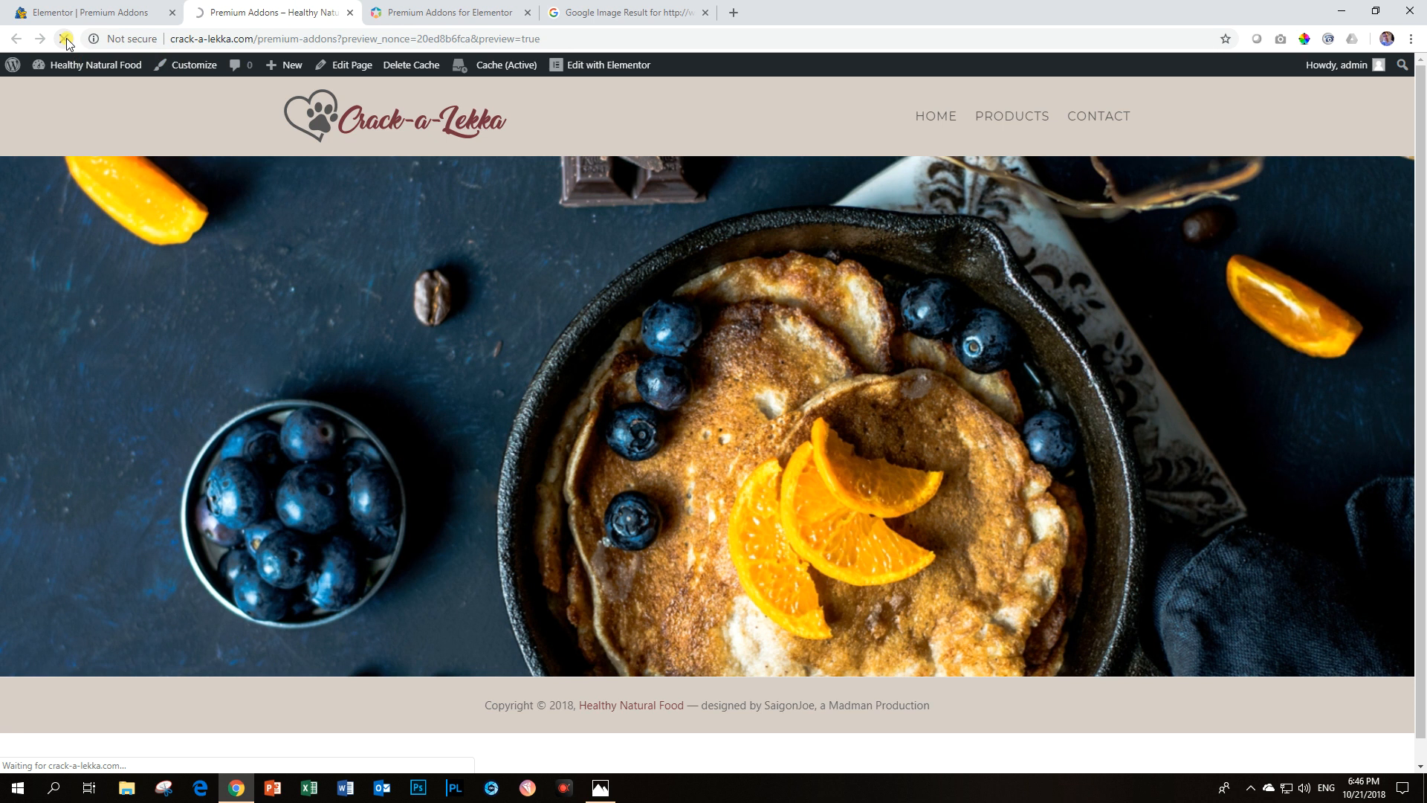
click(90, 12)
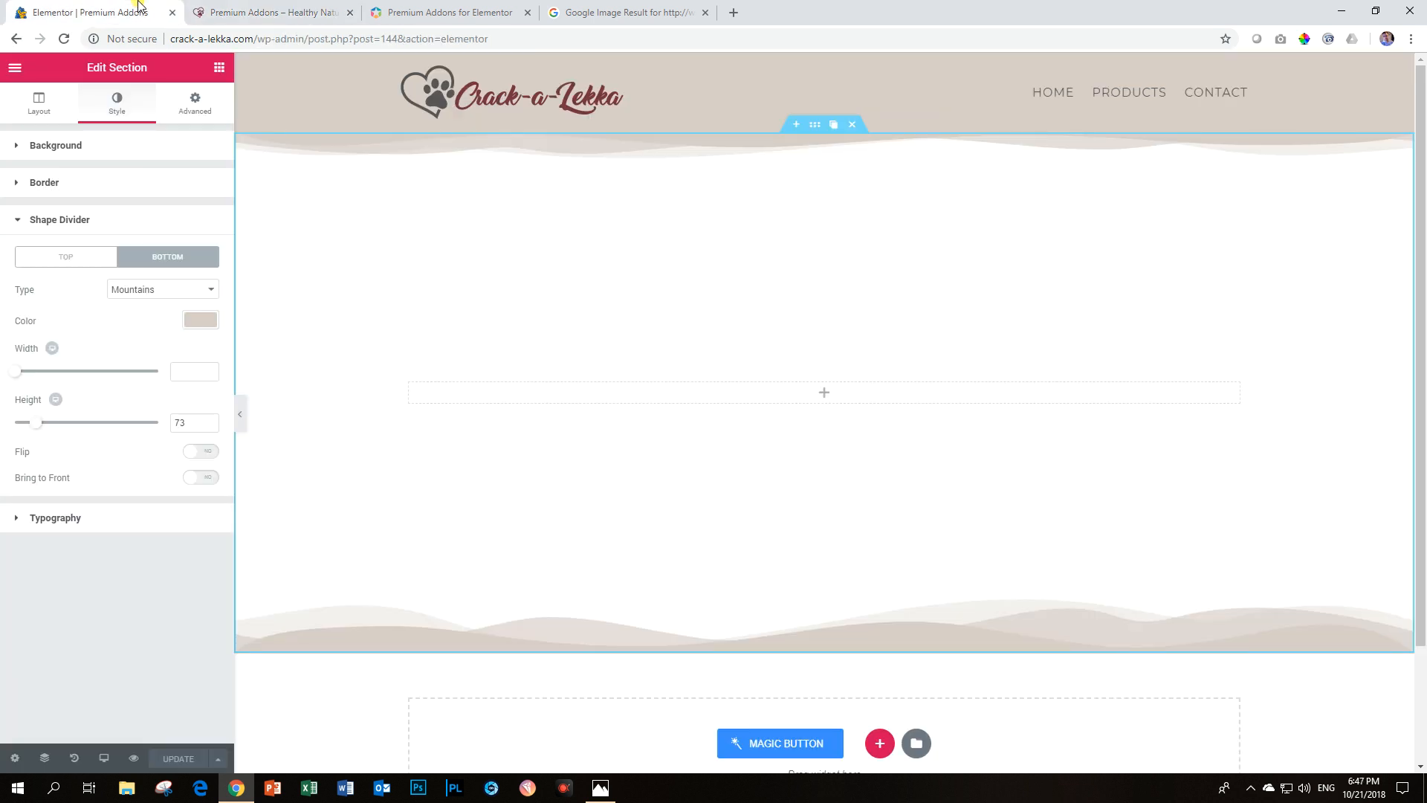
Step: Turn on Bring to Front for the top and bottom dividers
click(64, 257)
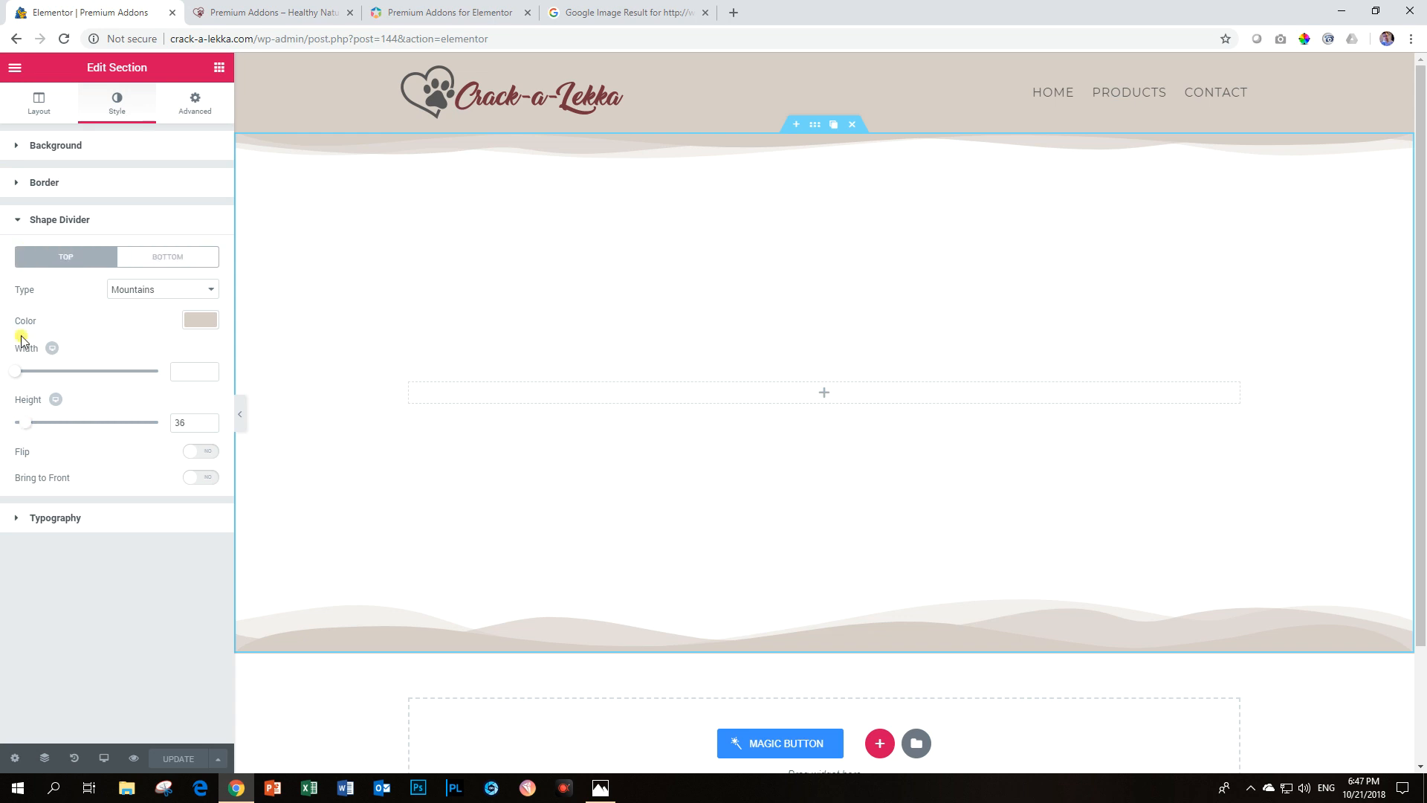
click(201, 477)
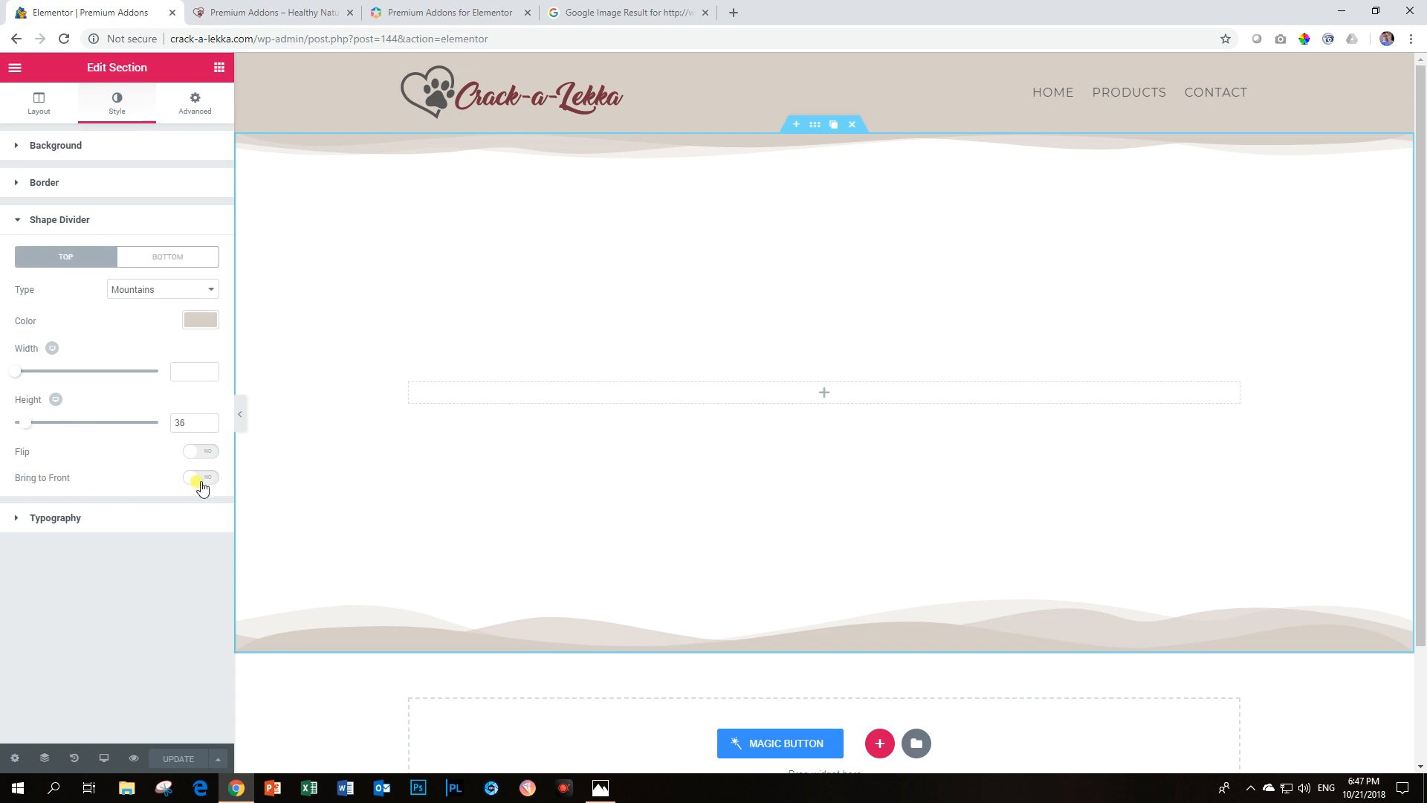
click(200, 478)
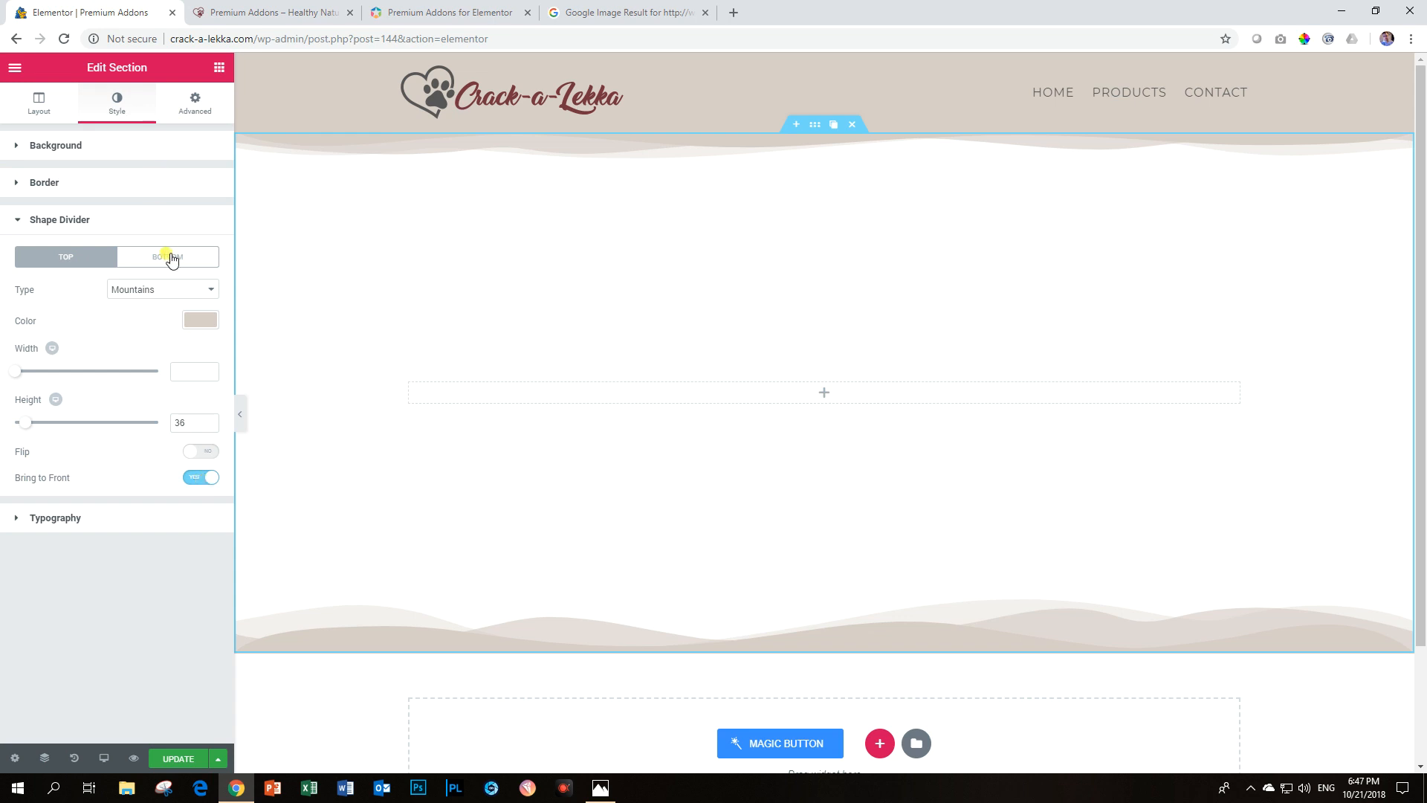
click(167, 257)
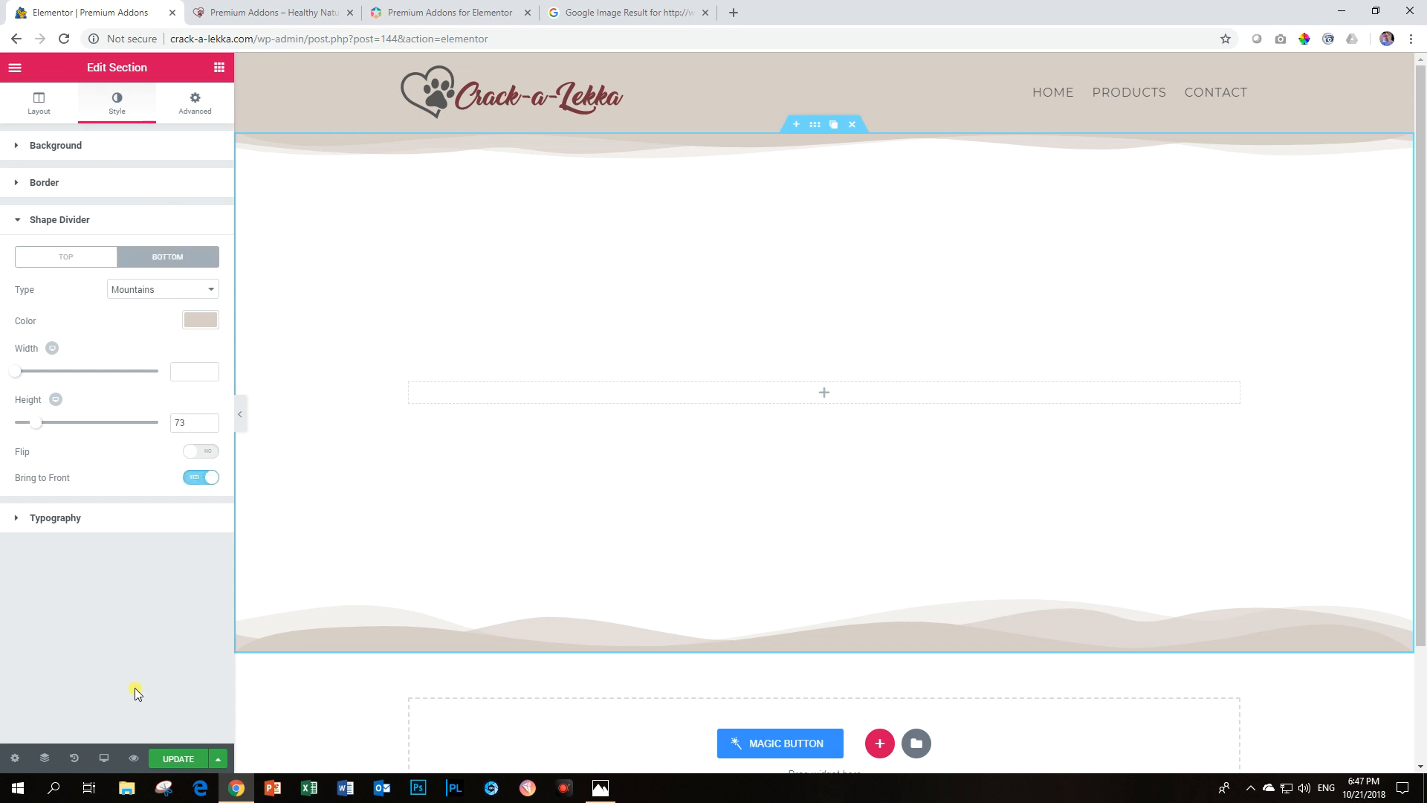
Step: Update the page and switch to the live preview
click(177, 759)
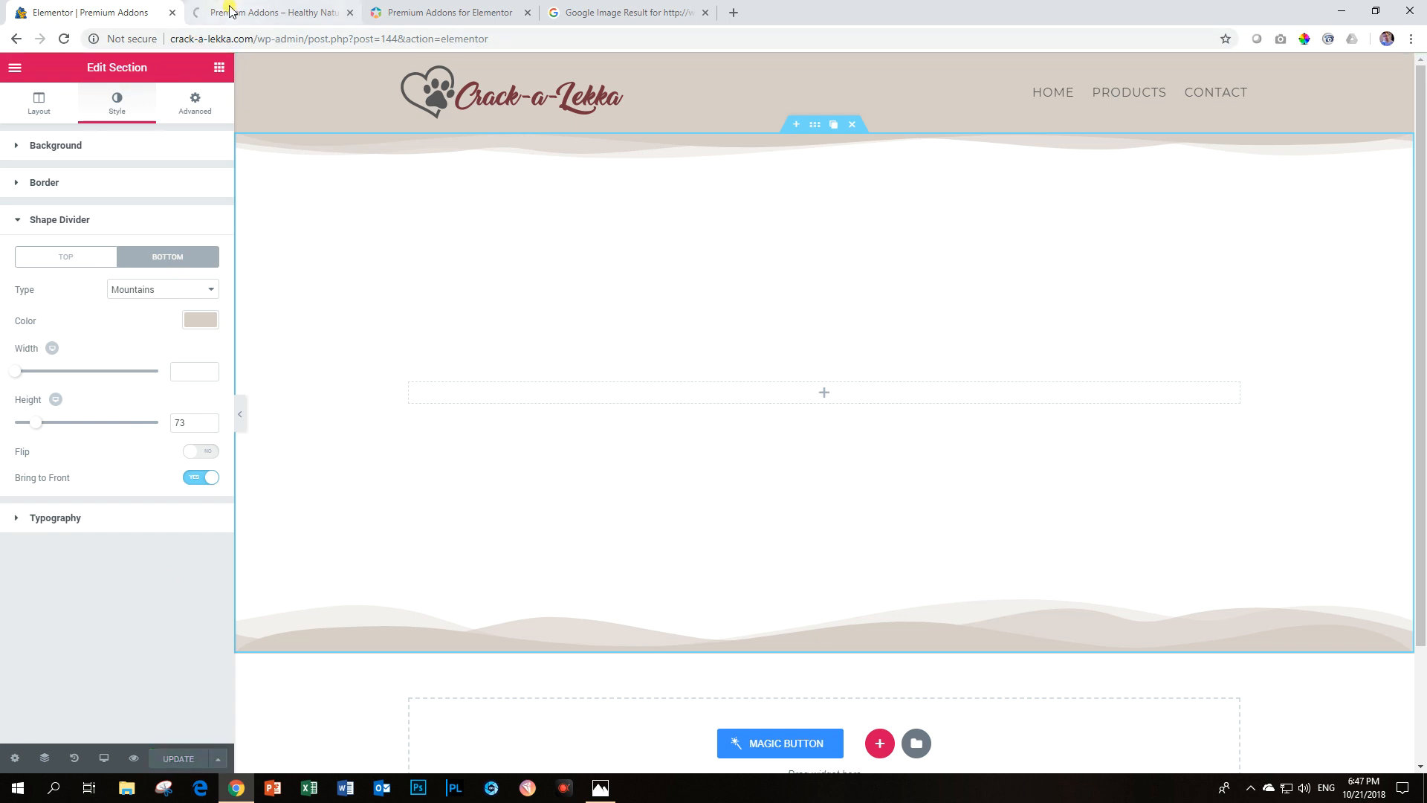
click(273, 12)
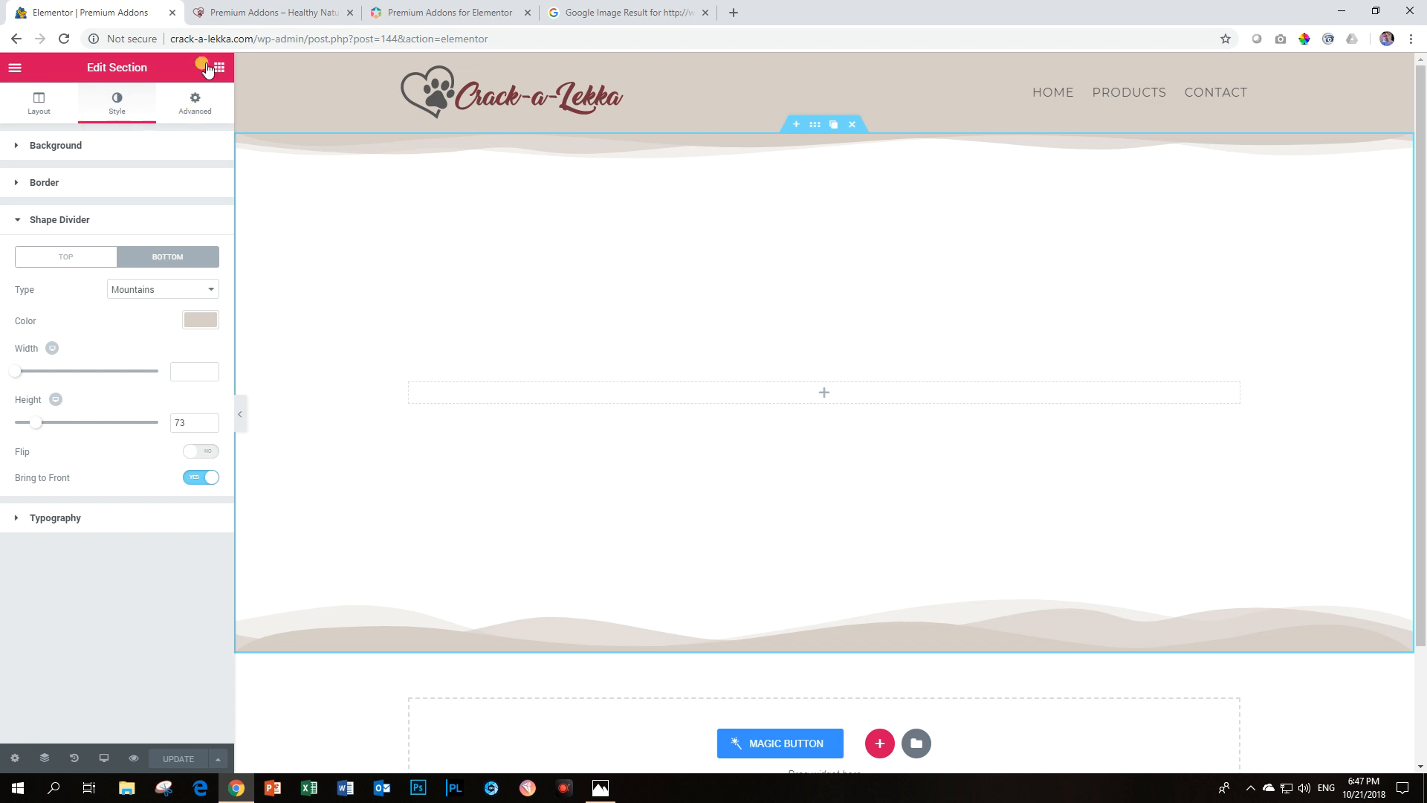
Step: Add a Premium Fancy Text widget reading "This is Designer Text" into the section's column
click(218, 67)
text(fanc)
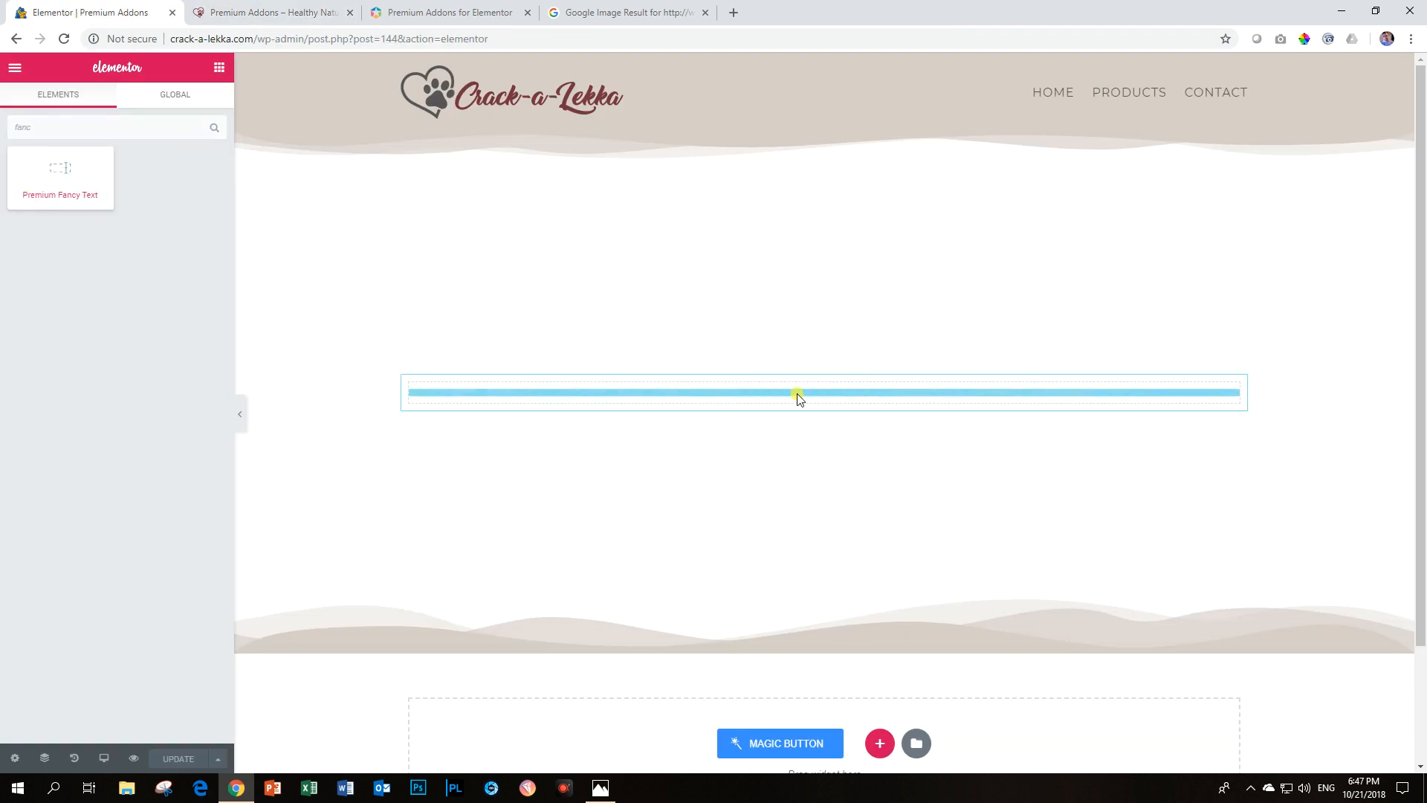
click(796, 393)
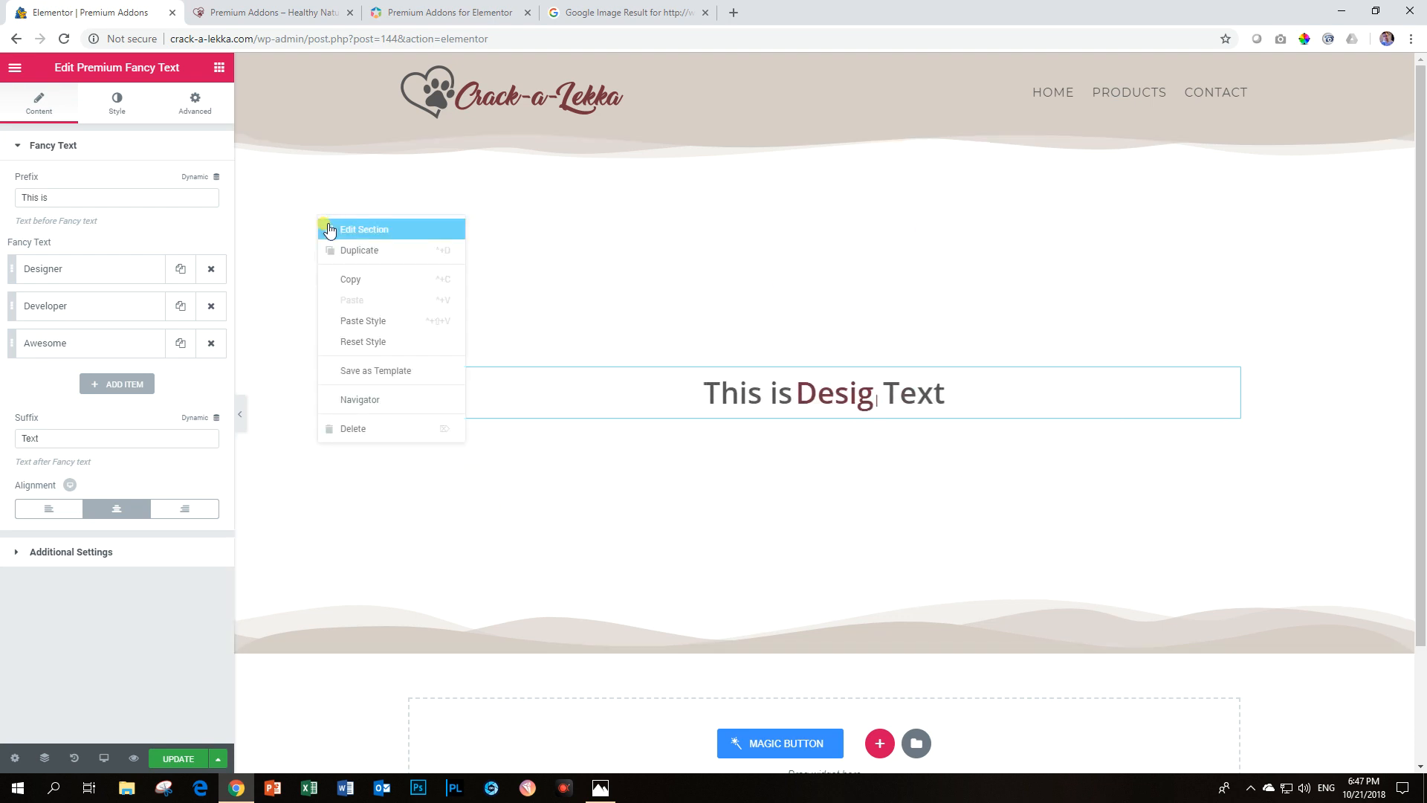
Step: Give the section a solid tan background colour and return to the Fancy Text settings
click(364, 229)
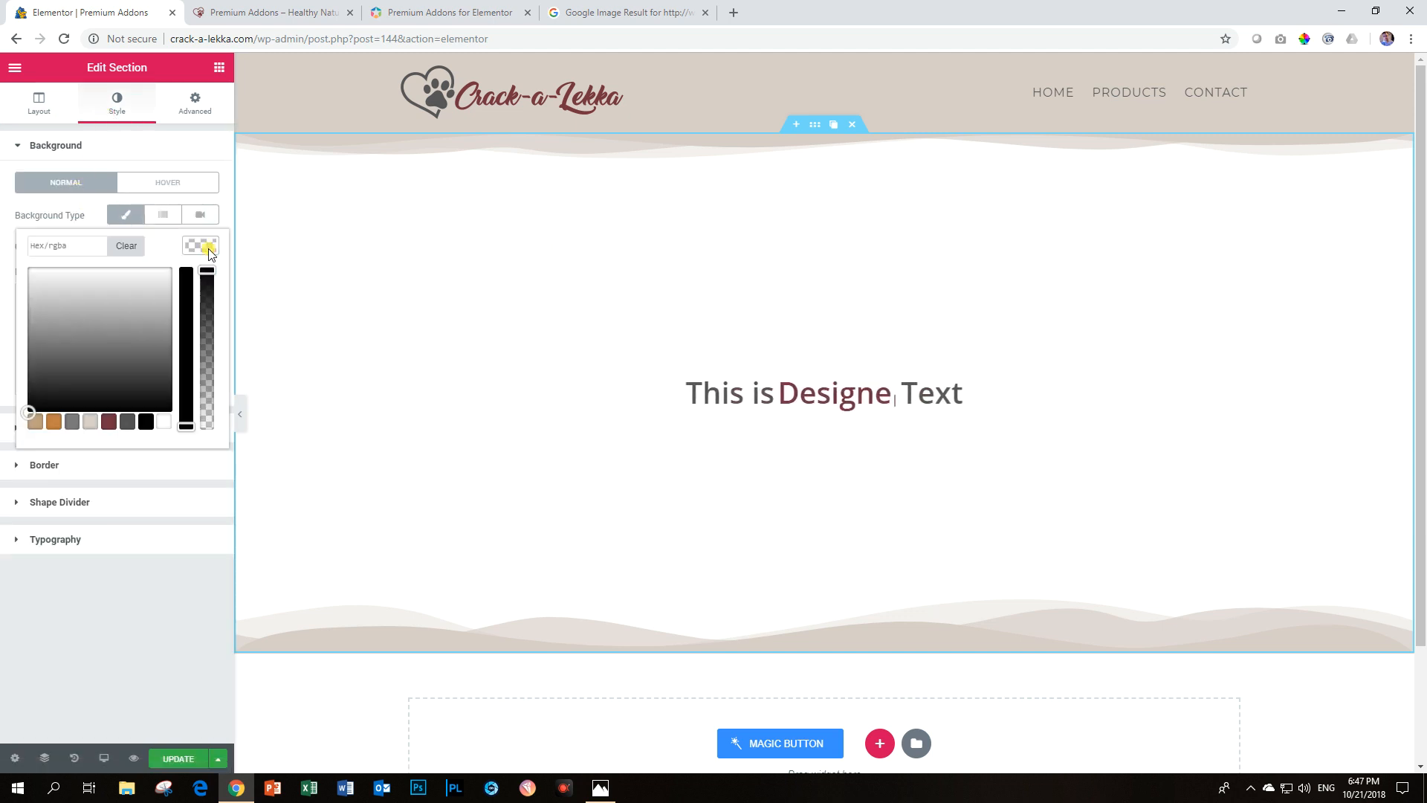
click(89, 420)
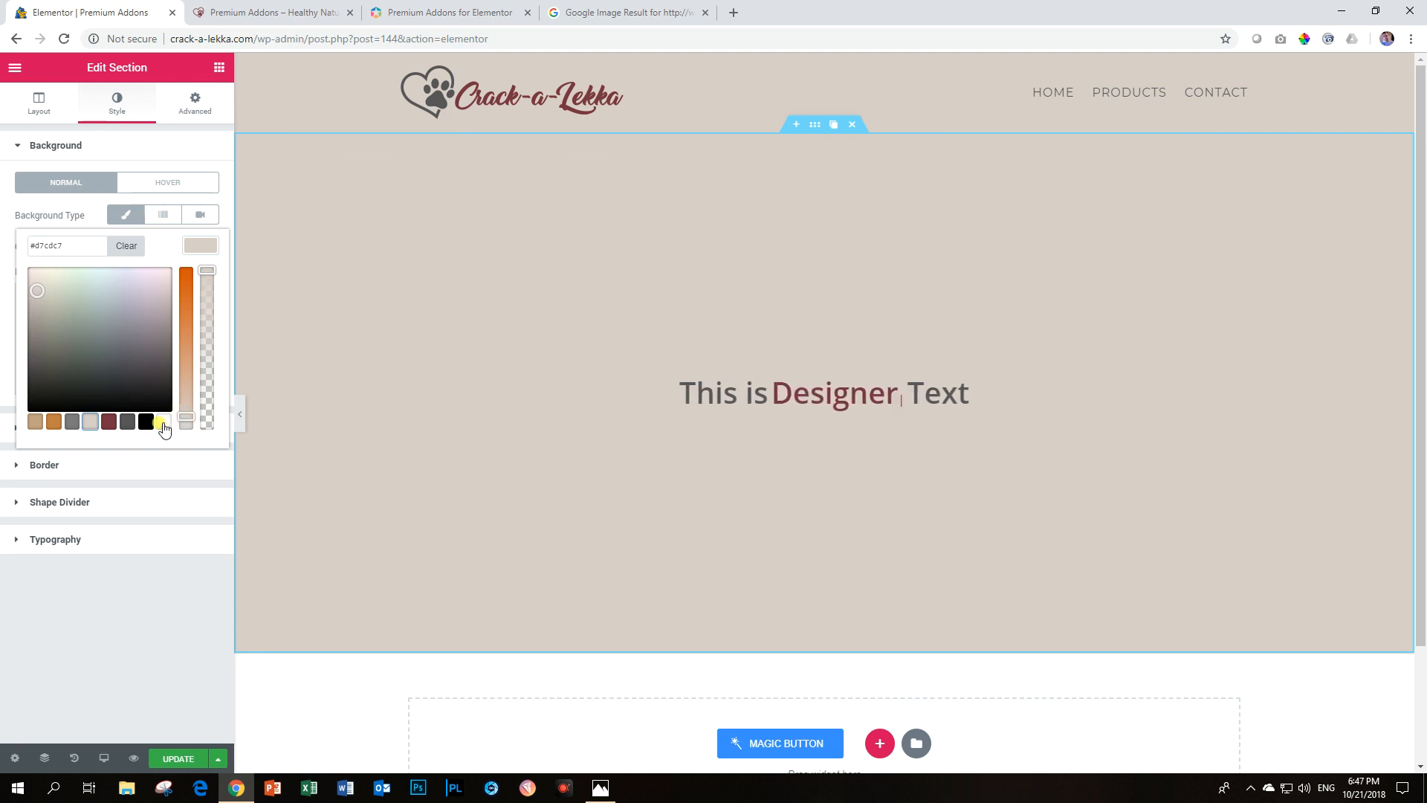
click(34, 421)
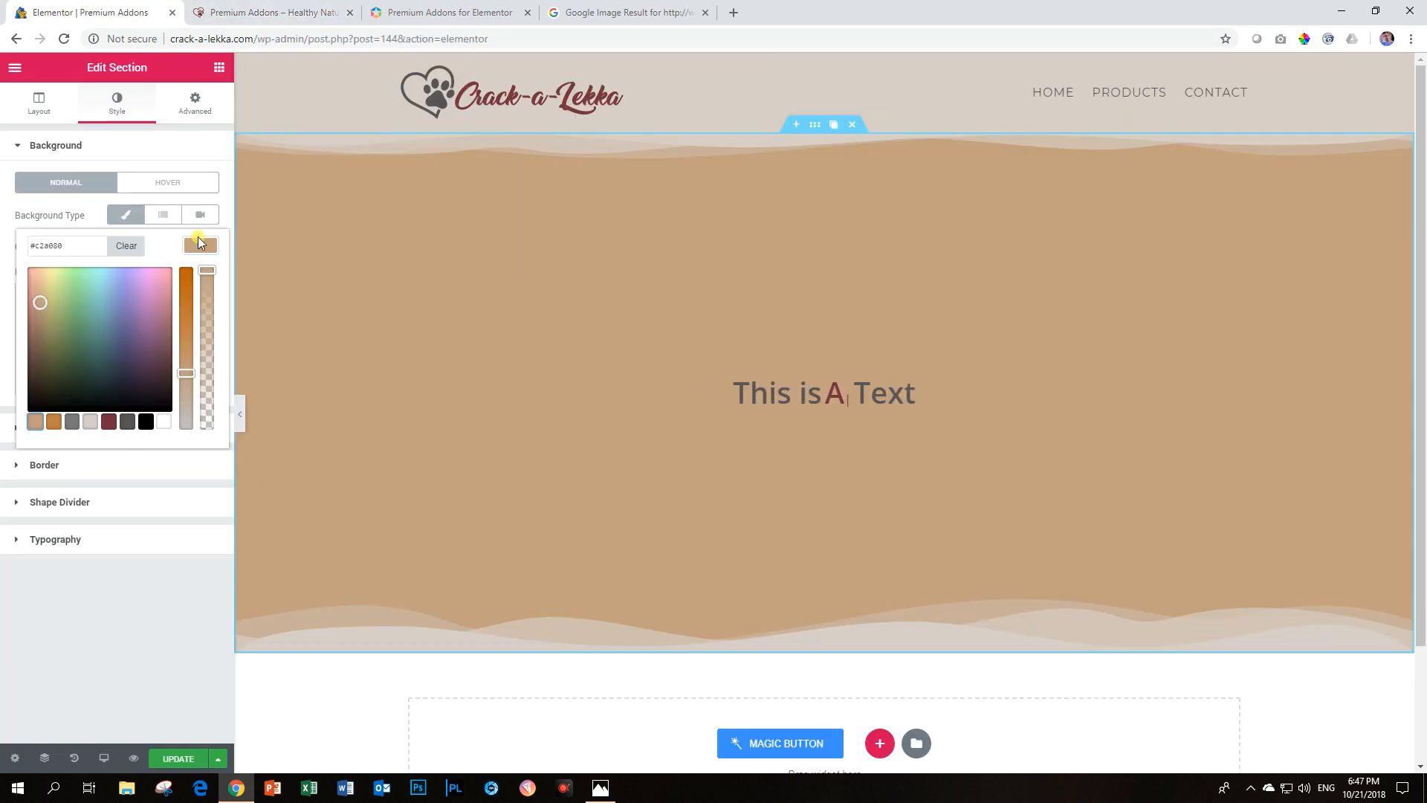
text(Developer)
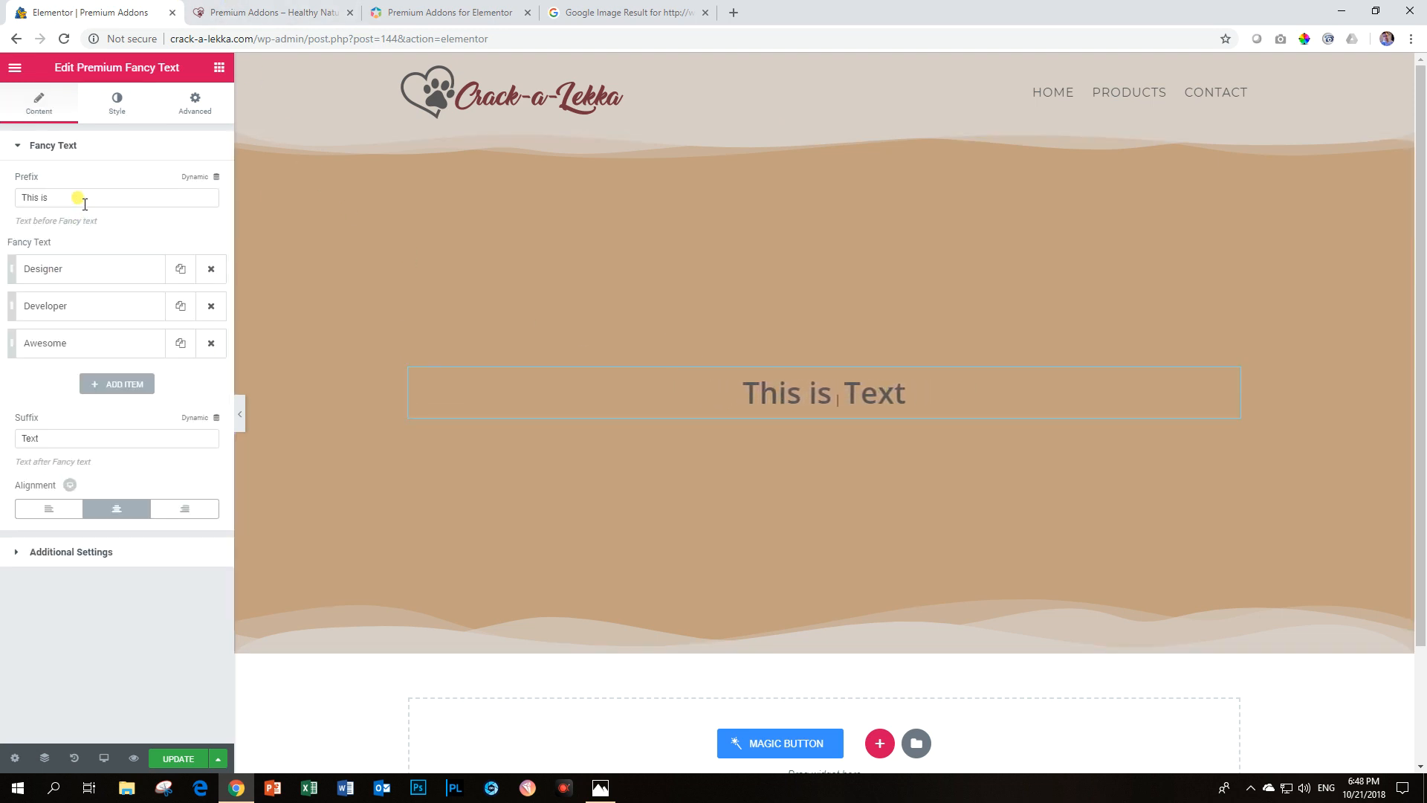
Step: Remove the prefix and suffix and rename the items to Alluring, Delicious and Tantalizing
click(116, 198)
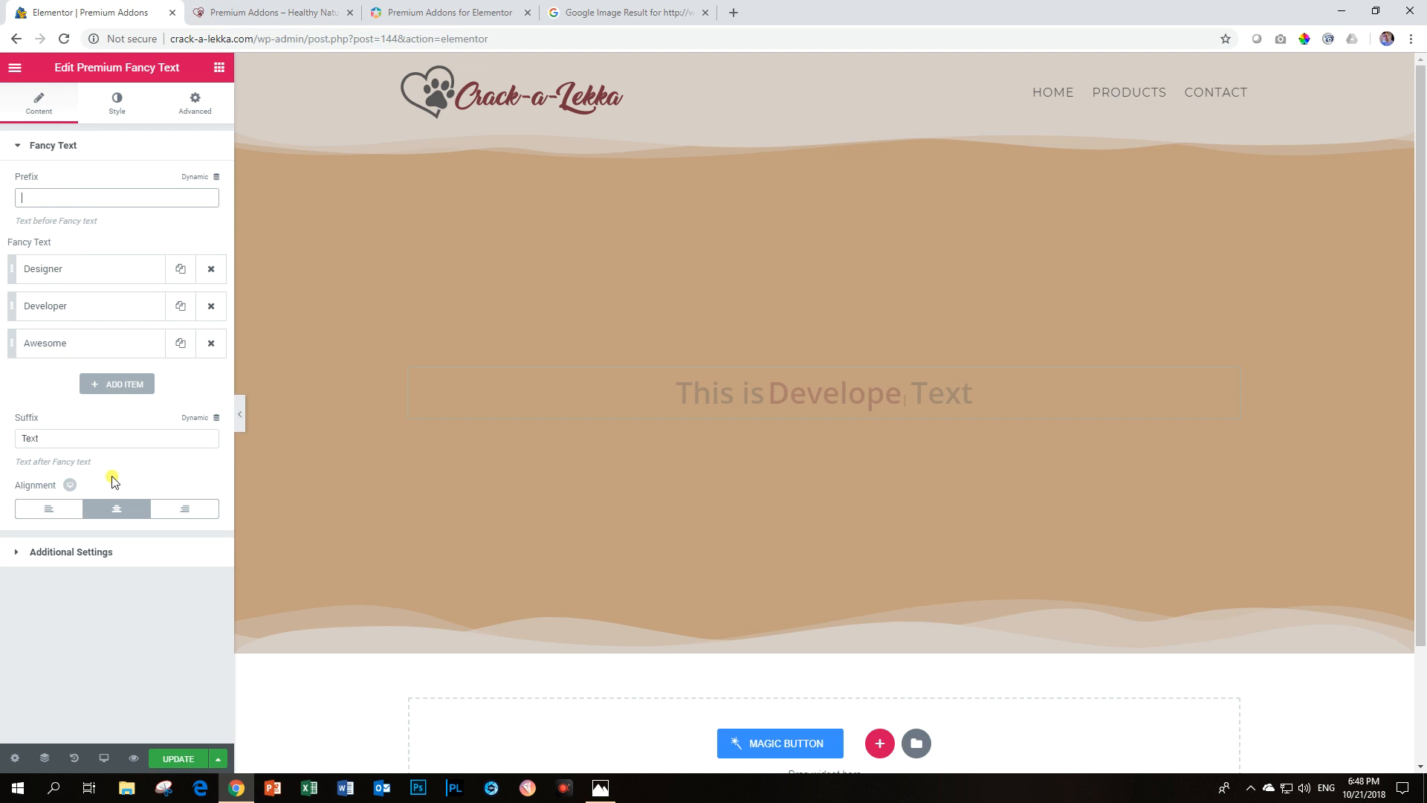
click(82, 269)
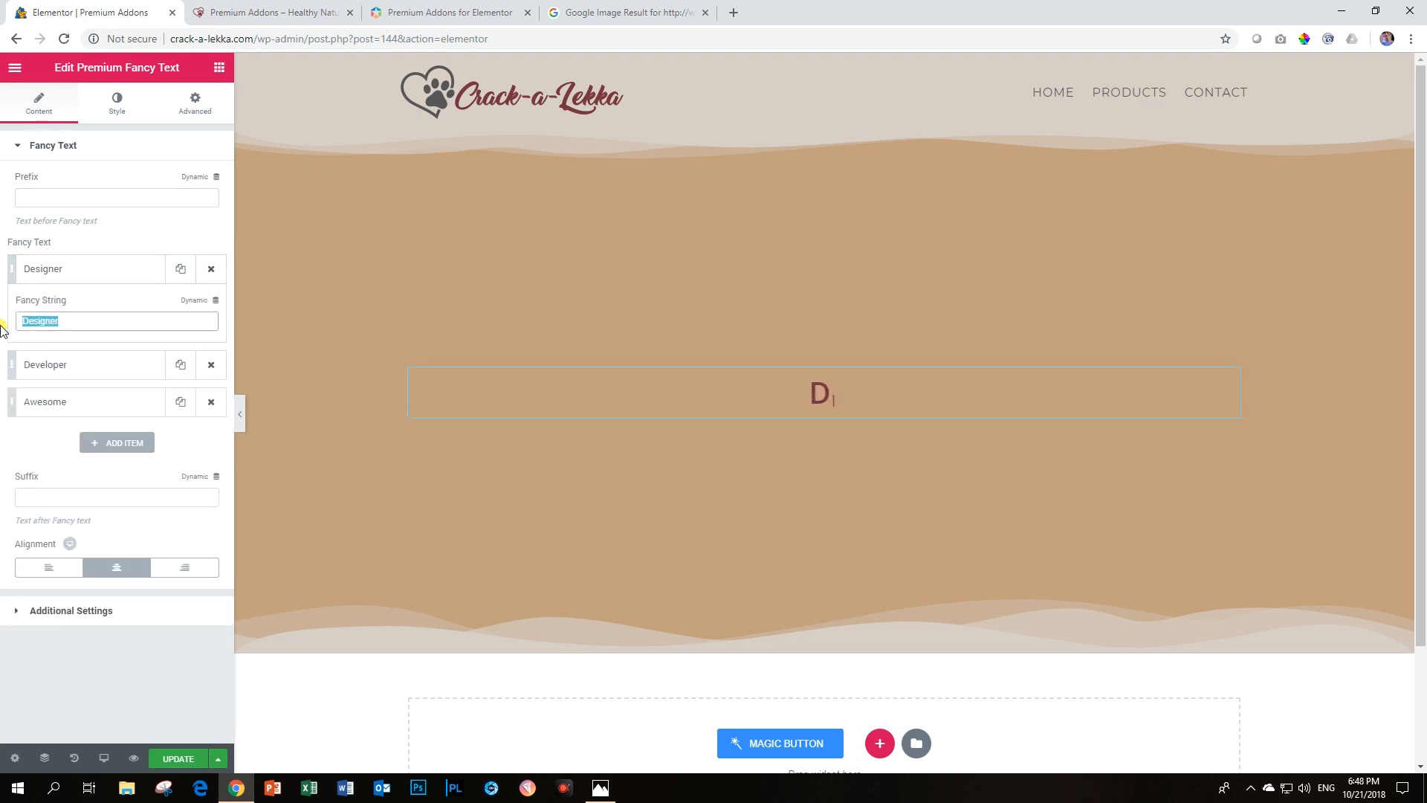
text(A)
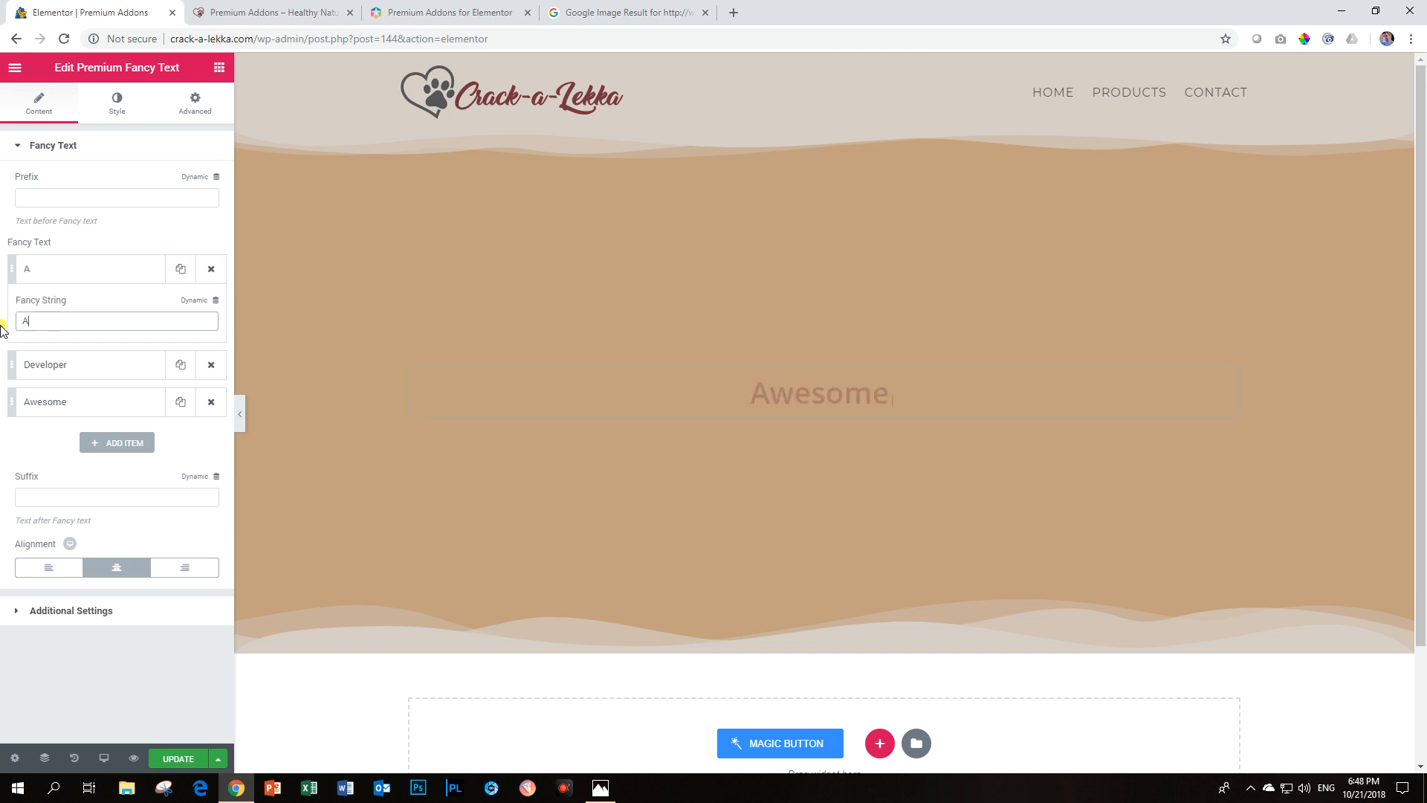
text(lluring)
click(90, 365)
text(Delicious)
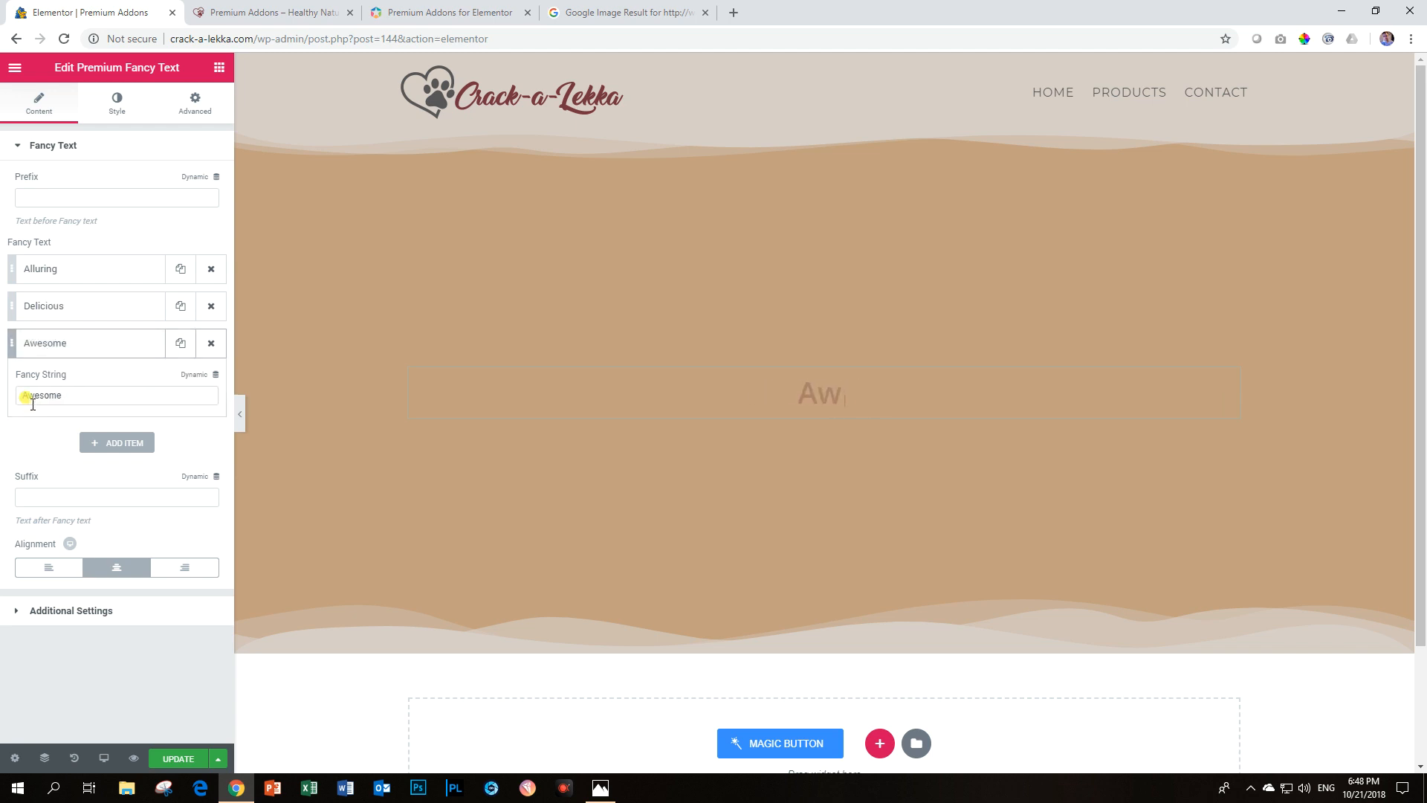
text(Tantalizing)
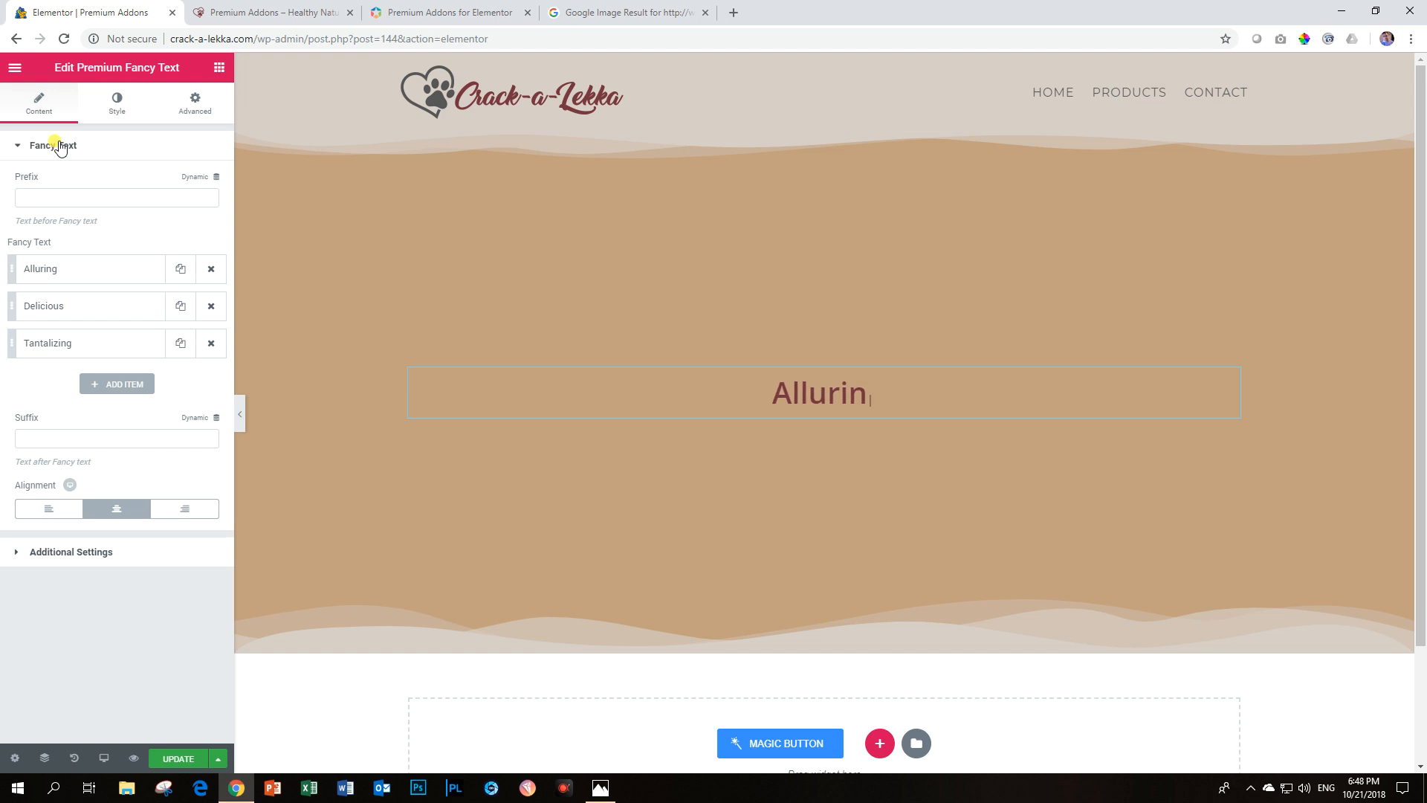
Step: Make the rotating words white with font size 145
click(116, 102)
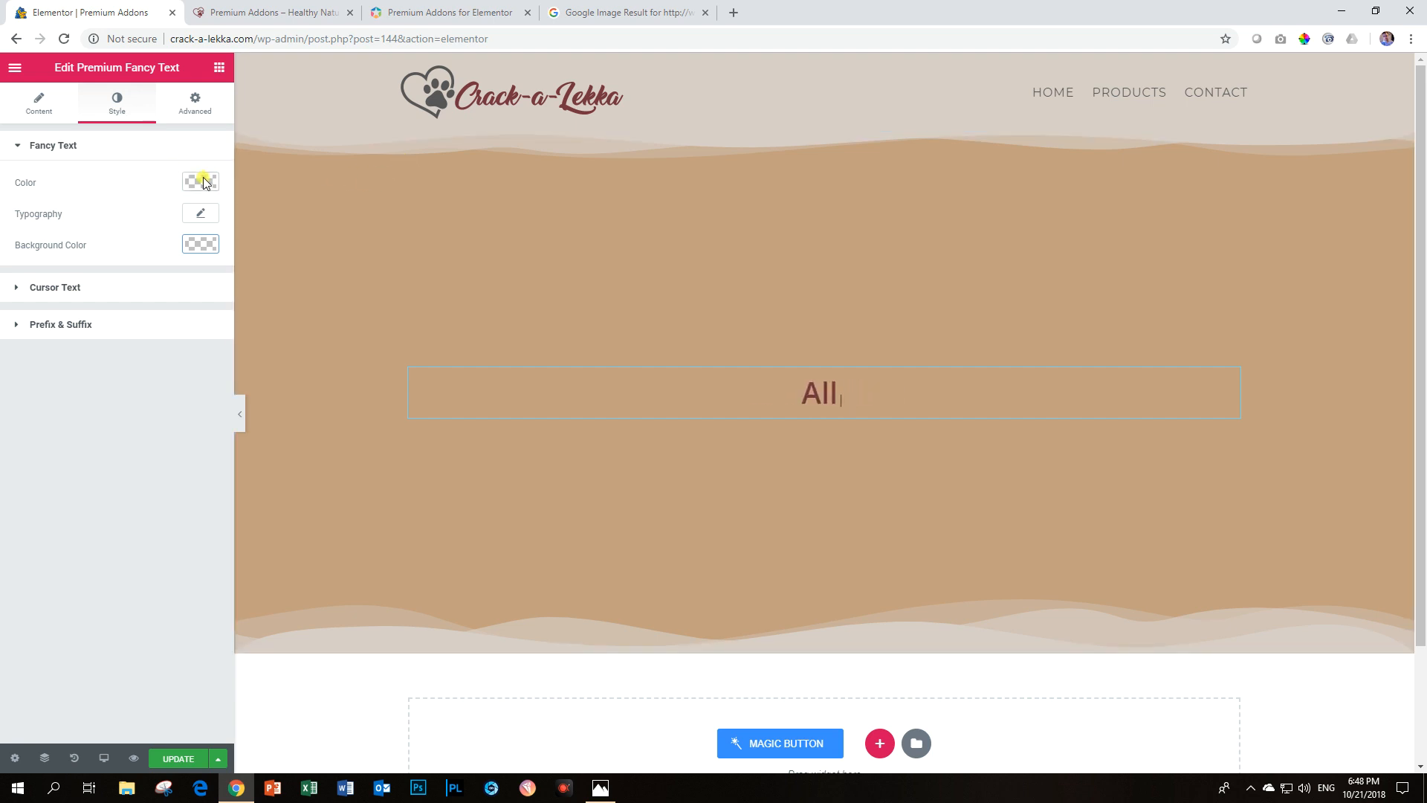
click(199, 181)
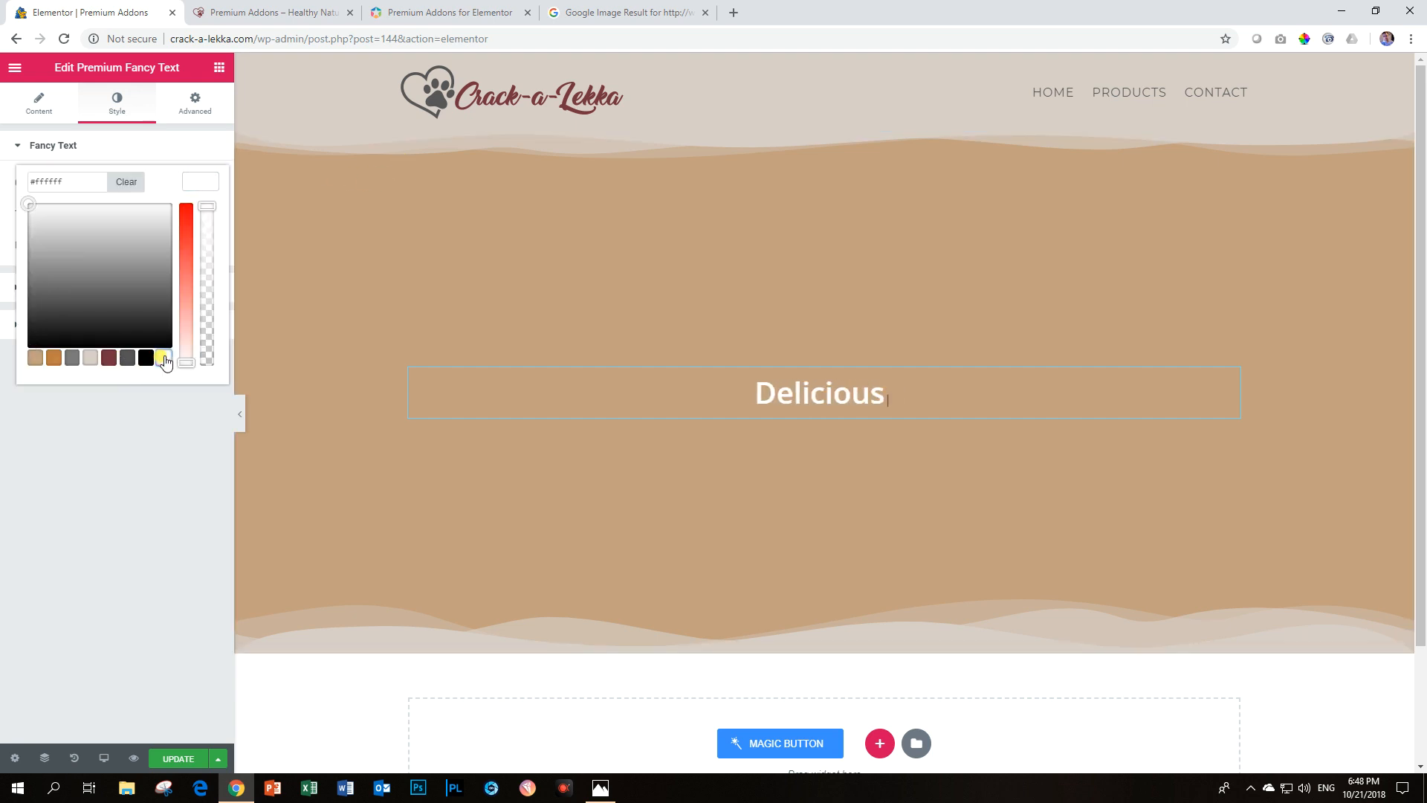
click(200, 214)
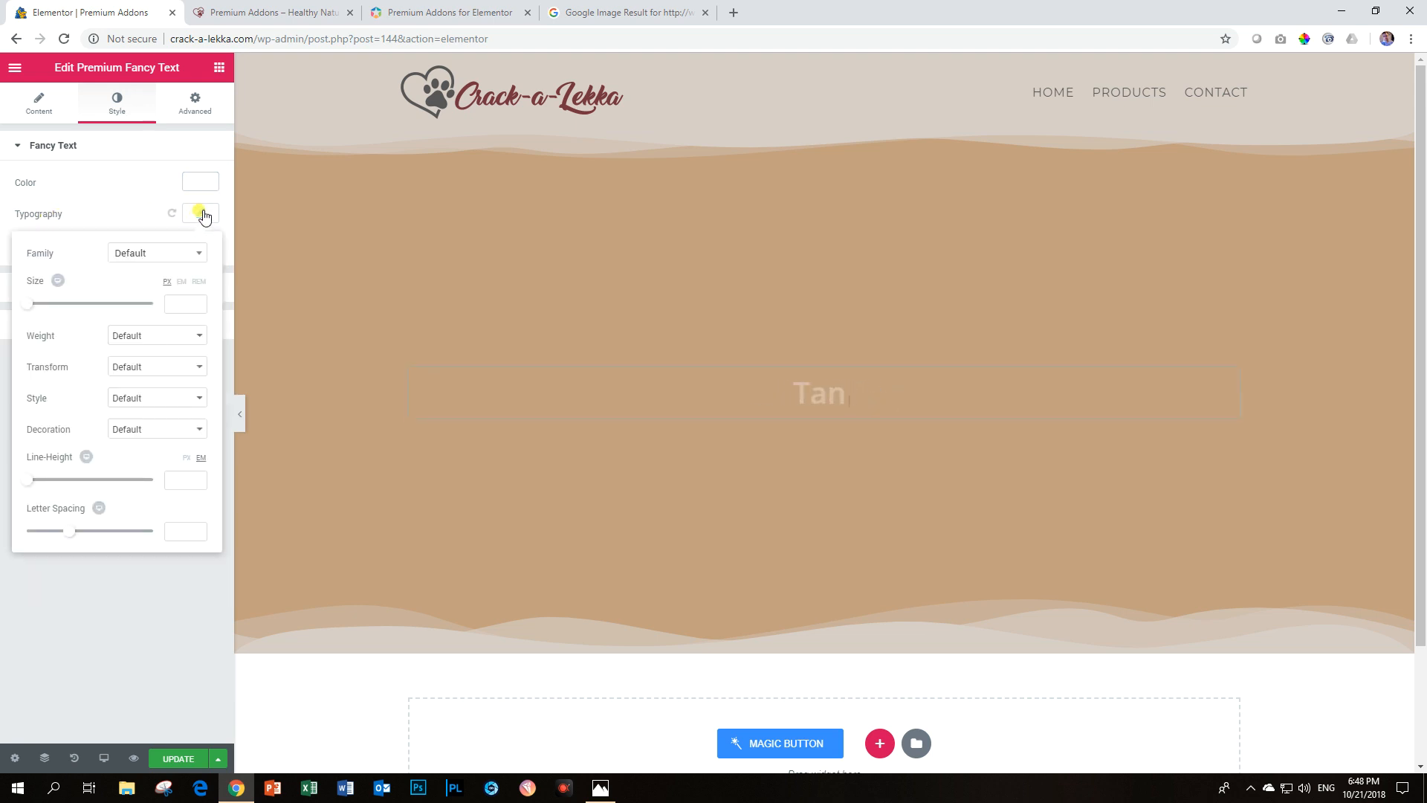
drag(27, 303, 113, 303)
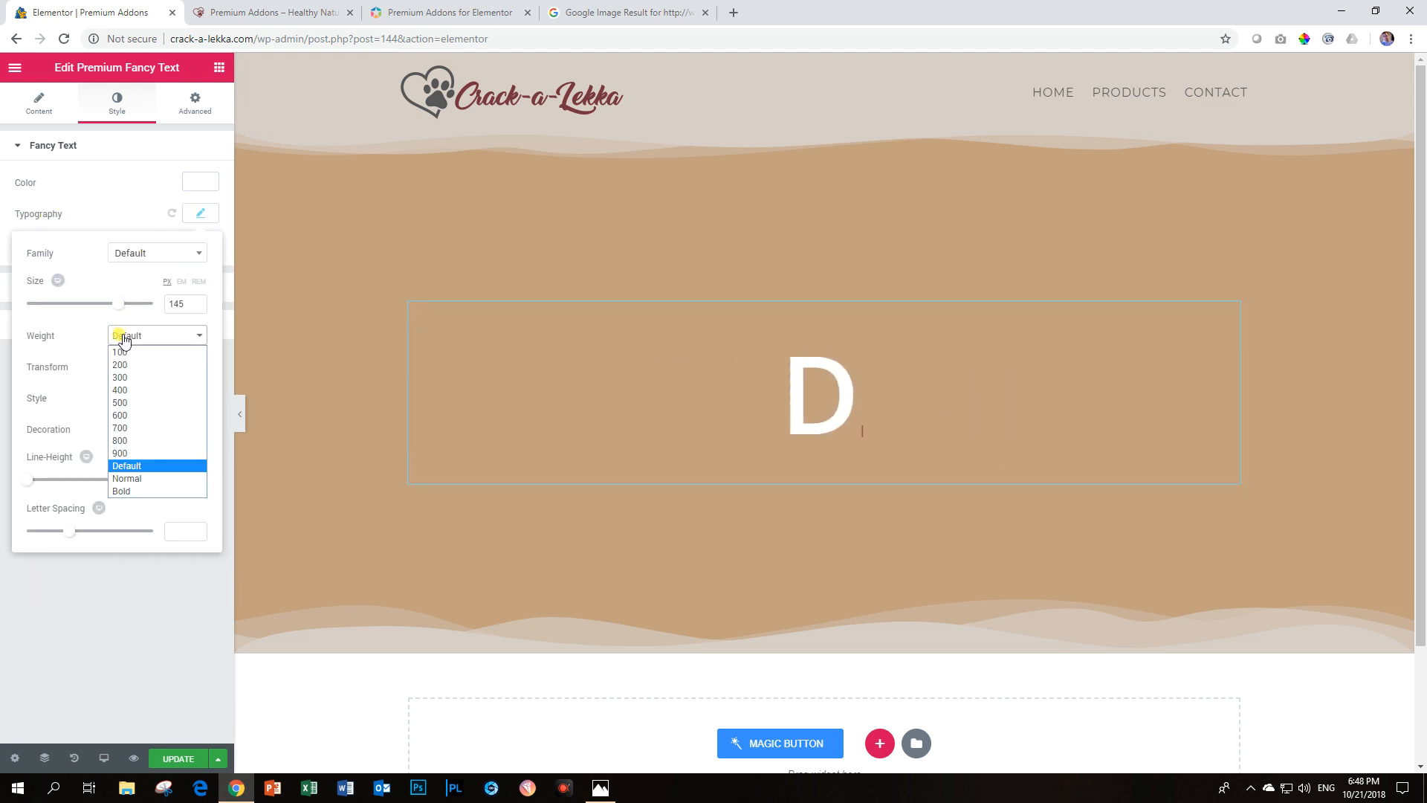
Step: Set the fancy text to weight 900 and uppercase, then return to the content settings
click(119, 376)
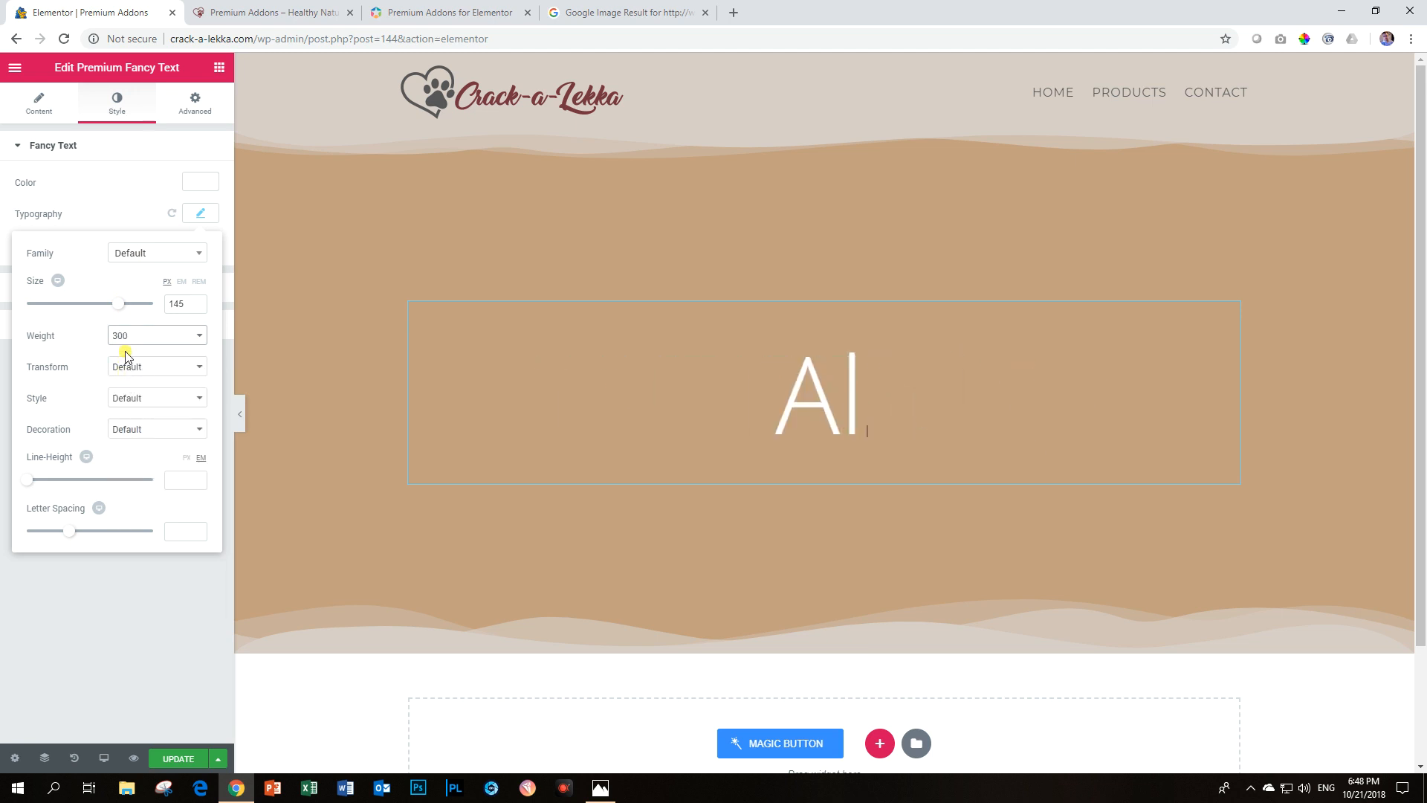
click(156, 334)
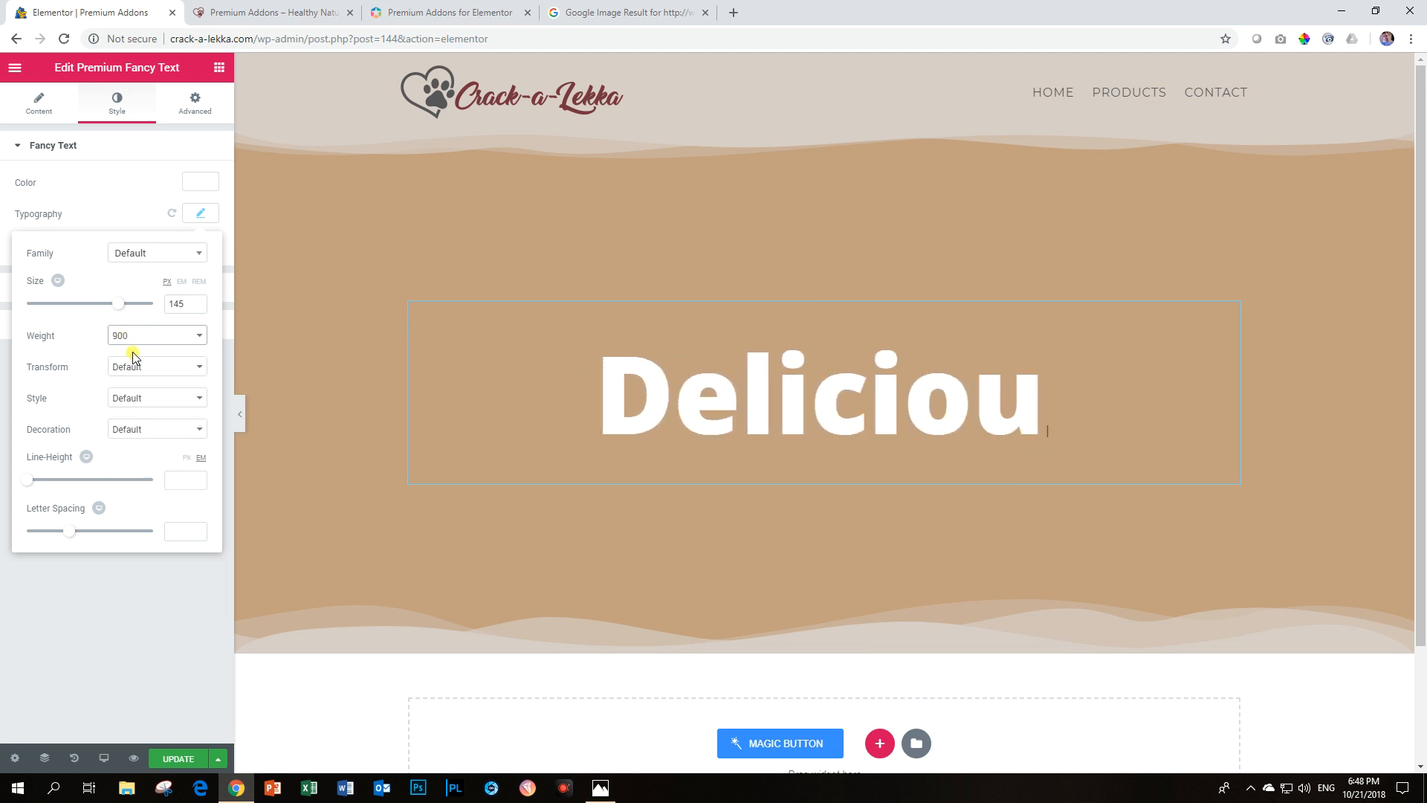
click(155, 366)
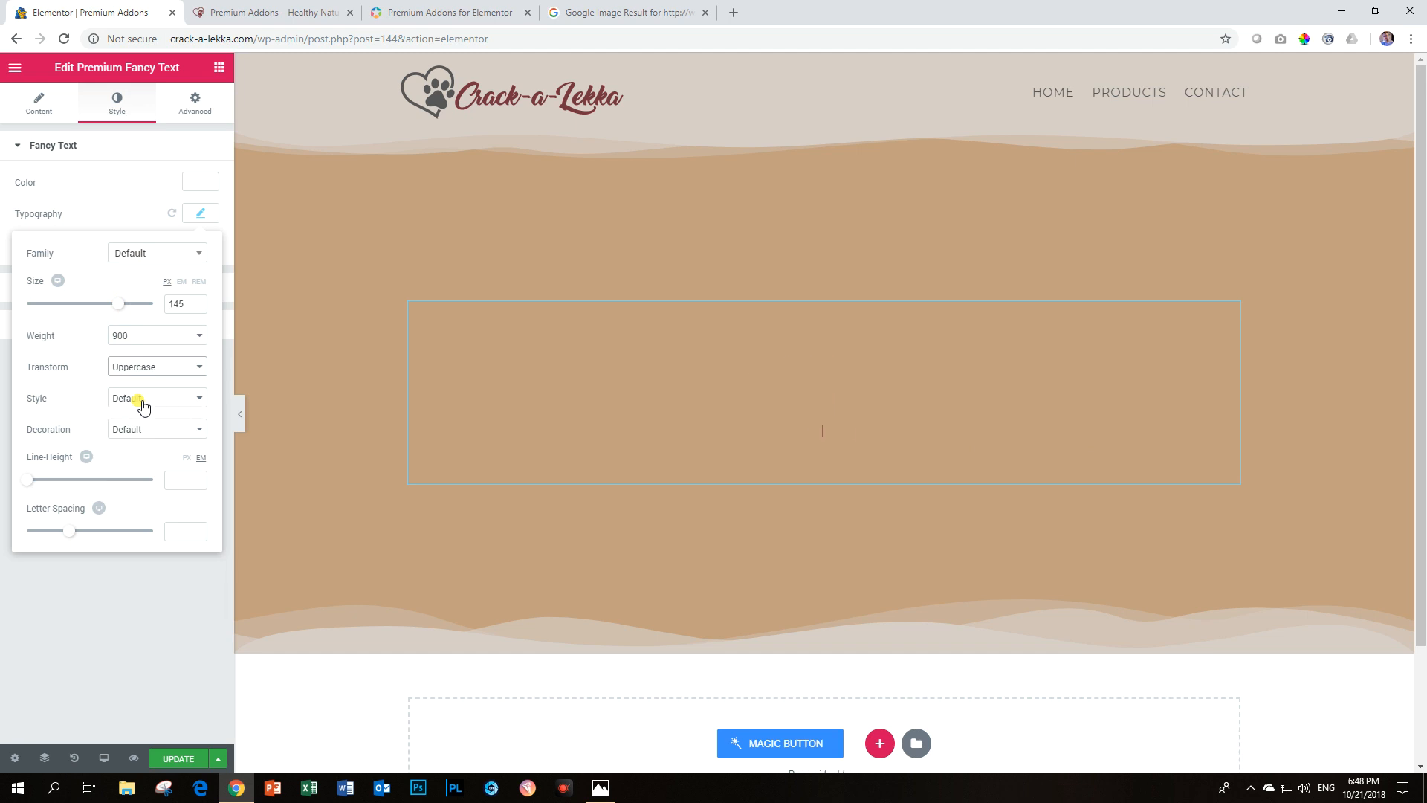
click(156, 253)
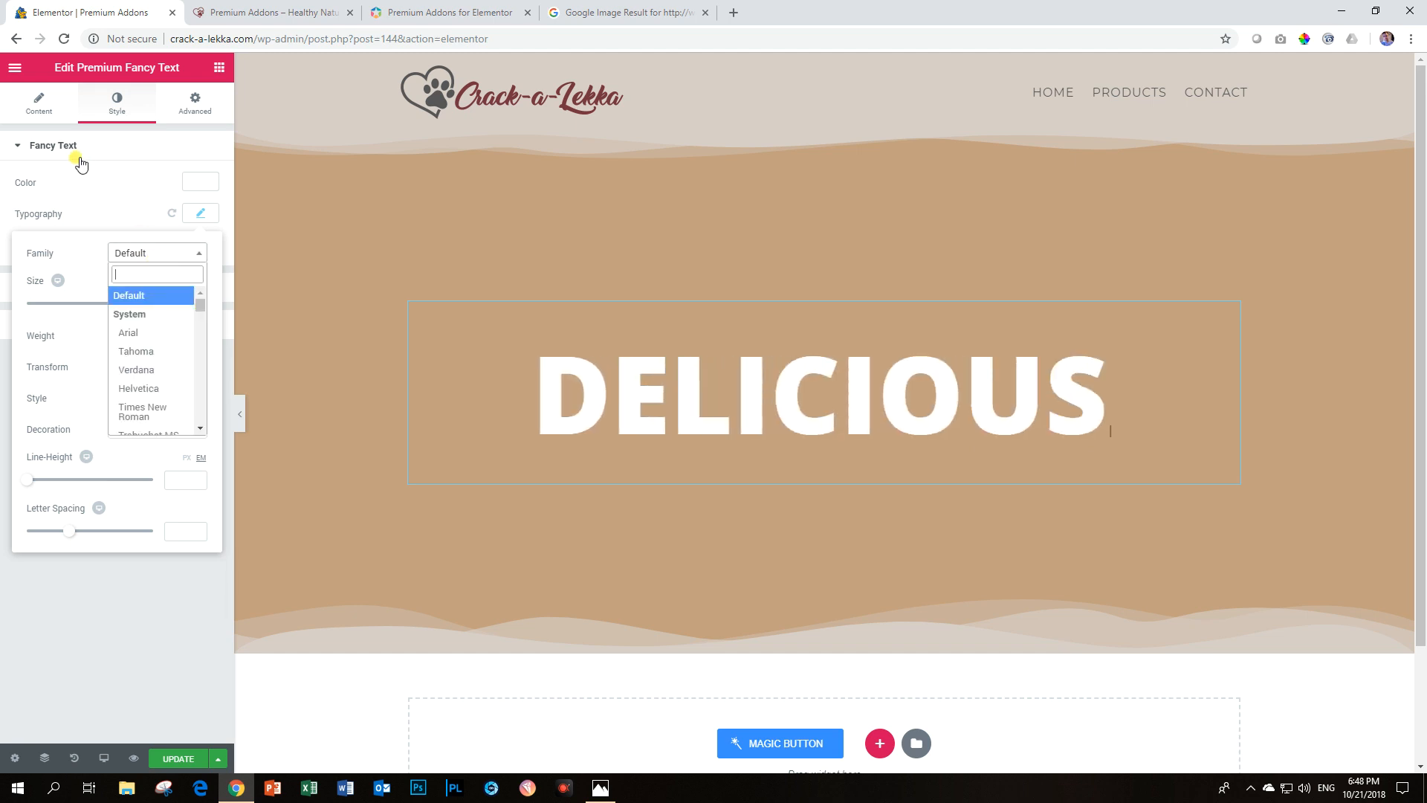
click(38, 100)
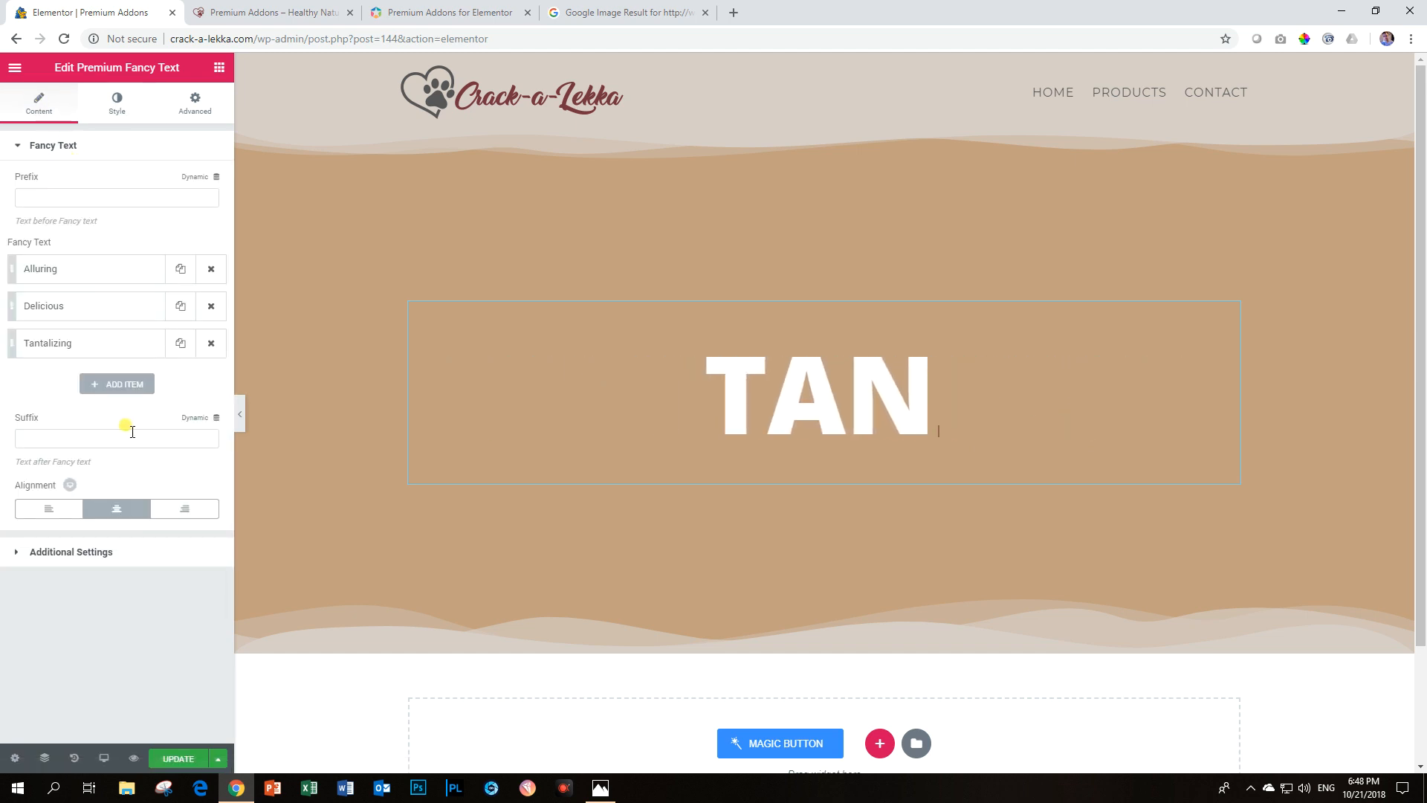
click(819, 391)
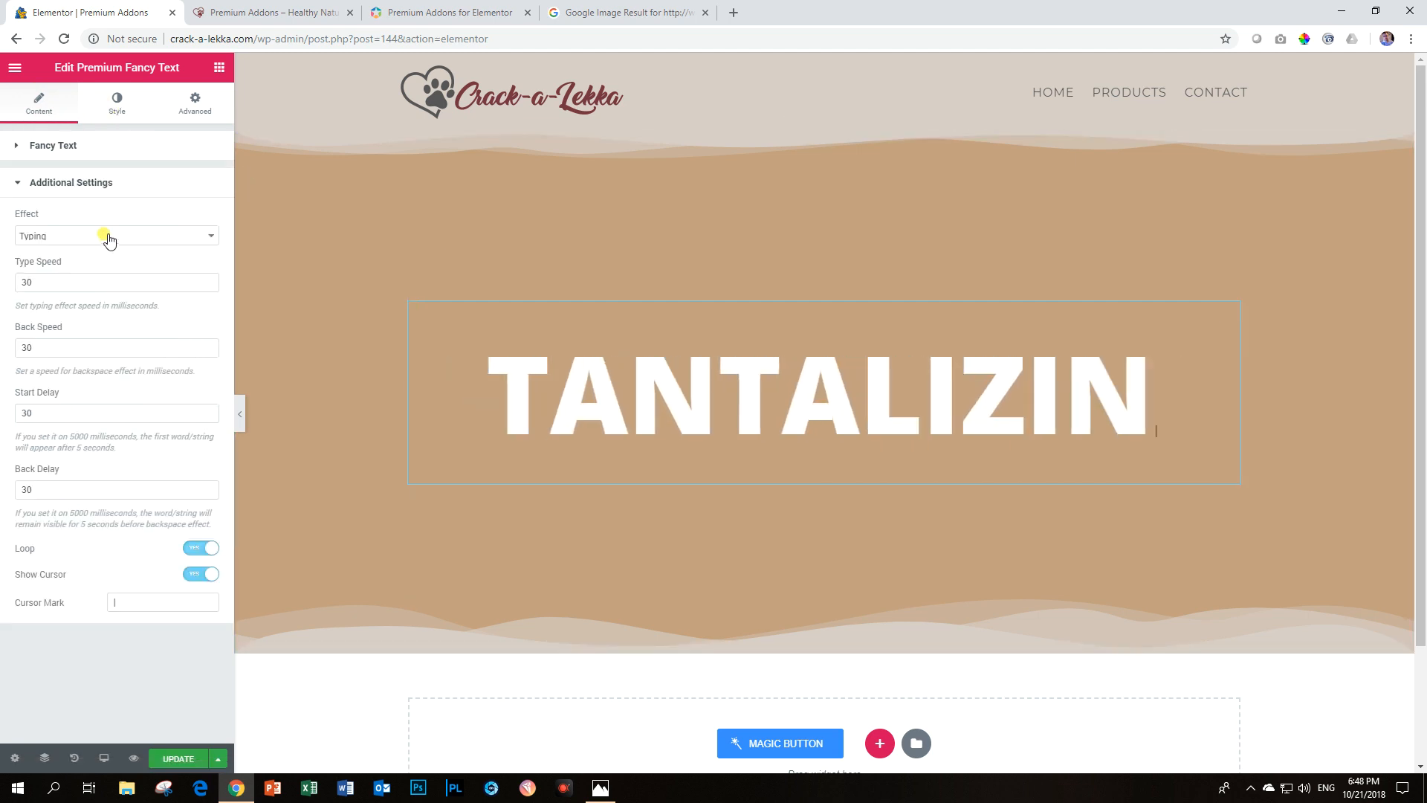
Step: Change the fancy text effect from Typing to Slide Up and save the page with Update
click(116, 236)
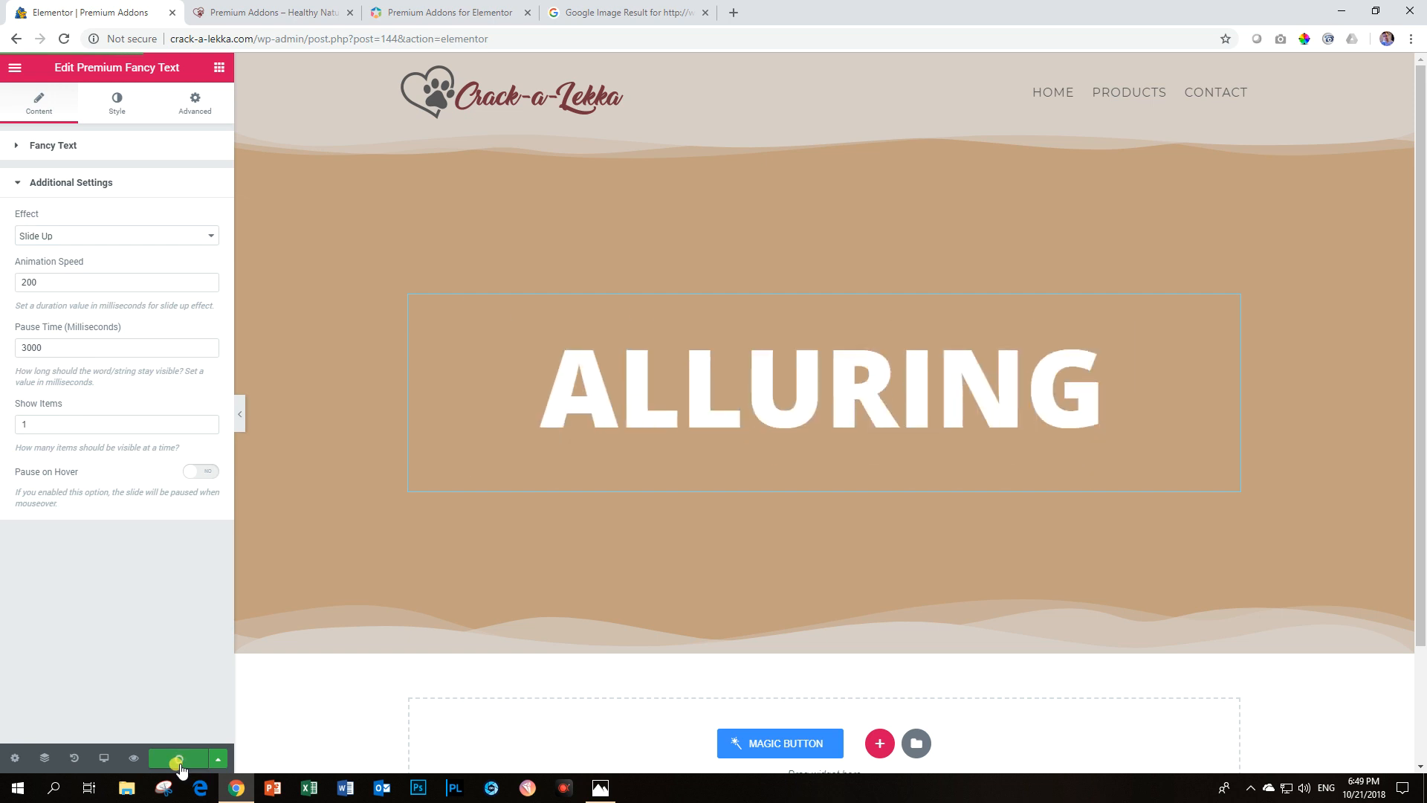
click(269, 12)
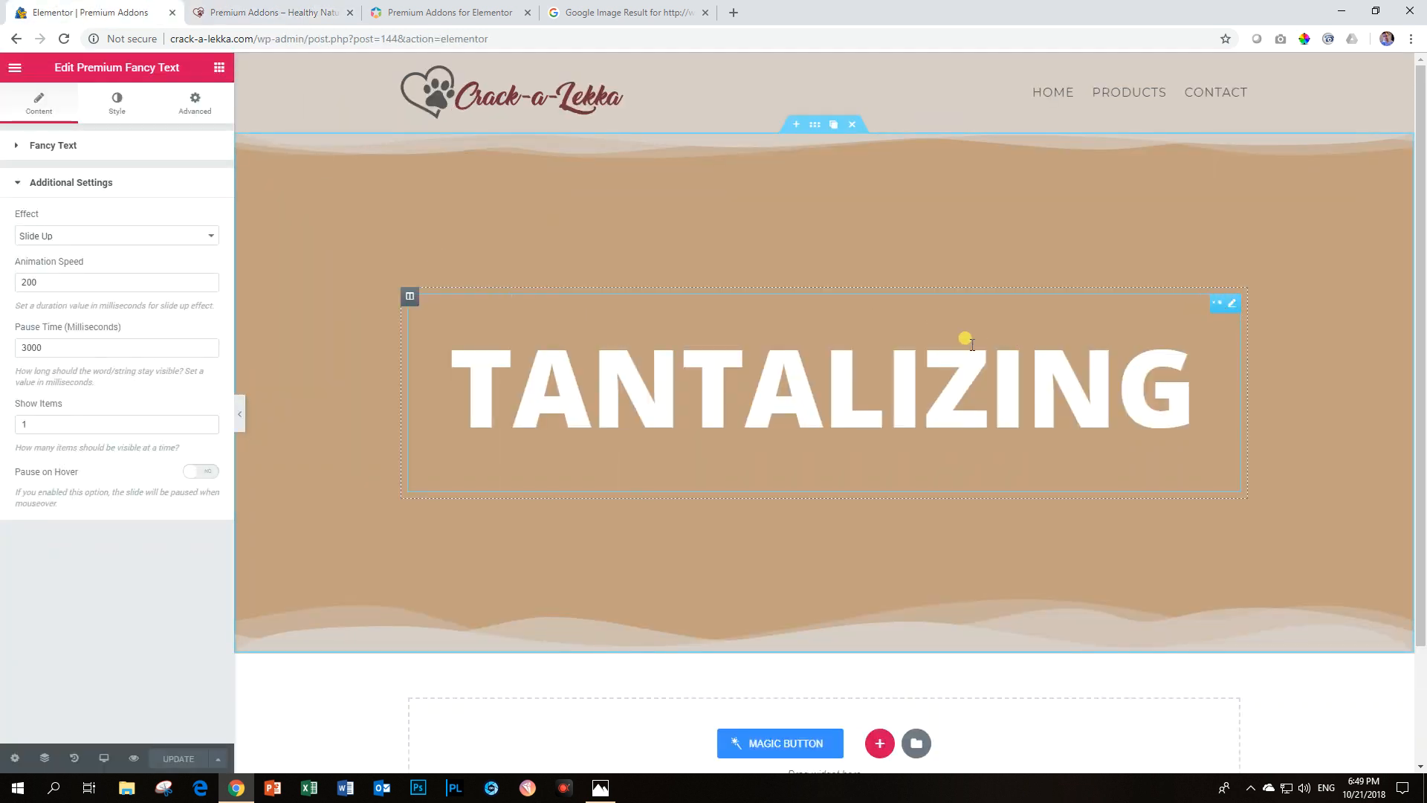
Step: Give the Fancy Text widget a top padding of 25 under Advanced
right_click(965, 342)
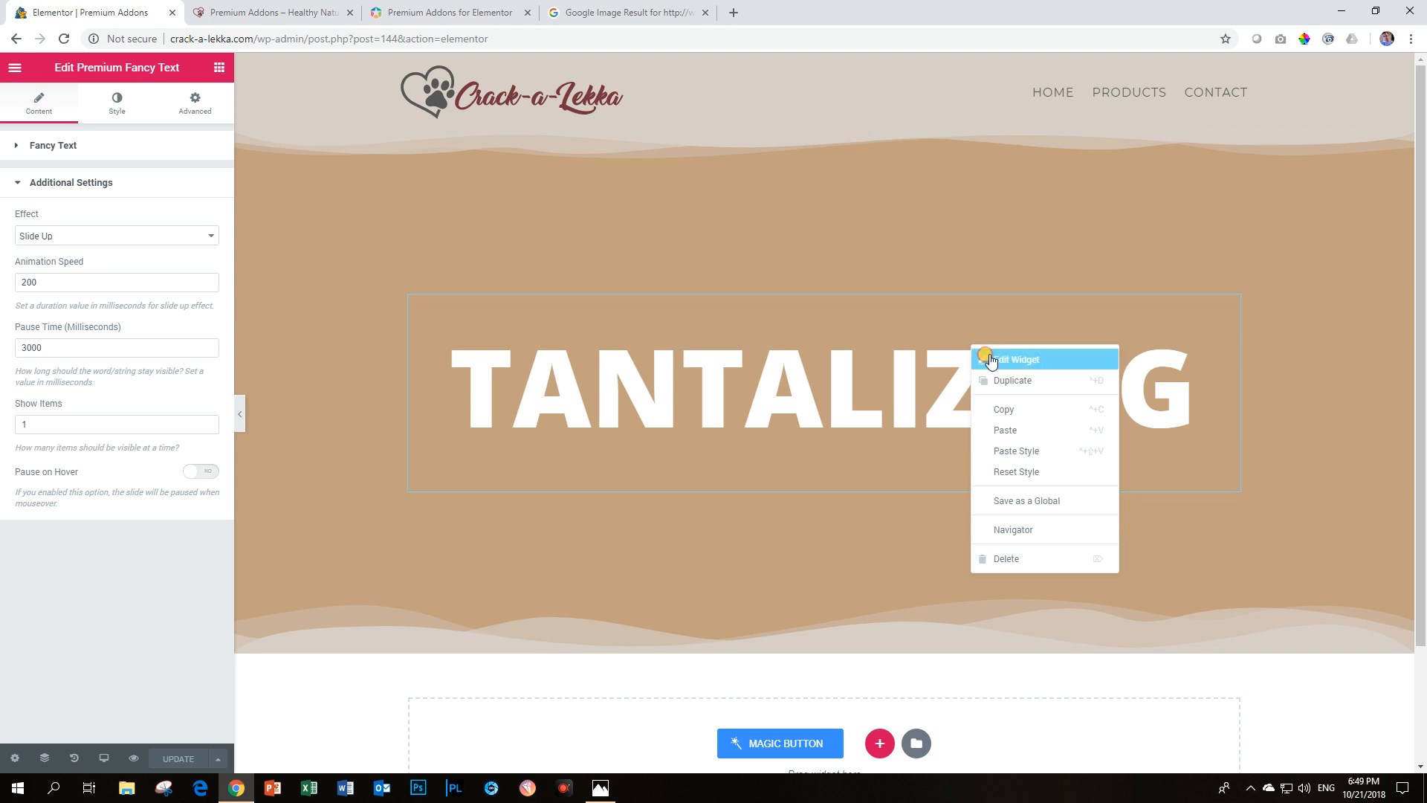
click(193, 103)
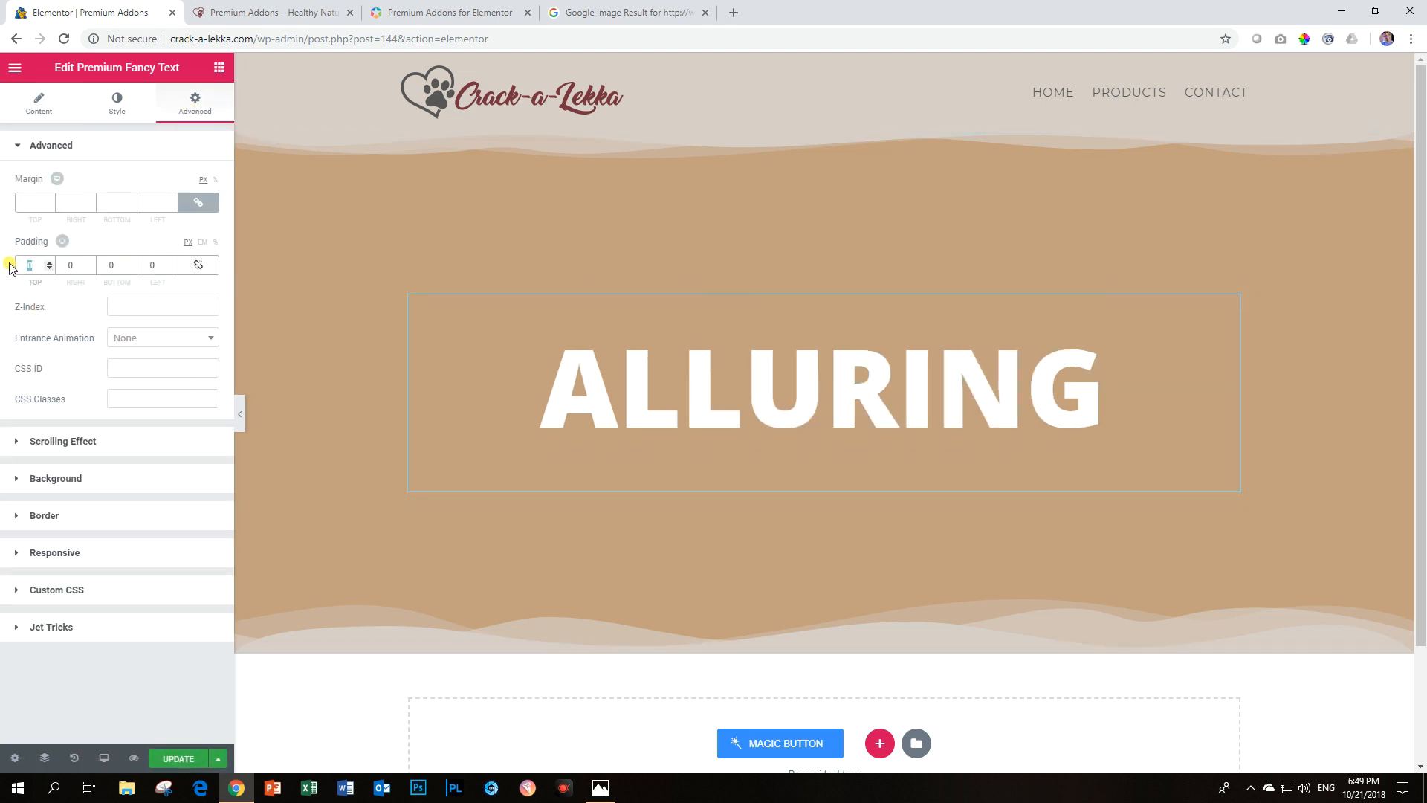
text(25)
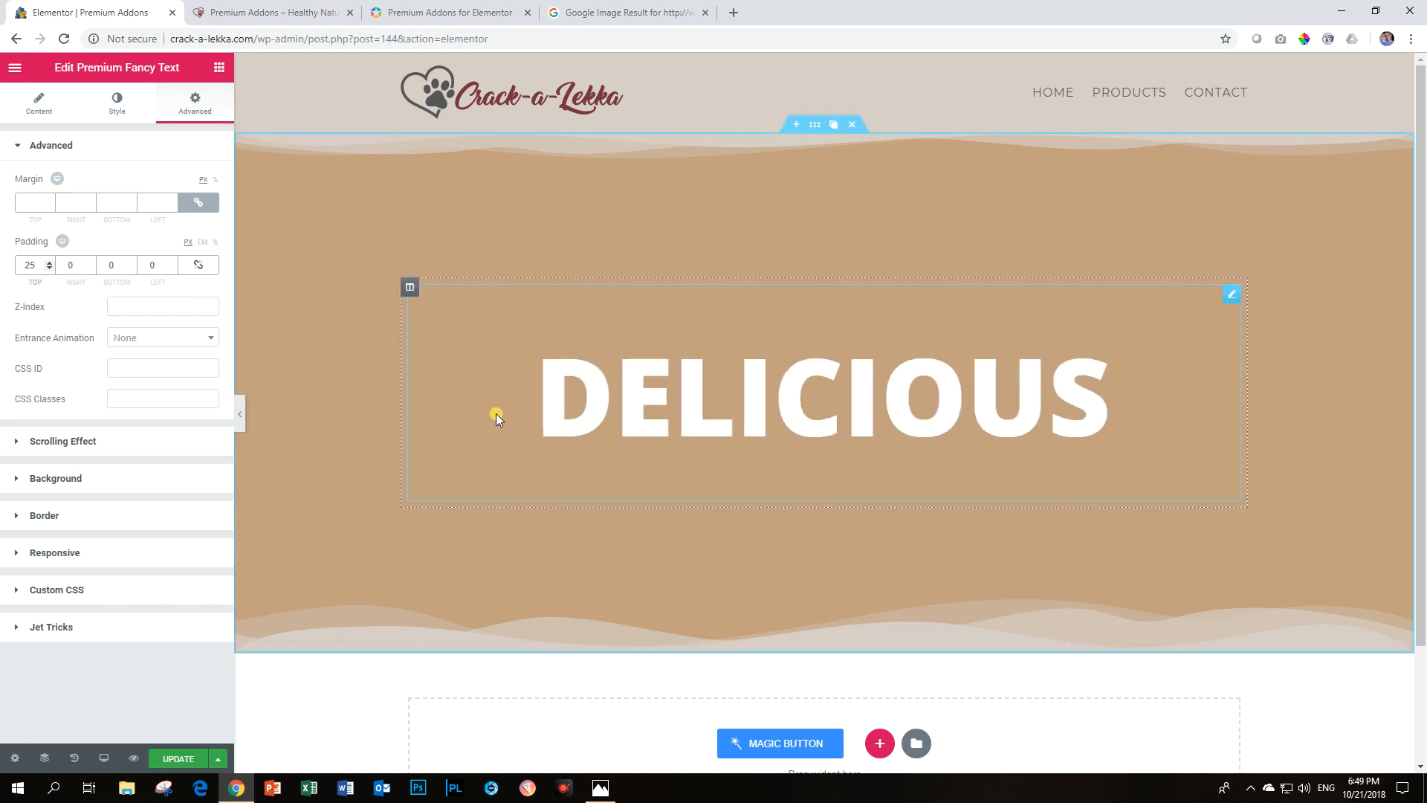
click(116, 103)
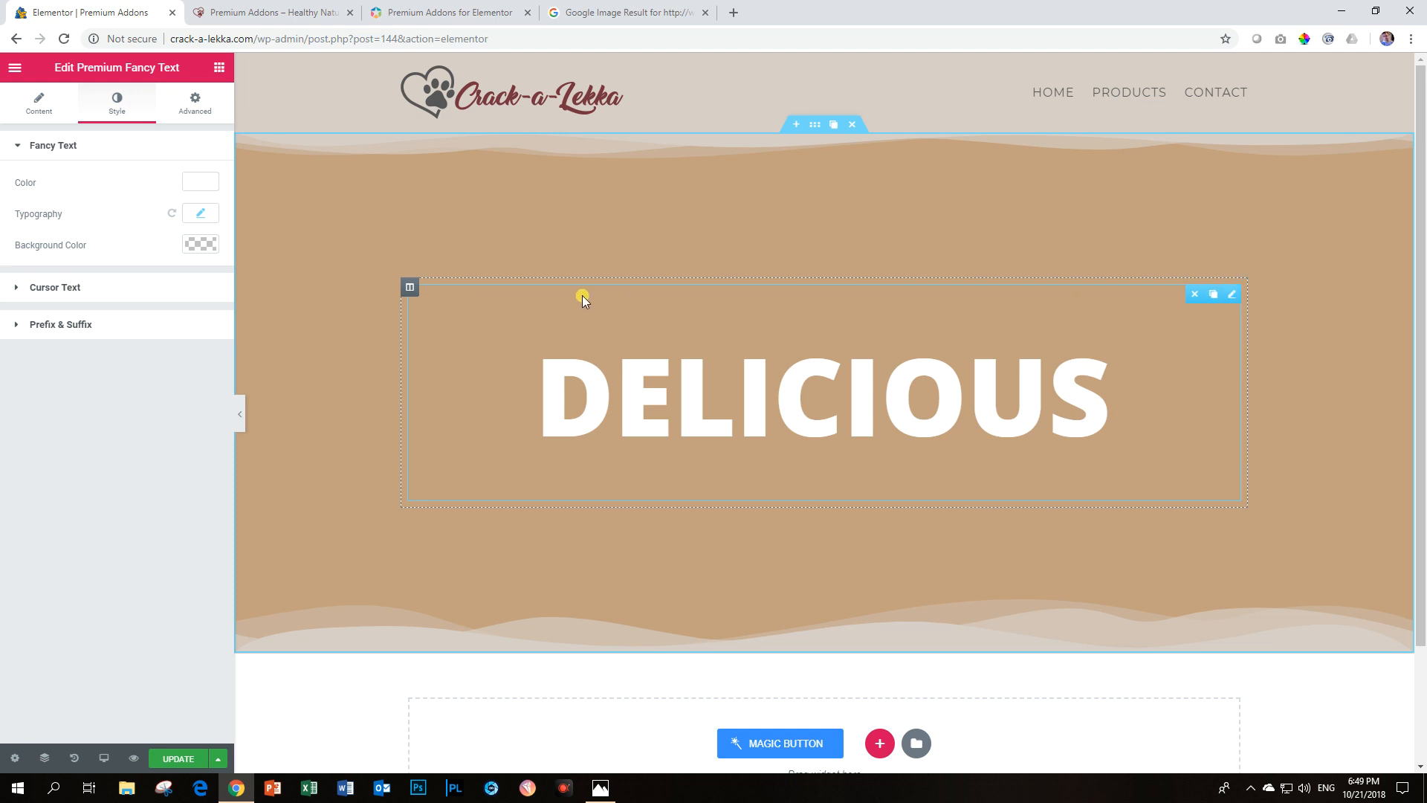
Step: Give the column holding the fancy text a Classic semi-transparent brown background
click(410, 287)
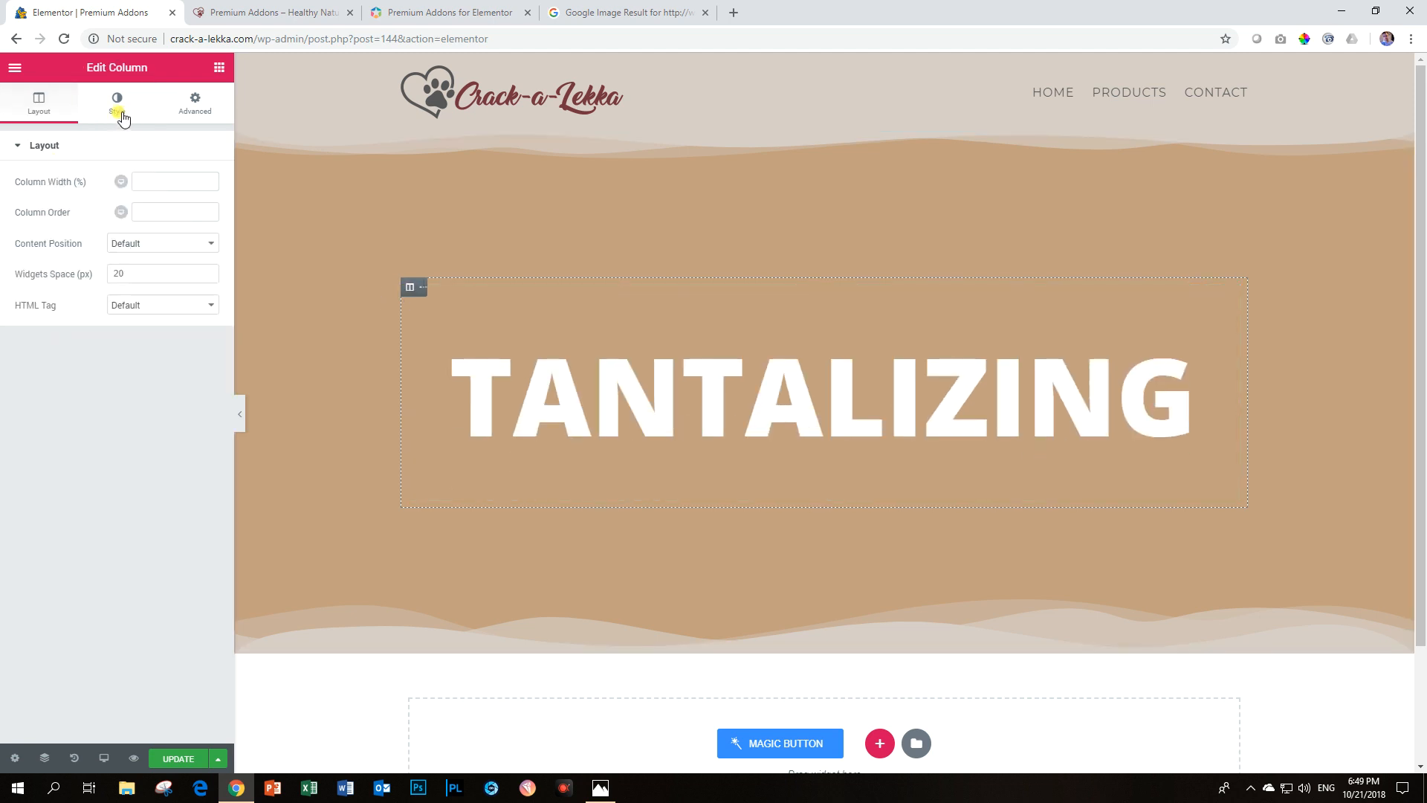
click(116, 102)
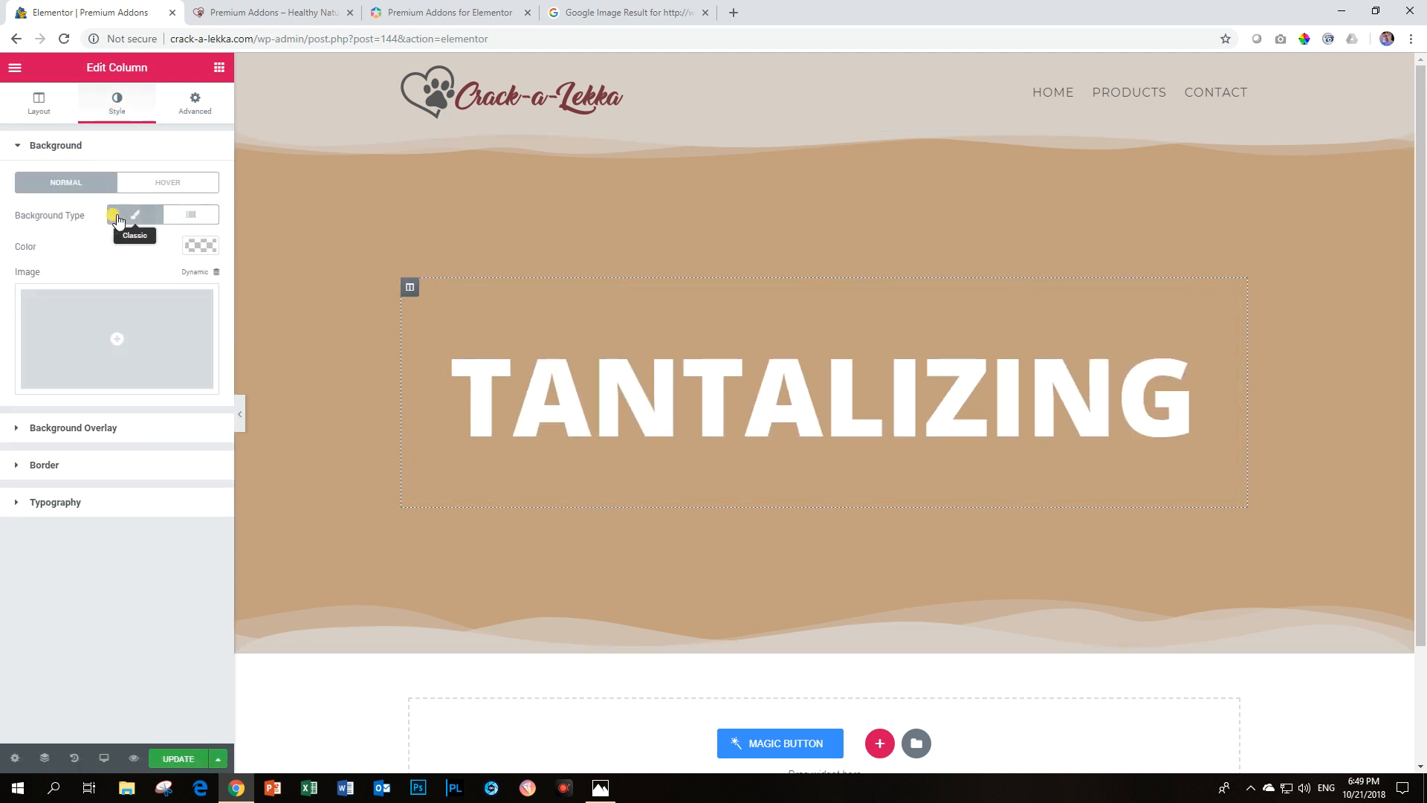
click(136, 214)
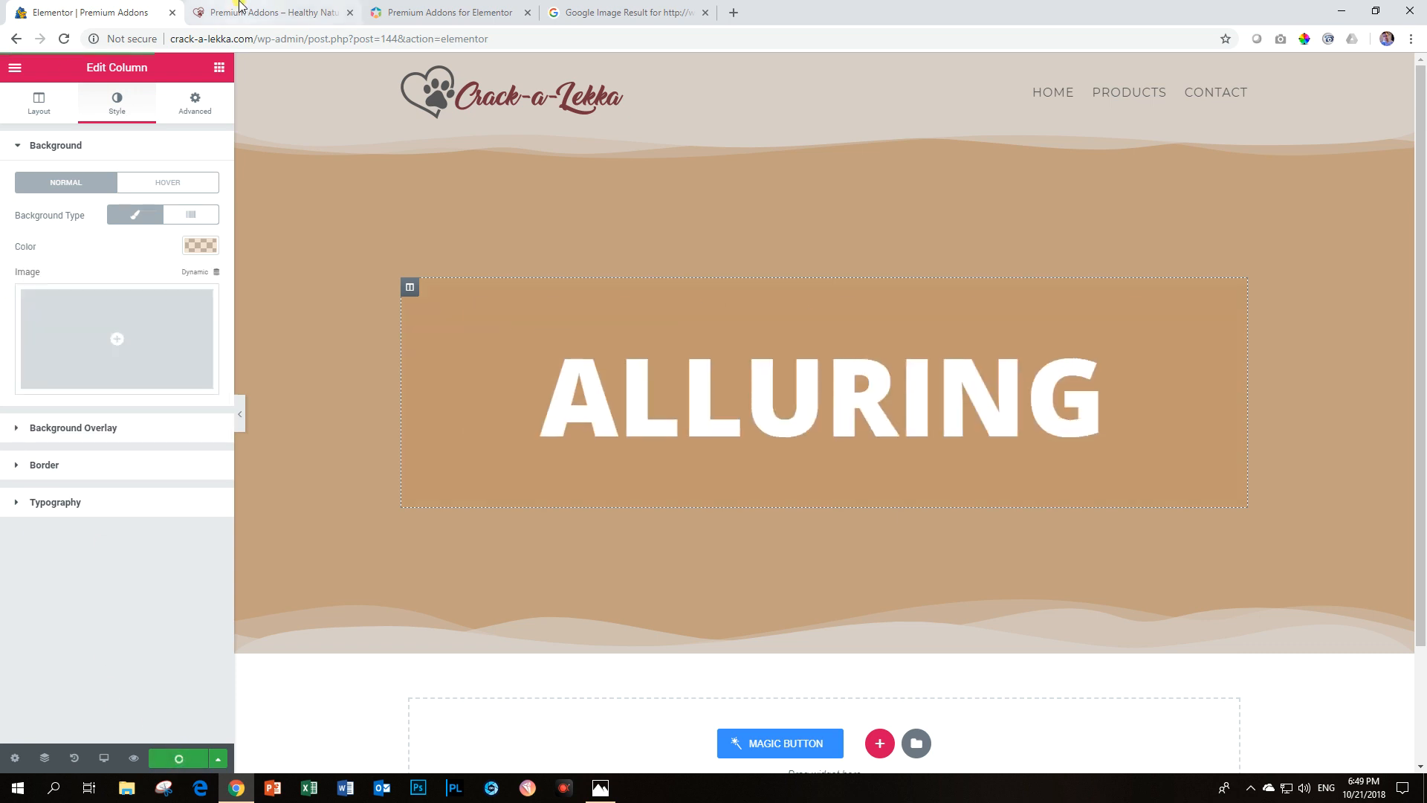
mouse_move(269, 11)
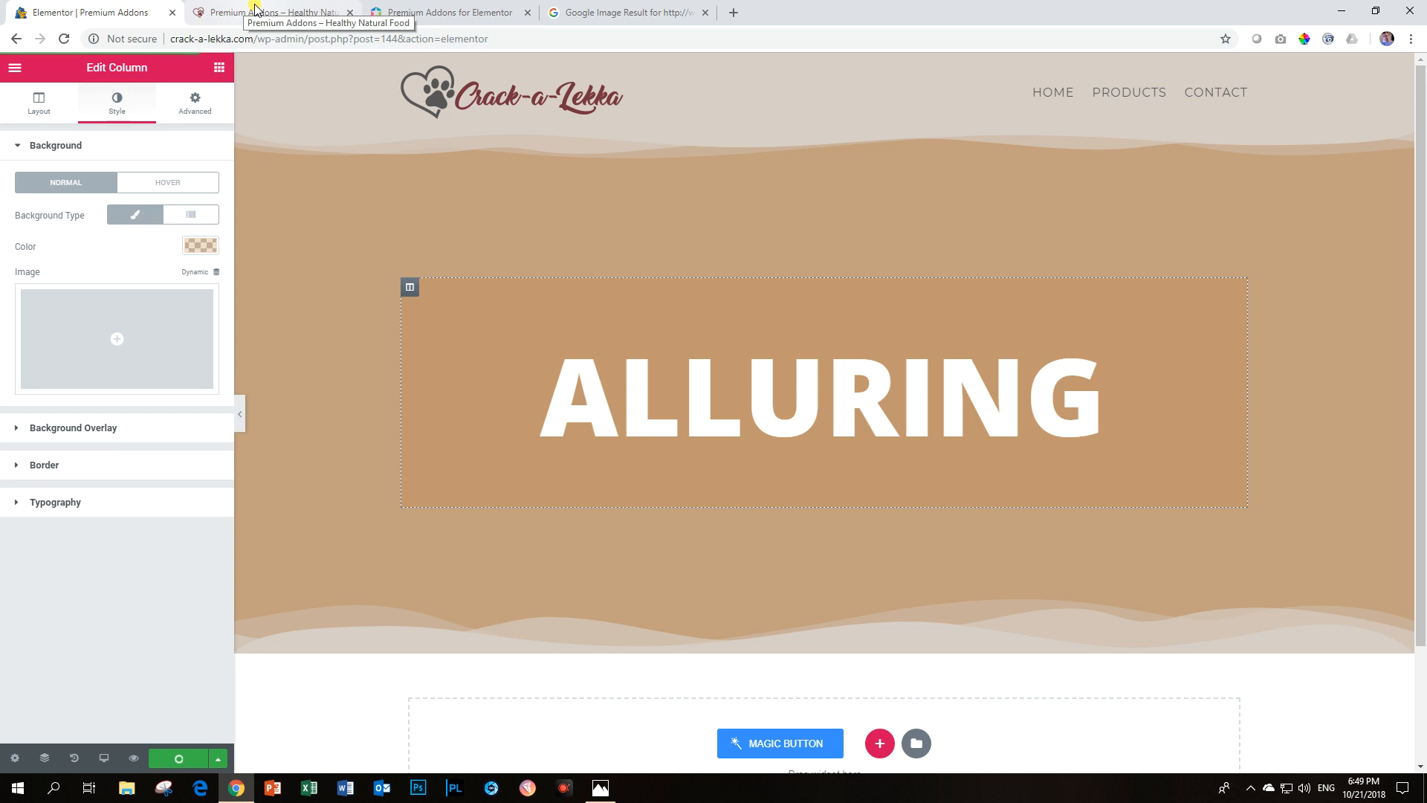
Step: View the live preview showing the food slideshow with large white ALLURING text
click(274, 12)
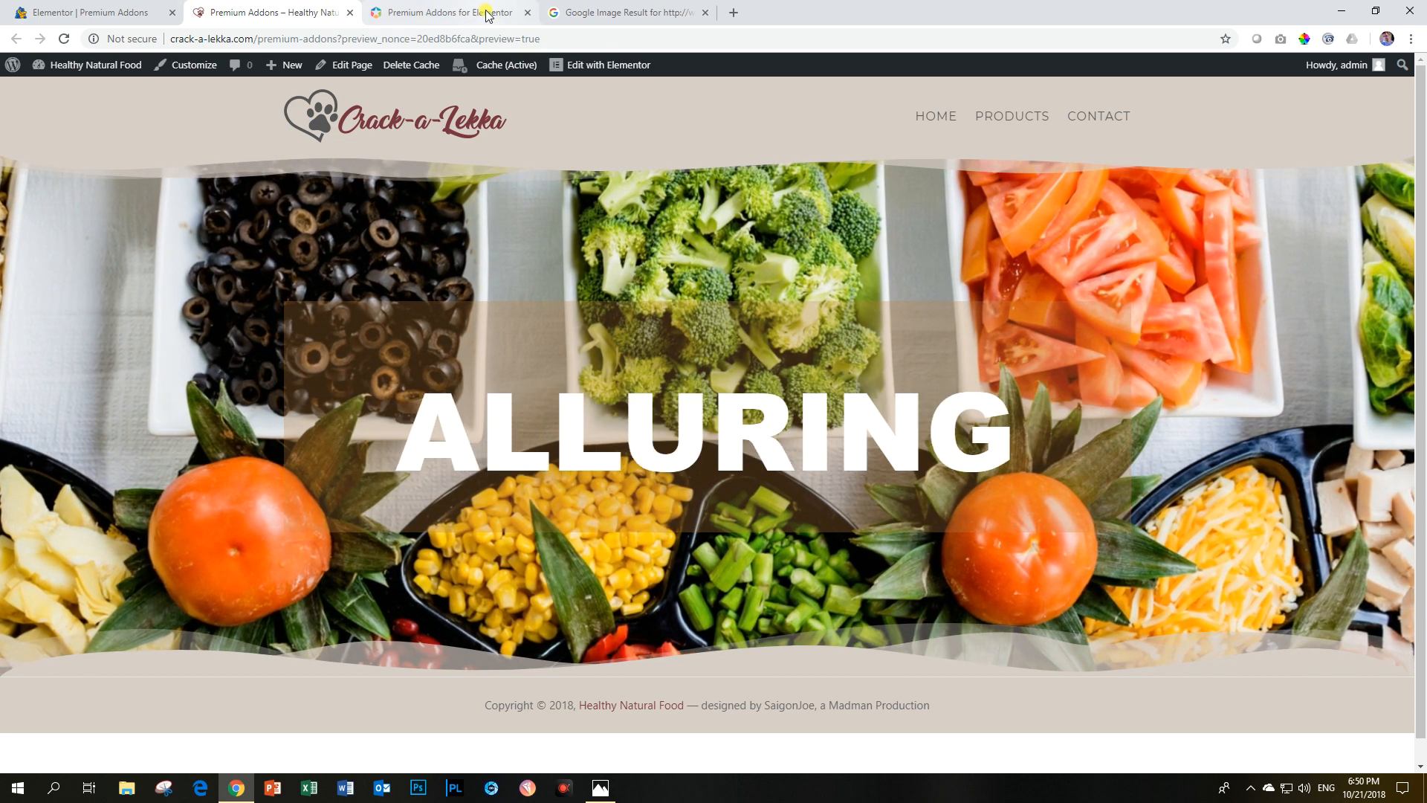
Step: Browse the Premium Addons website's free widgets listing and return to the top
click(448, 12)
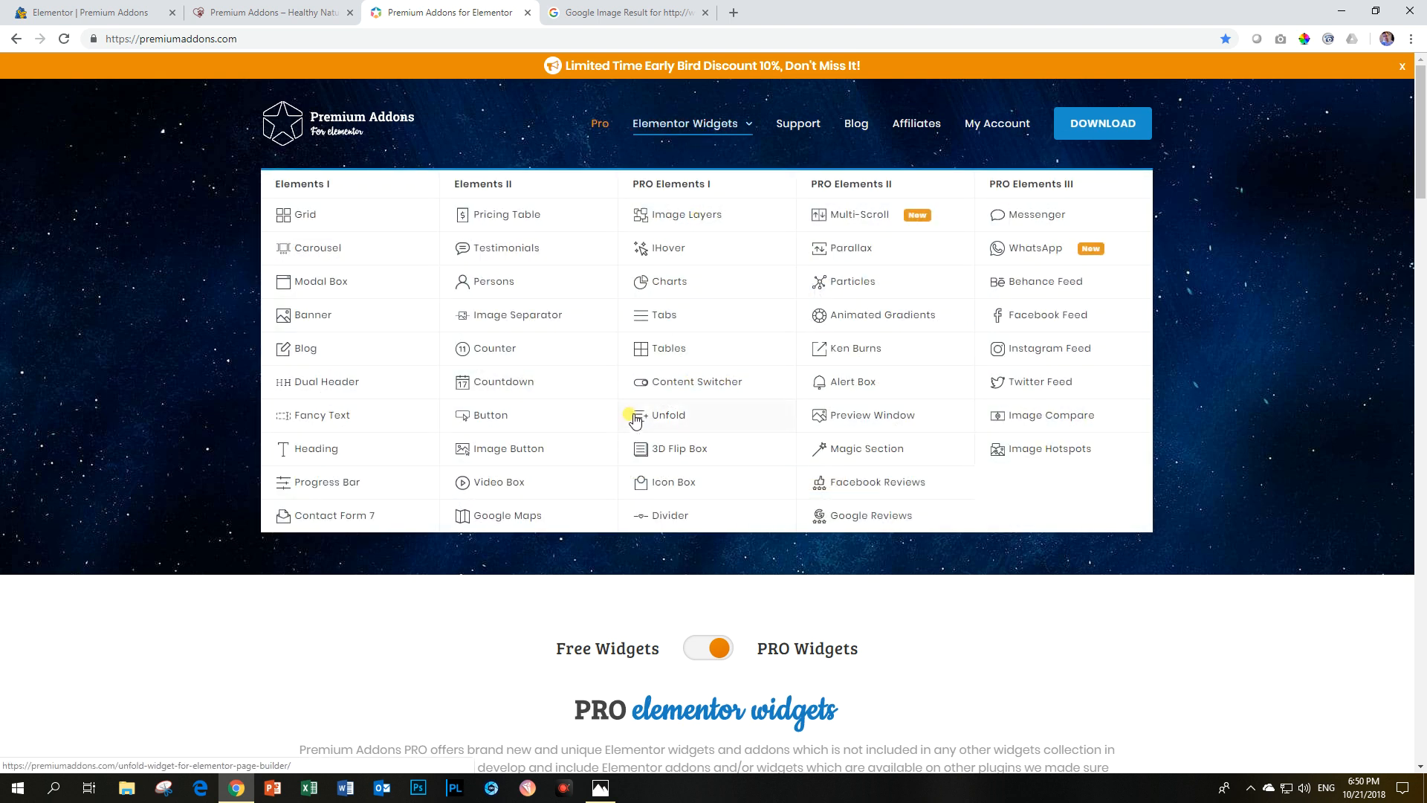
scroll(down, 3)
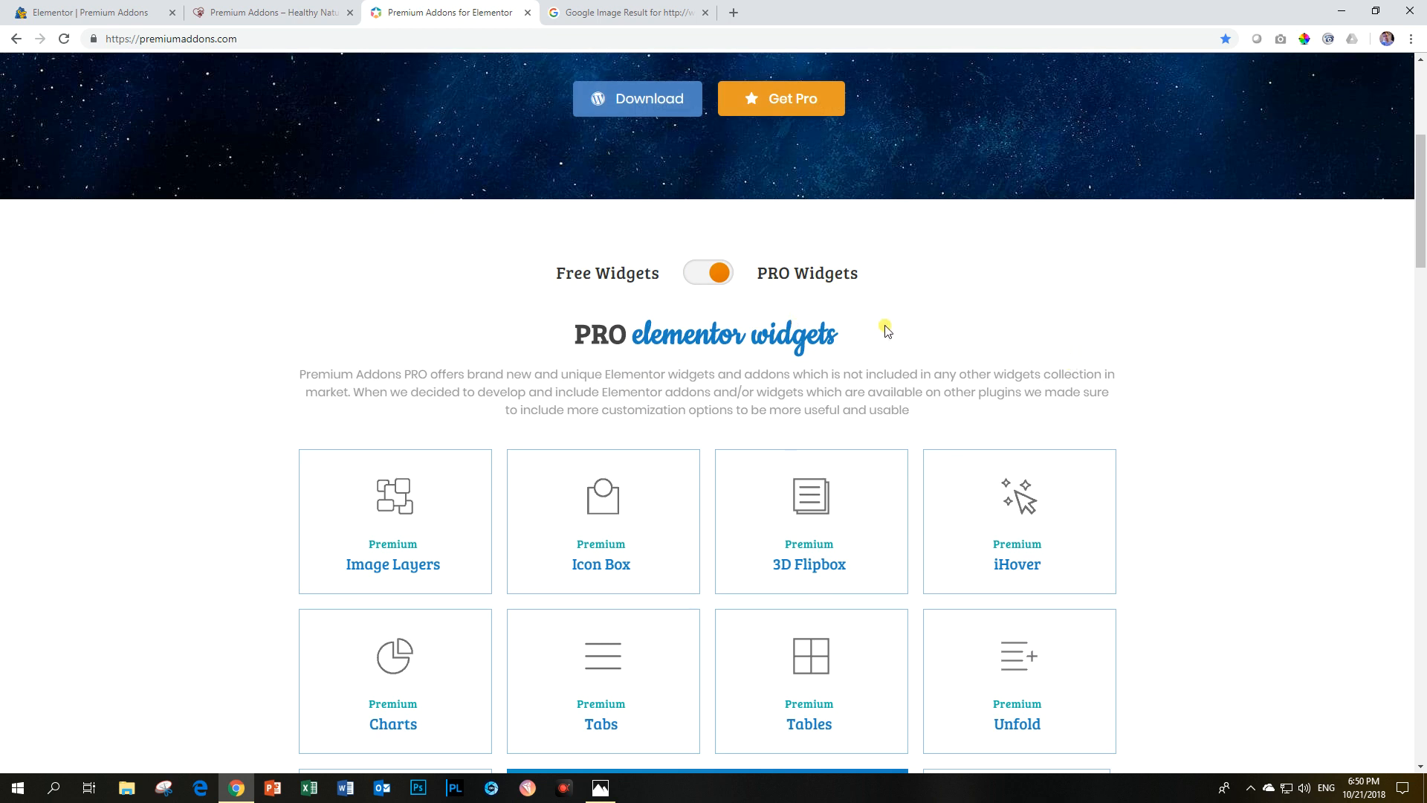
click(708, 272)
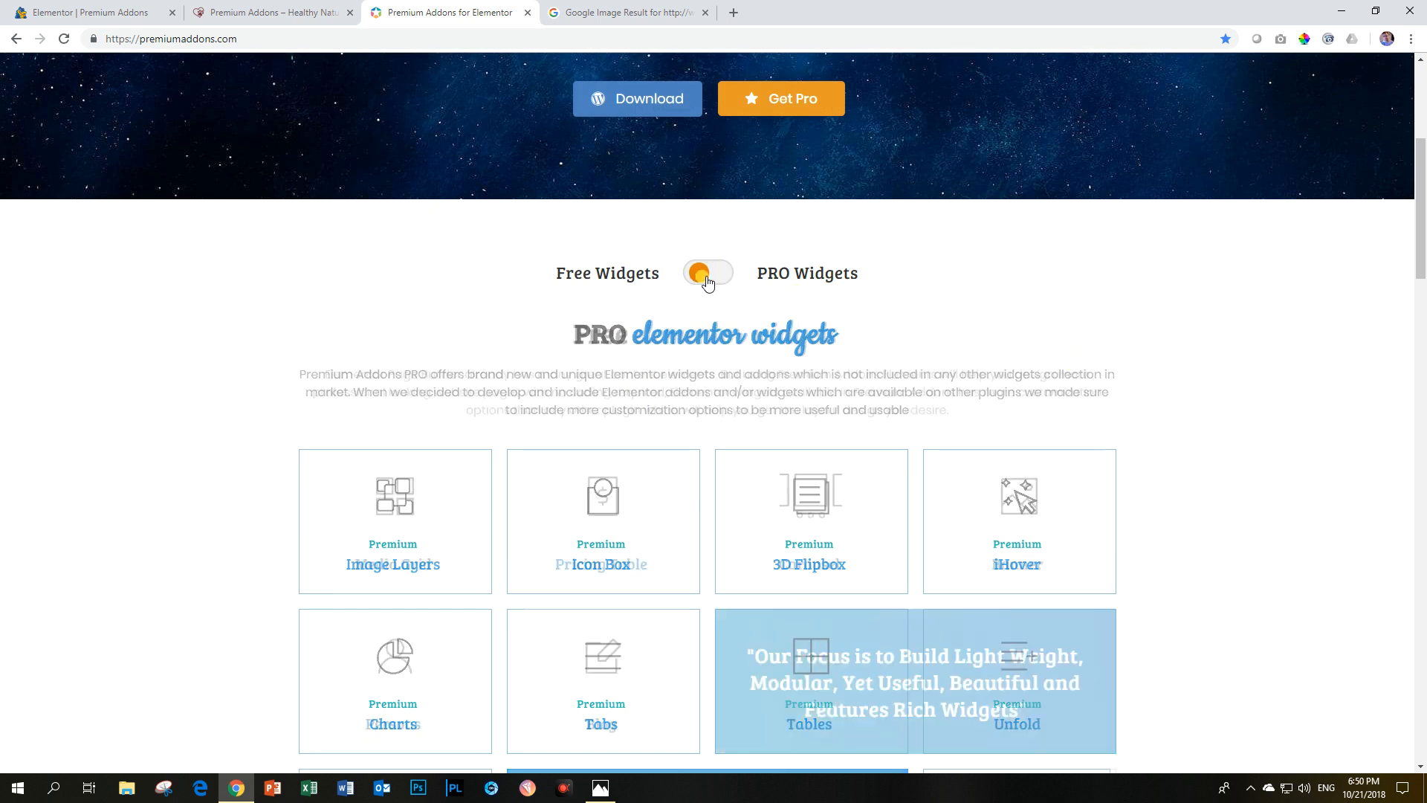
scroll(down, 3)
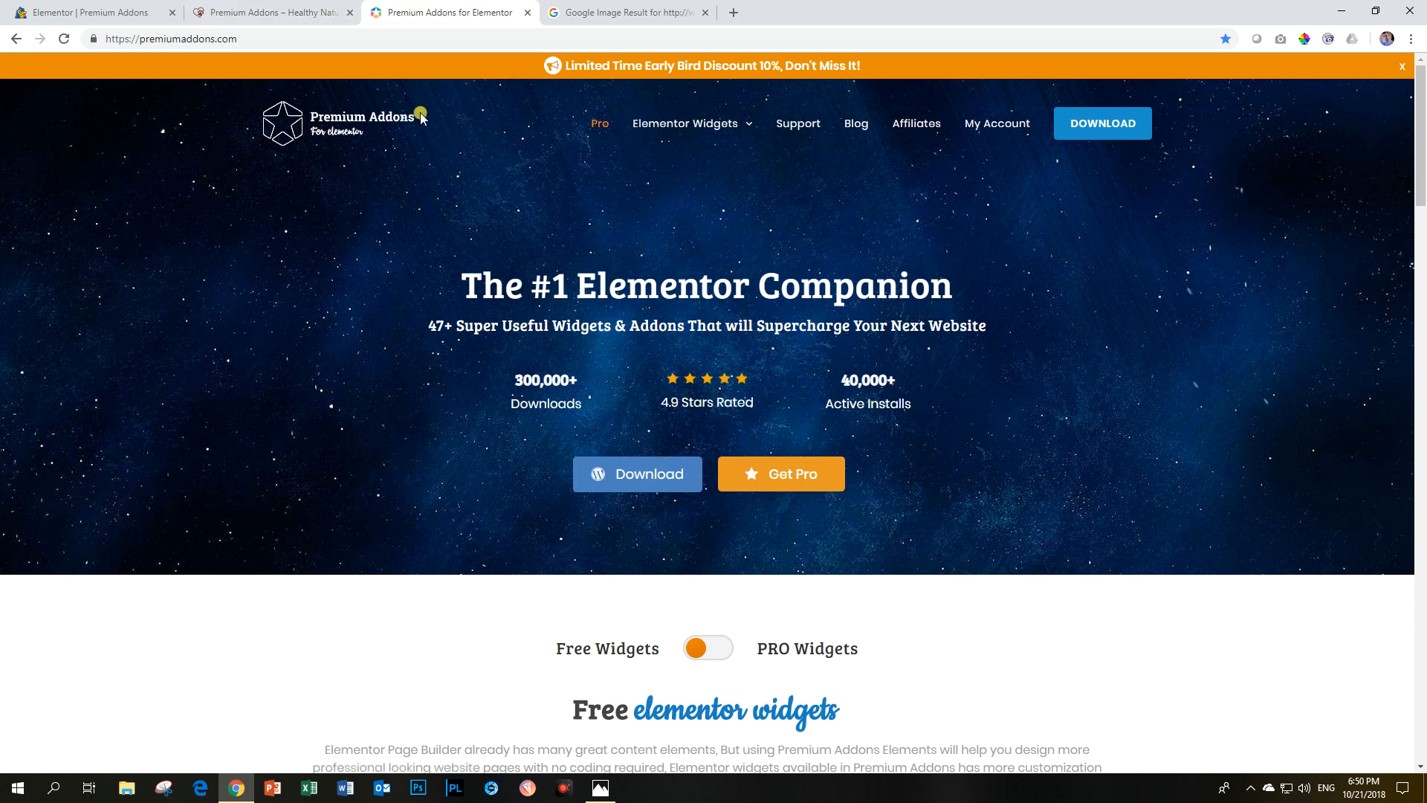
click(271, 12)
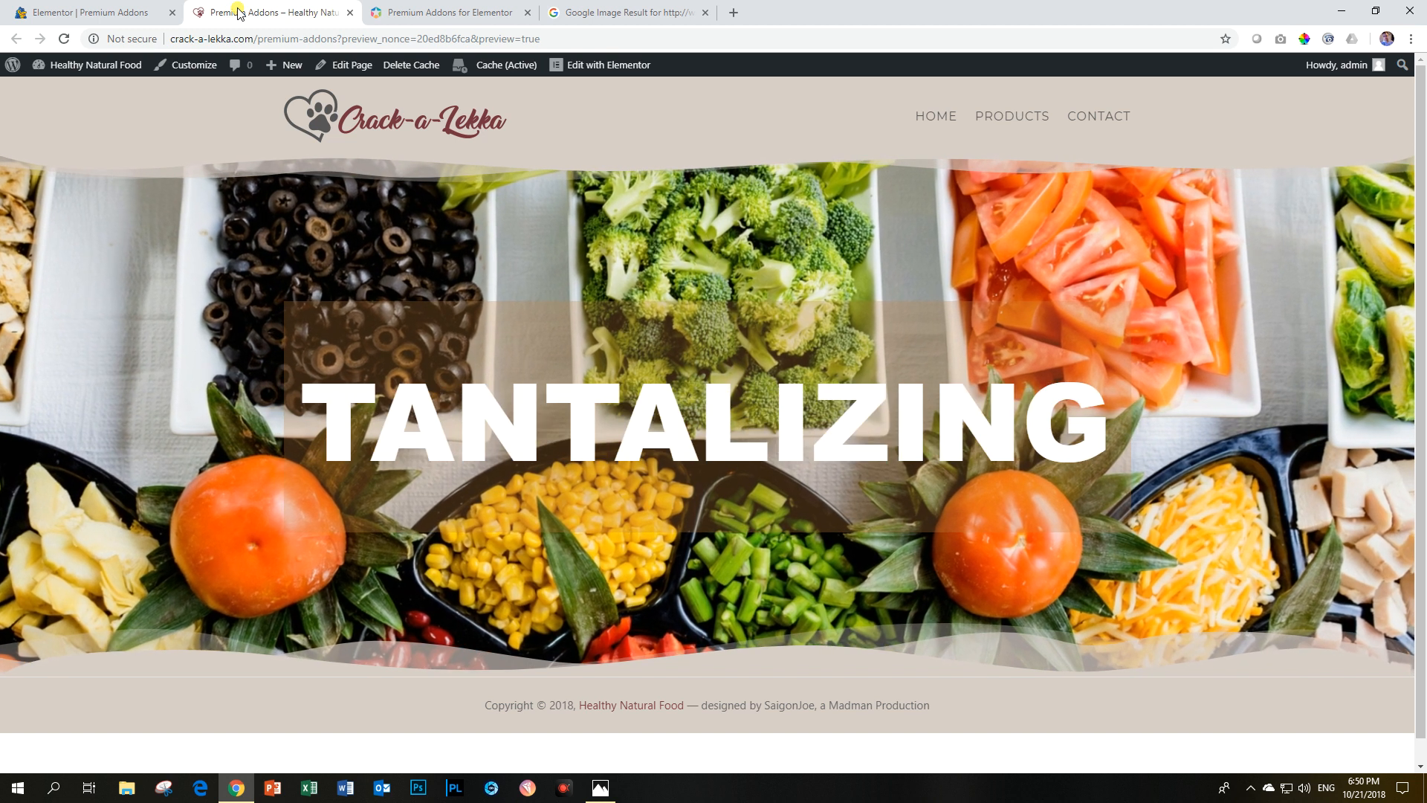
scroll(down, 3)
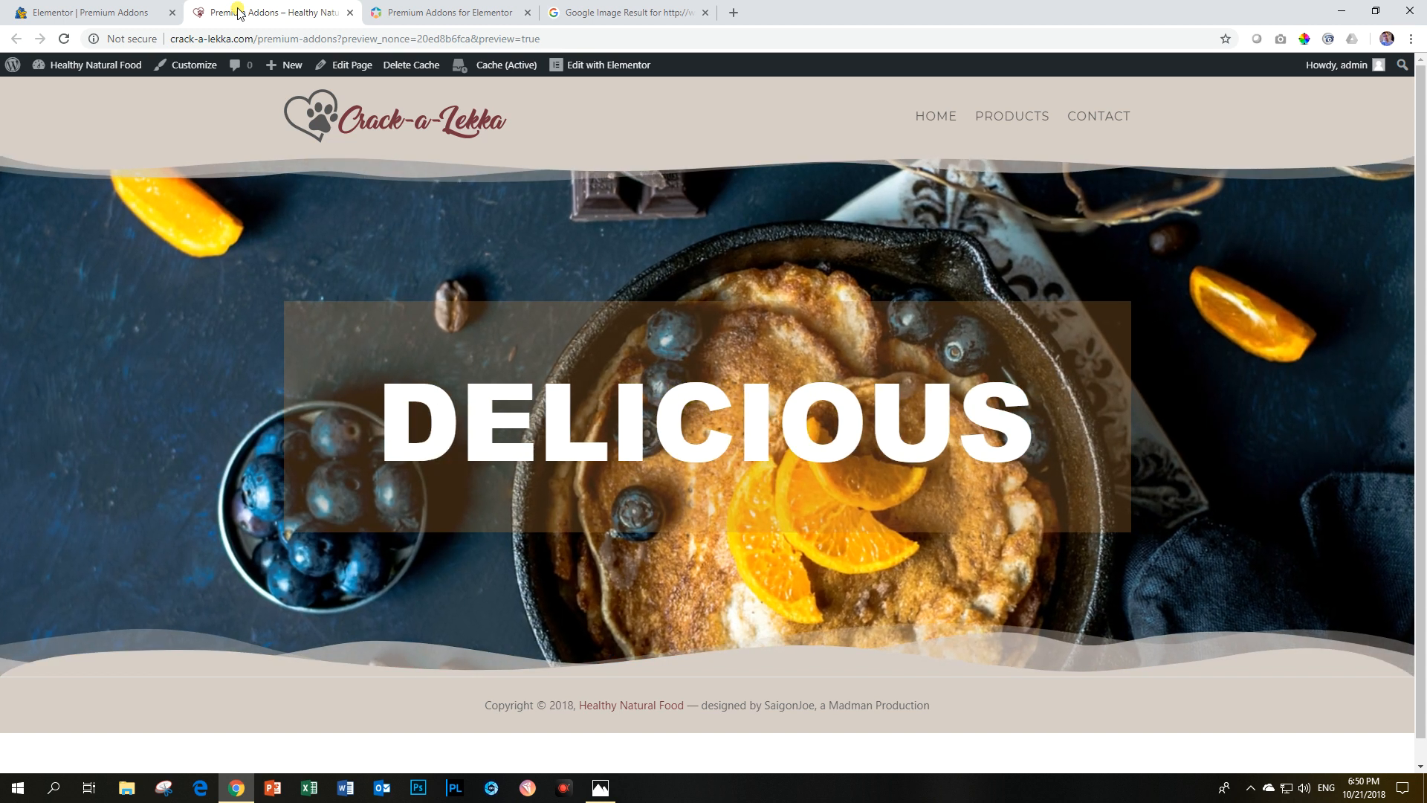
click(445, 12)
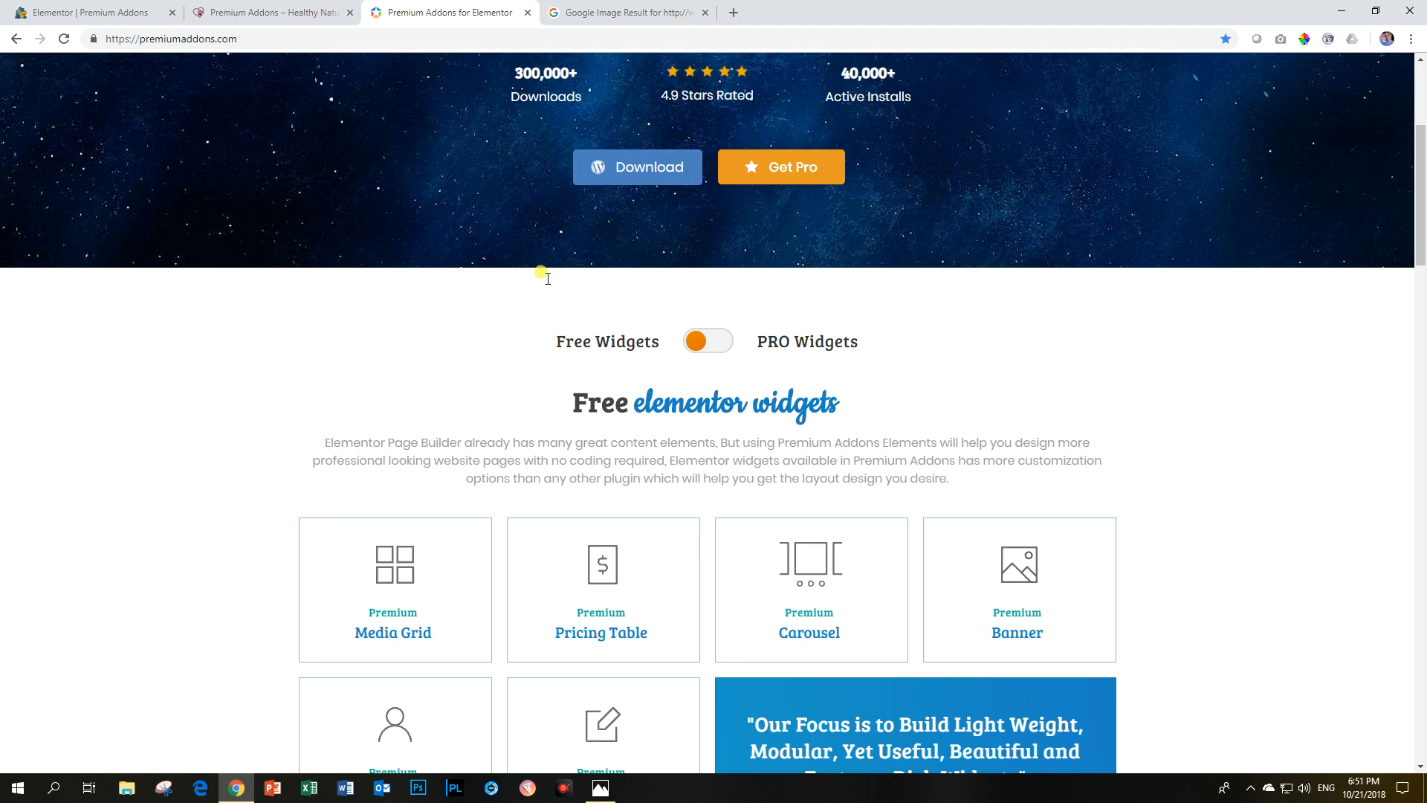
Step: Scroll the Premium Addons homepage and pricing, view the Elementor Widgets menu, return to the preview
scroll(down, 3)
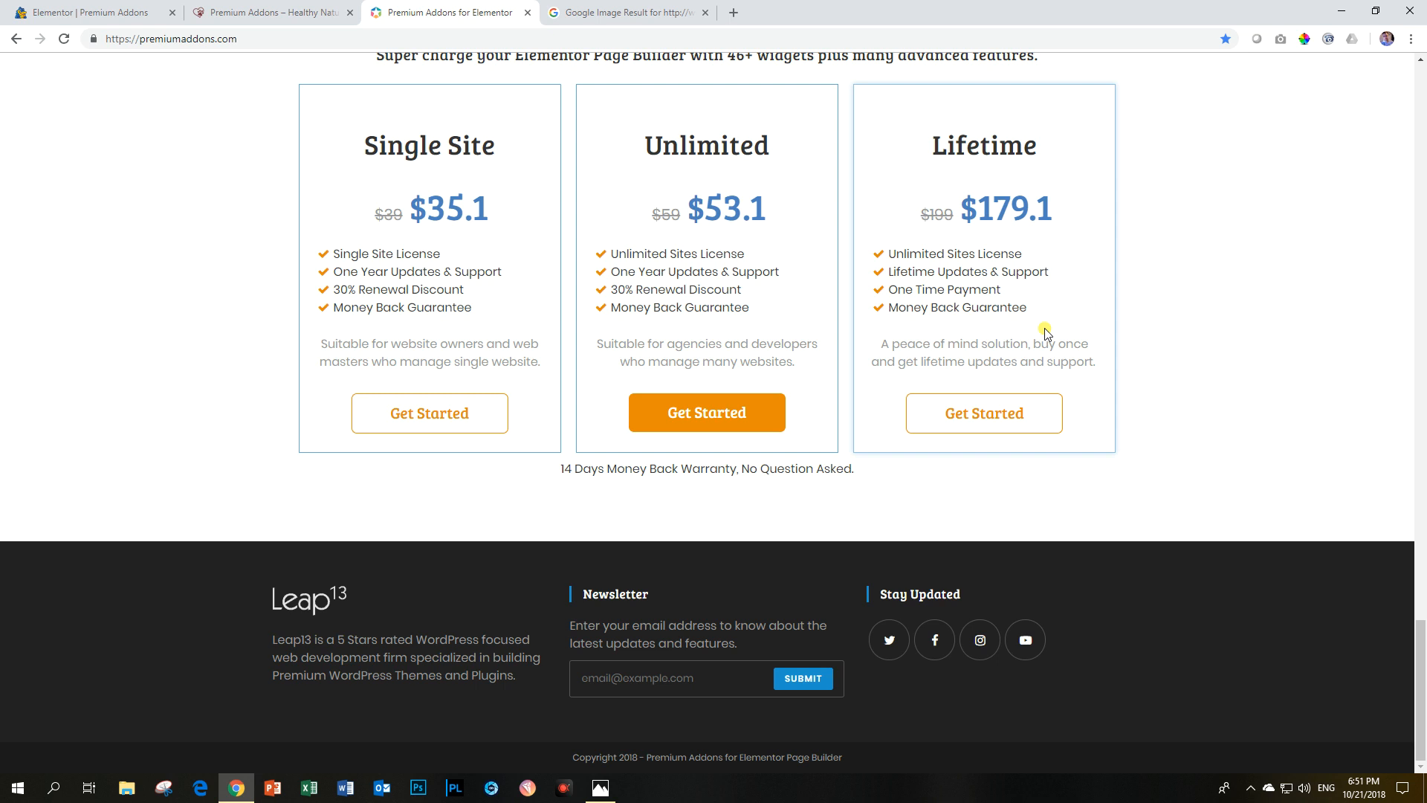
scroll(up, 3)
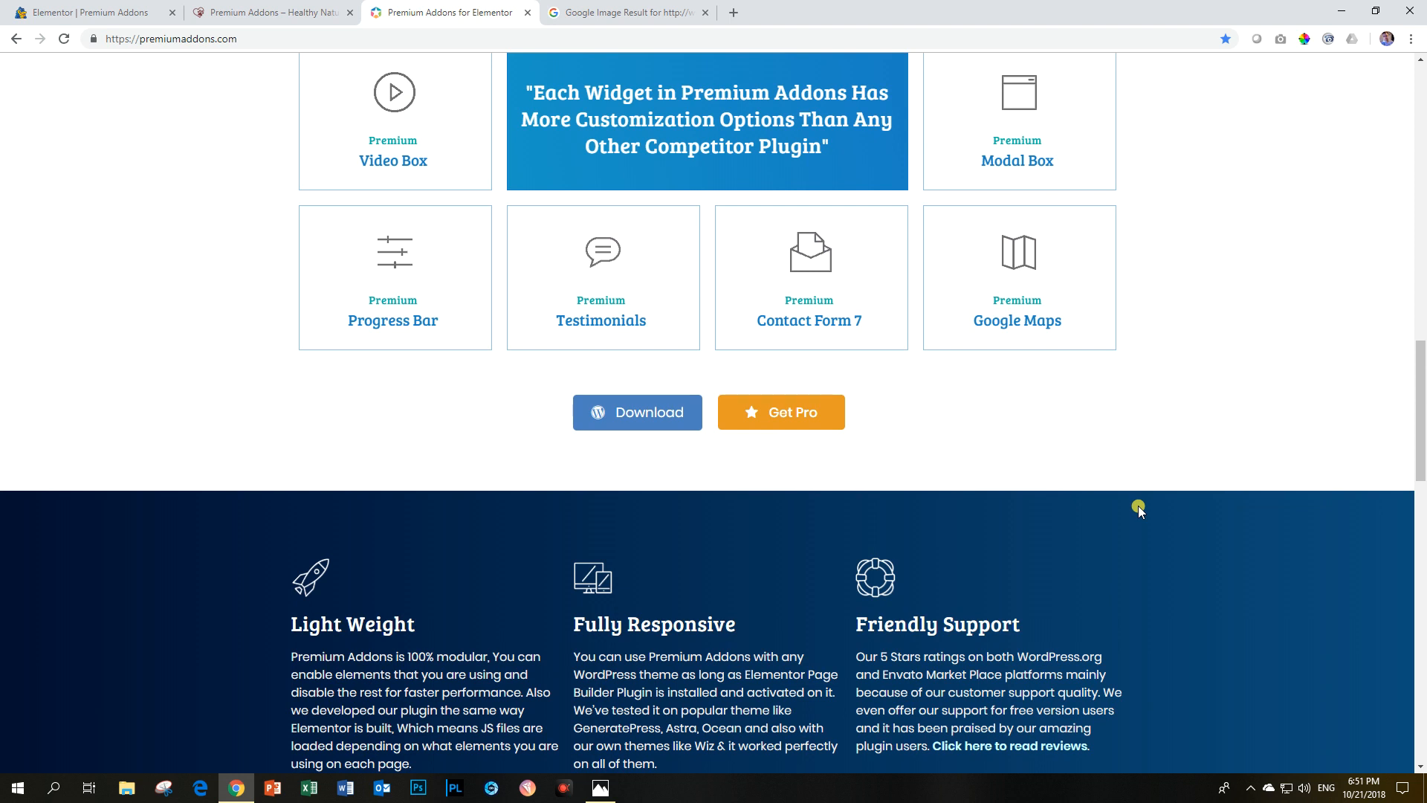
scroll(up, 3)
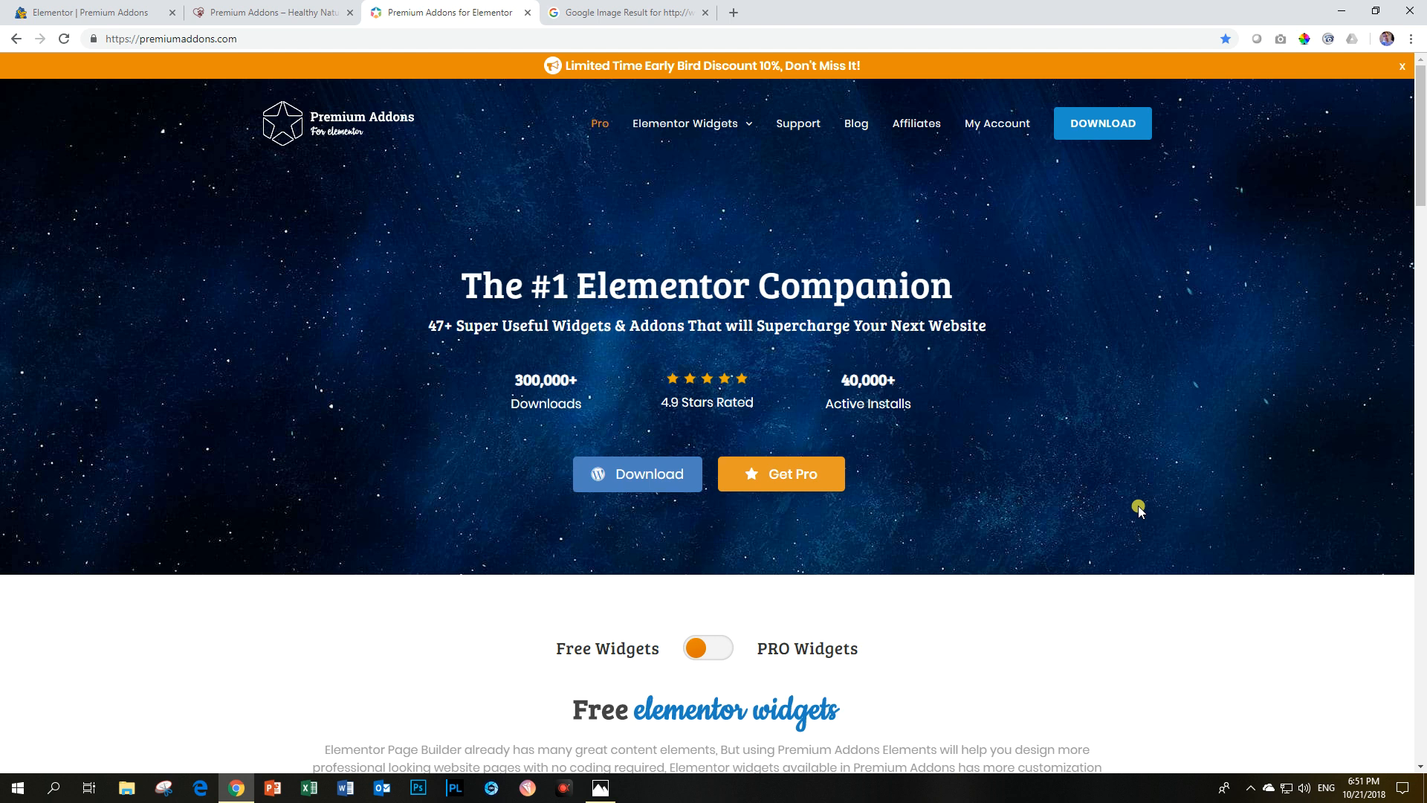
click(690, 124)
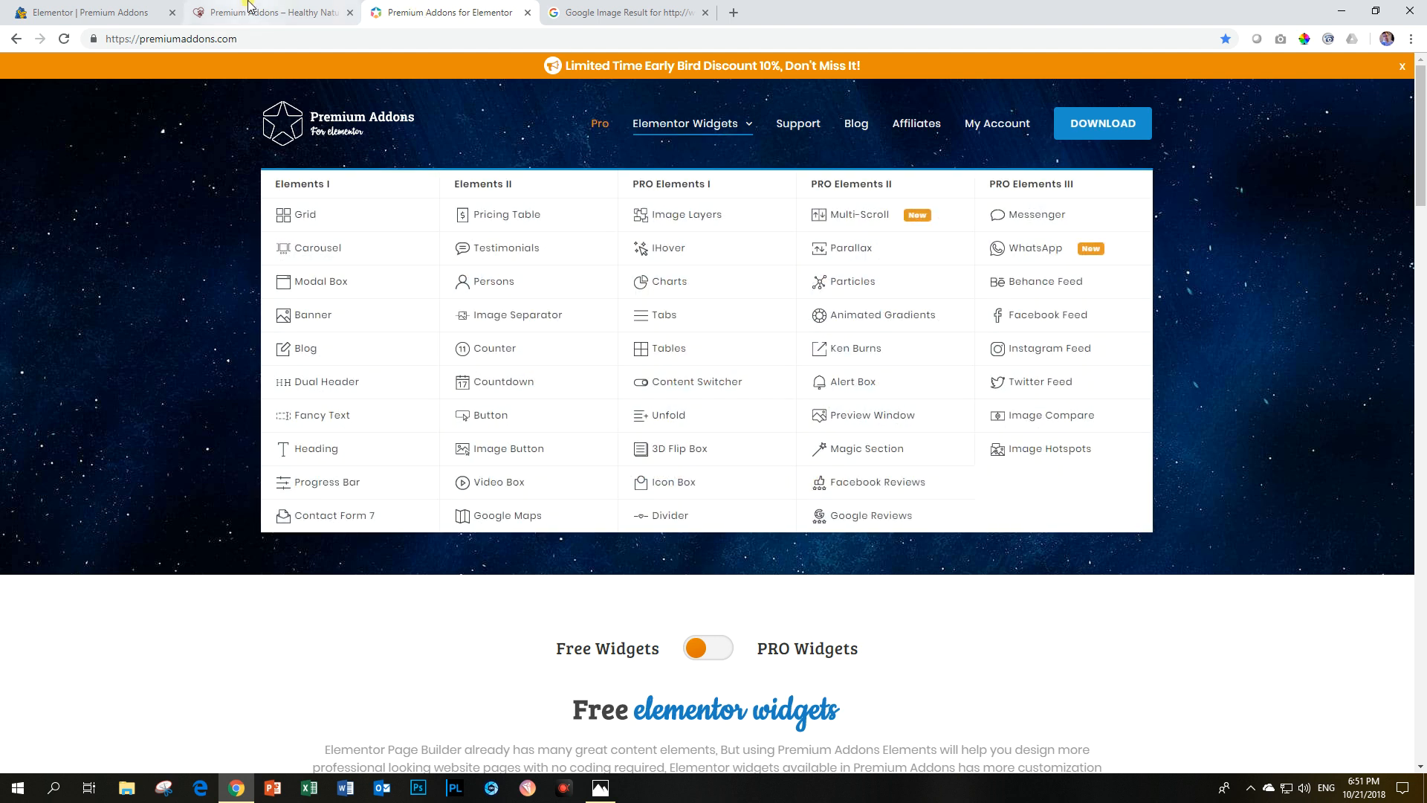
click(271, 12)
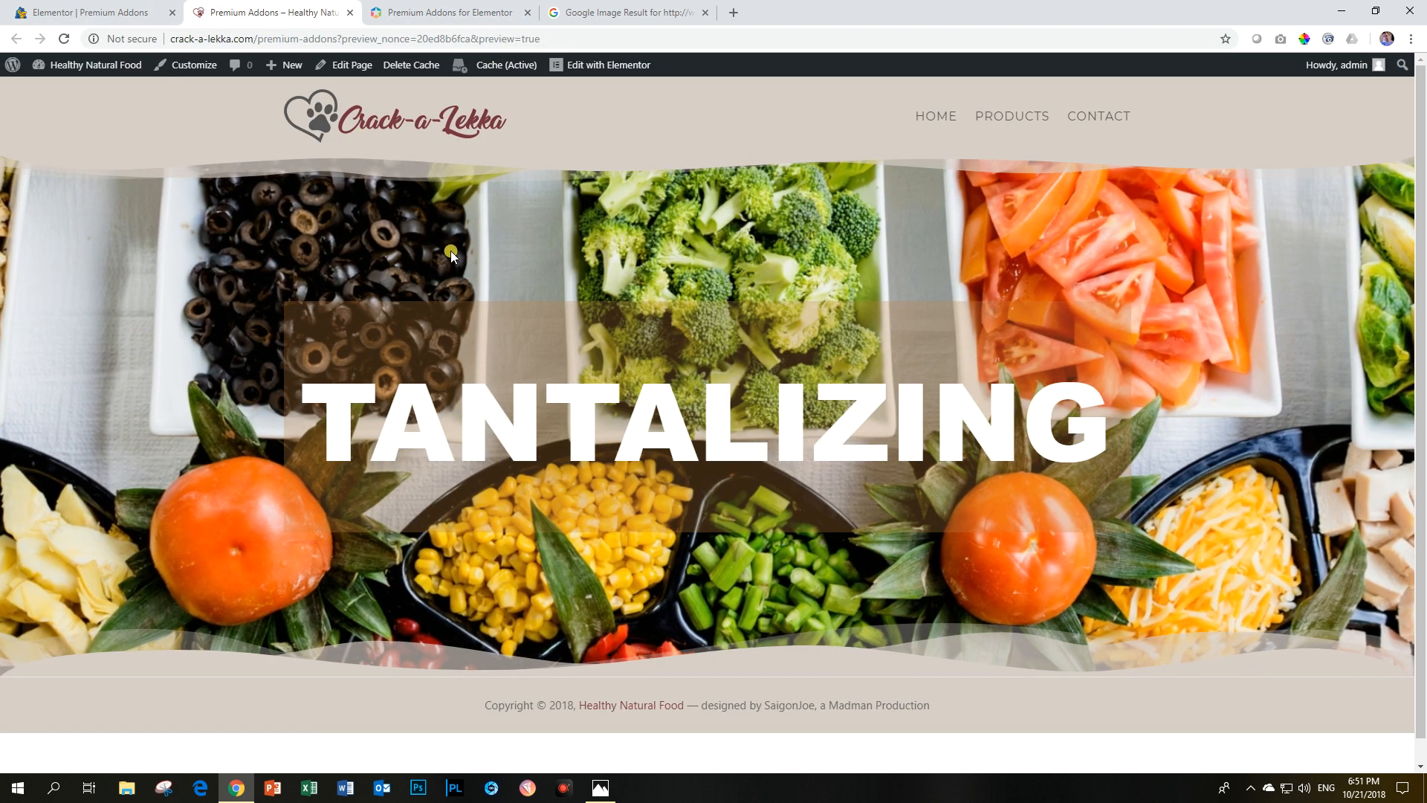